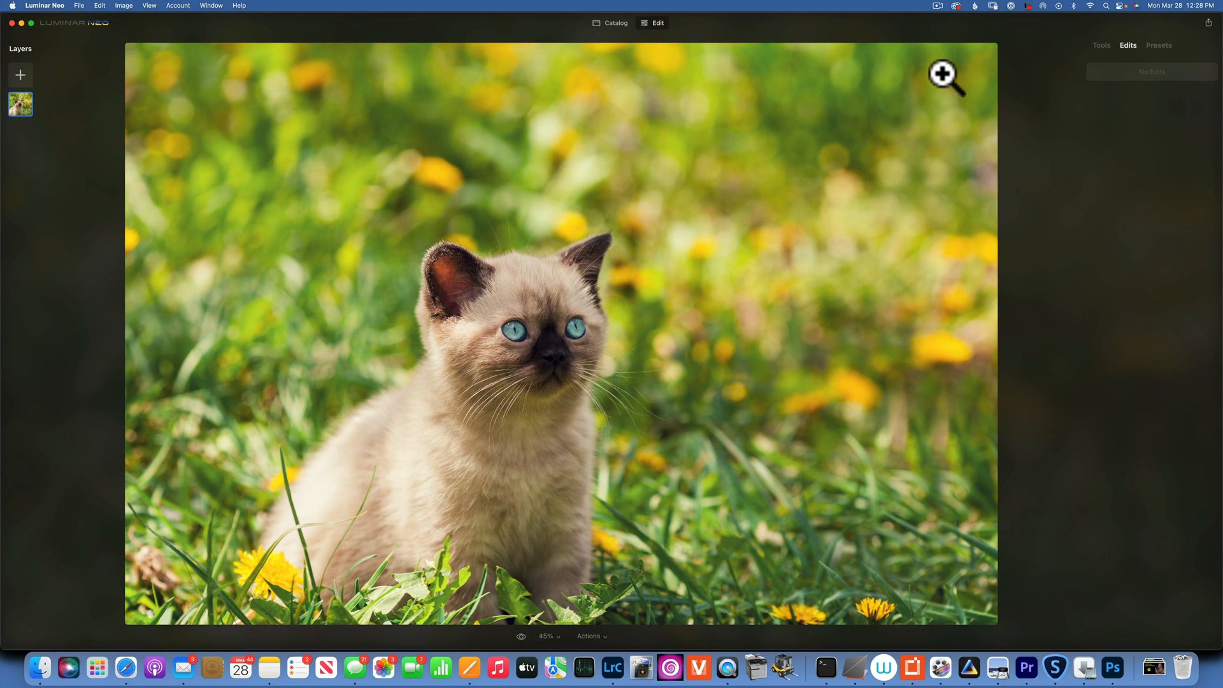
{"action": "mouse_move", "coordinate": [613, 33]}
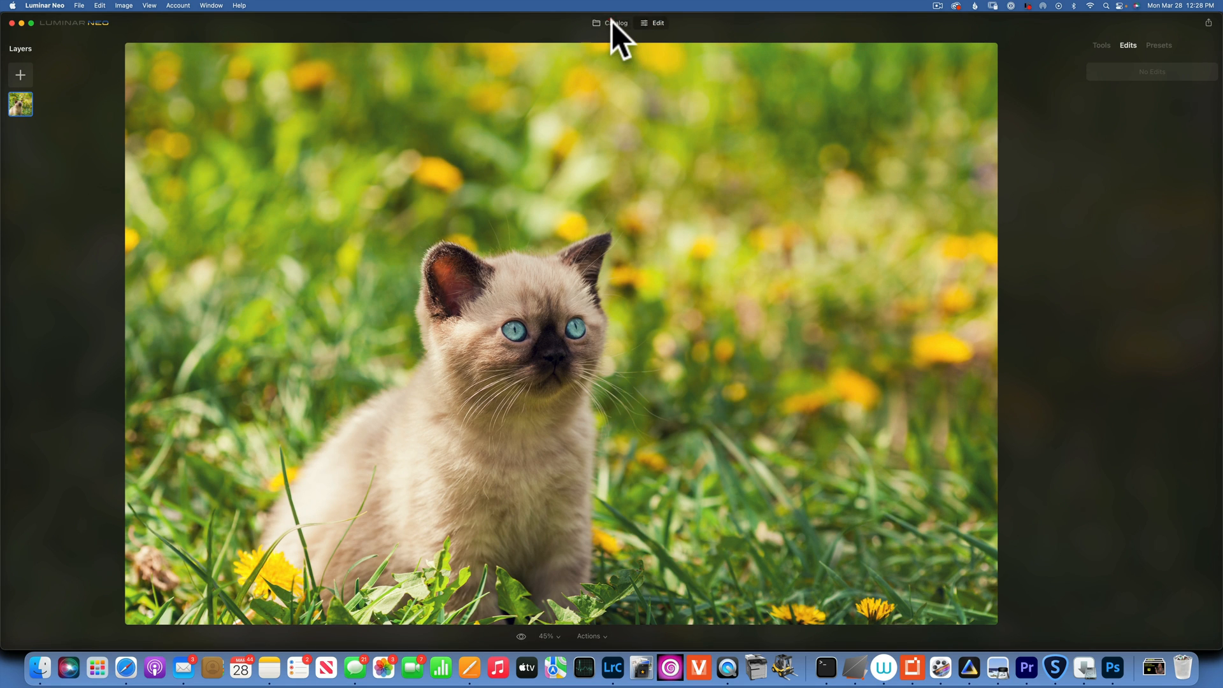
- Reopen the kitten photo from the catalog and open the Portrait Bokeh tool
{"action": "left_click", "coordinate": [616, 23]}
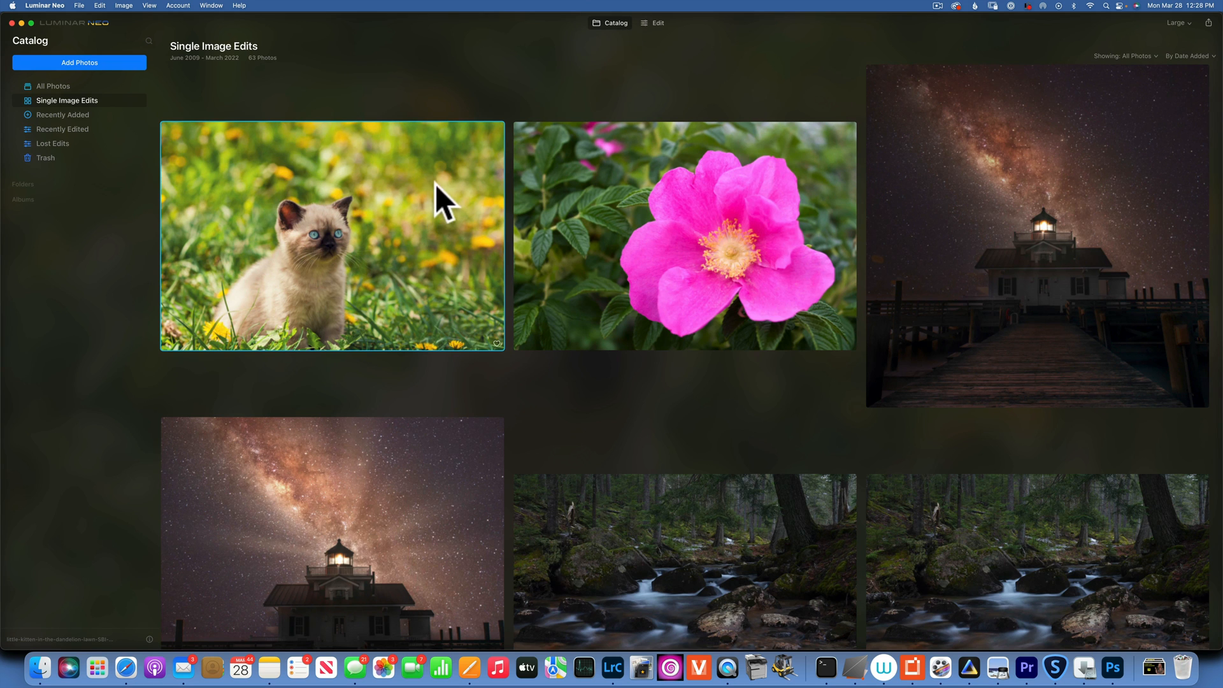
{"action": "double_click", "coordinate": [311, 235]}
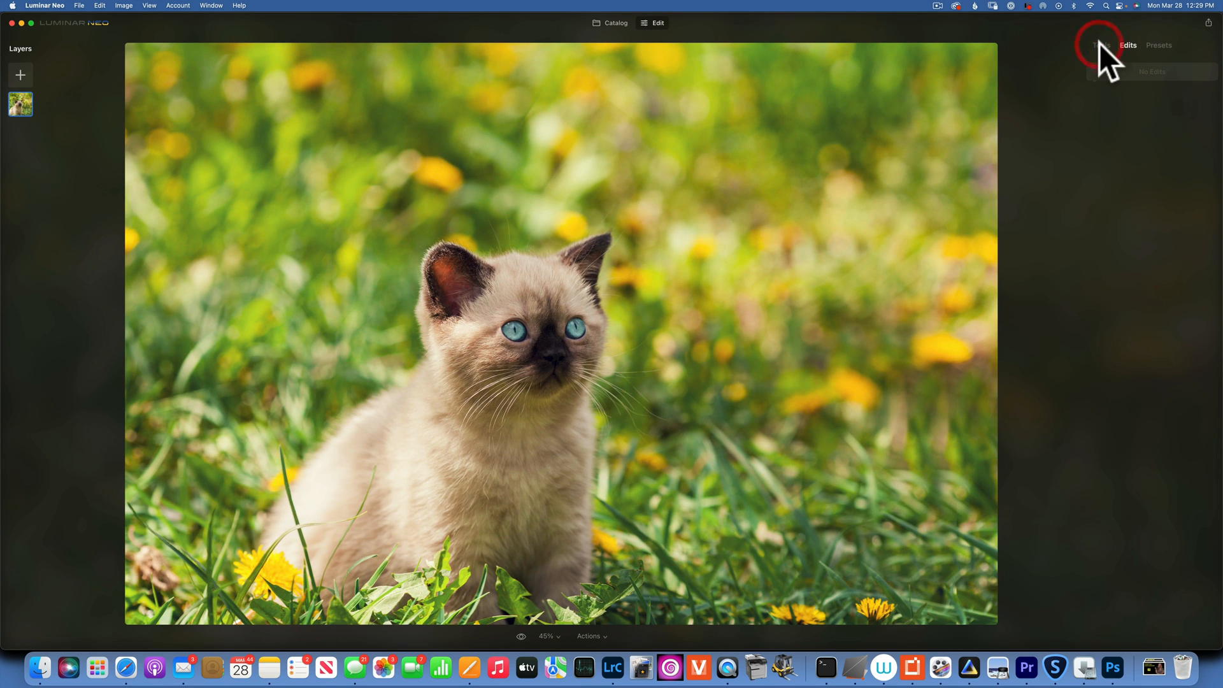
{"action": "left_click", "coordinate": [1097, 45]}
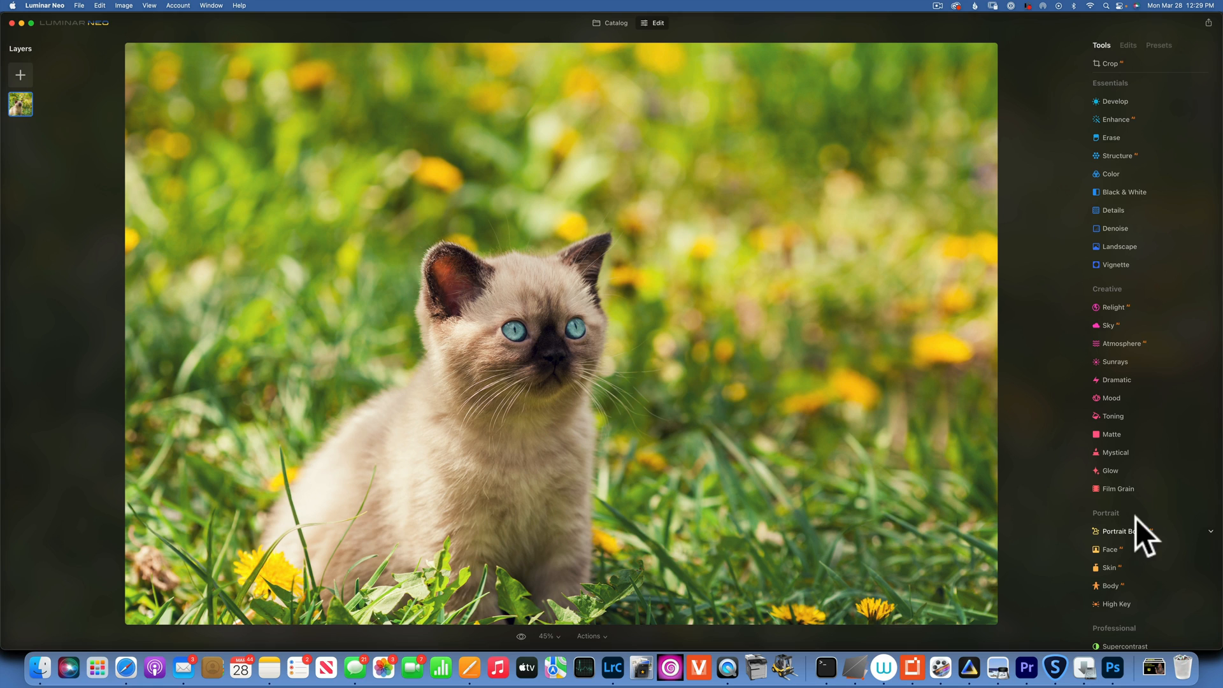
{"action": "left_click", "coordinate": [1121, 531]}
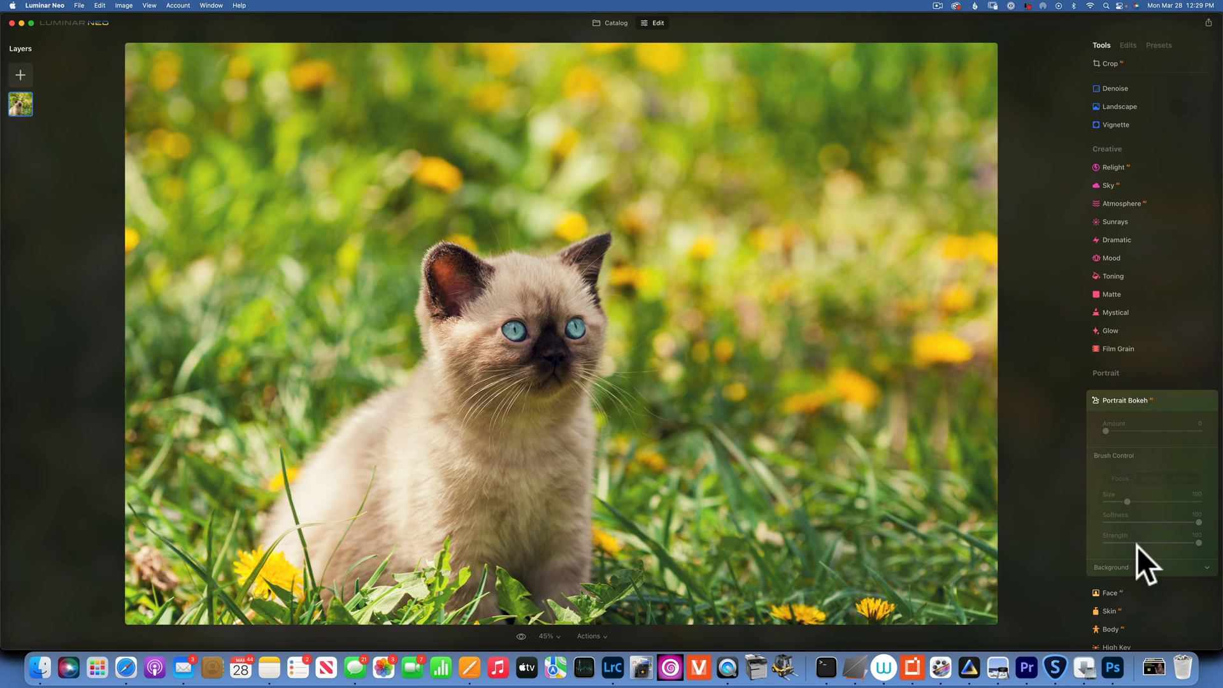
{"action": "mouse_move", "coordinate": [813, 309]}
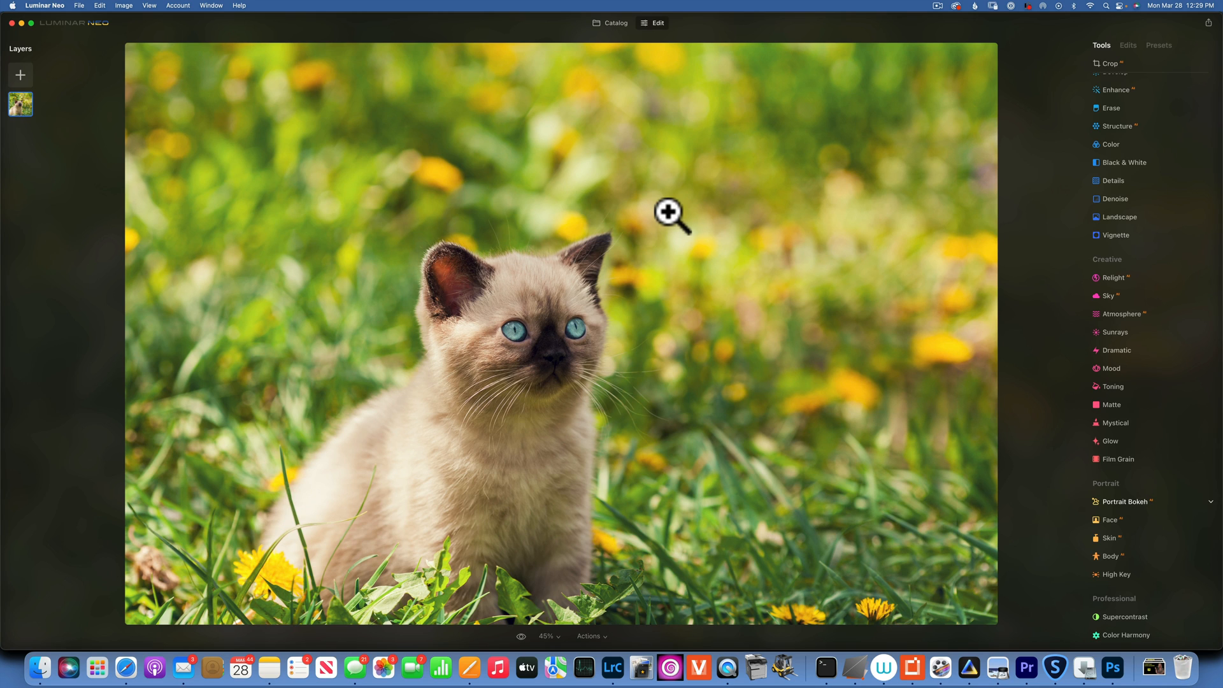
{"action": "mouse_move", "coordinate": [775, 222]}
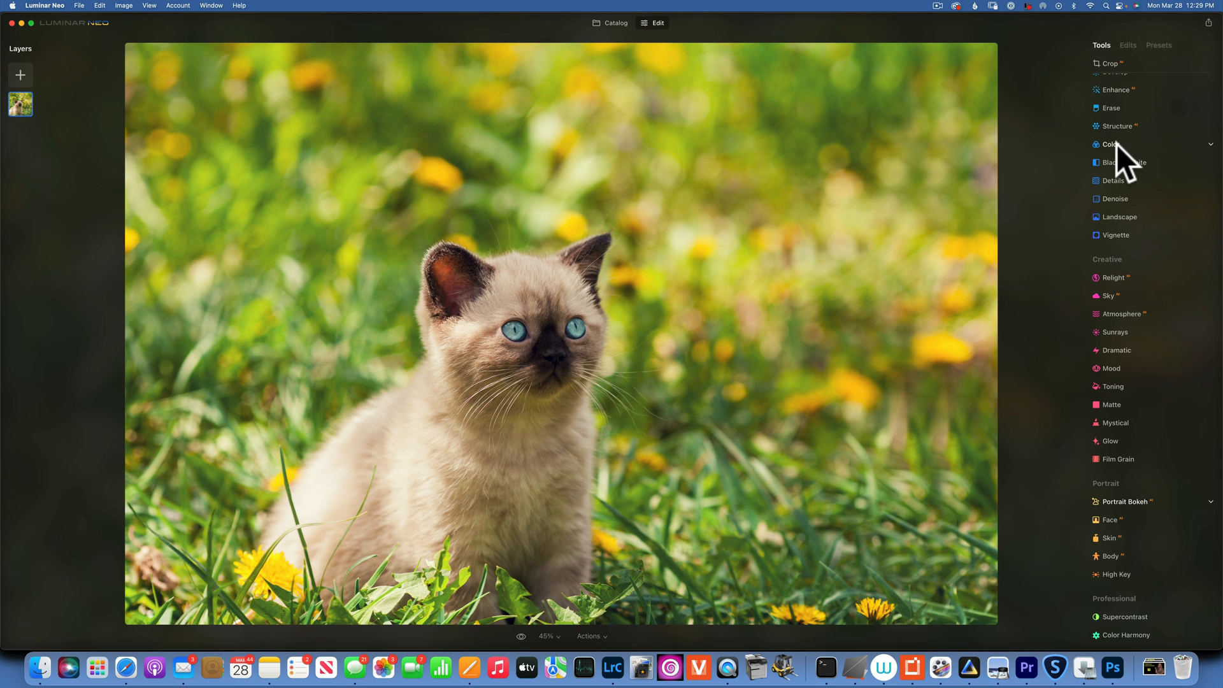
- In Color, set HSL Green hue to 27 and Green saturation to -42
{"action": "left_click", "coordinate": [1111, 144]}
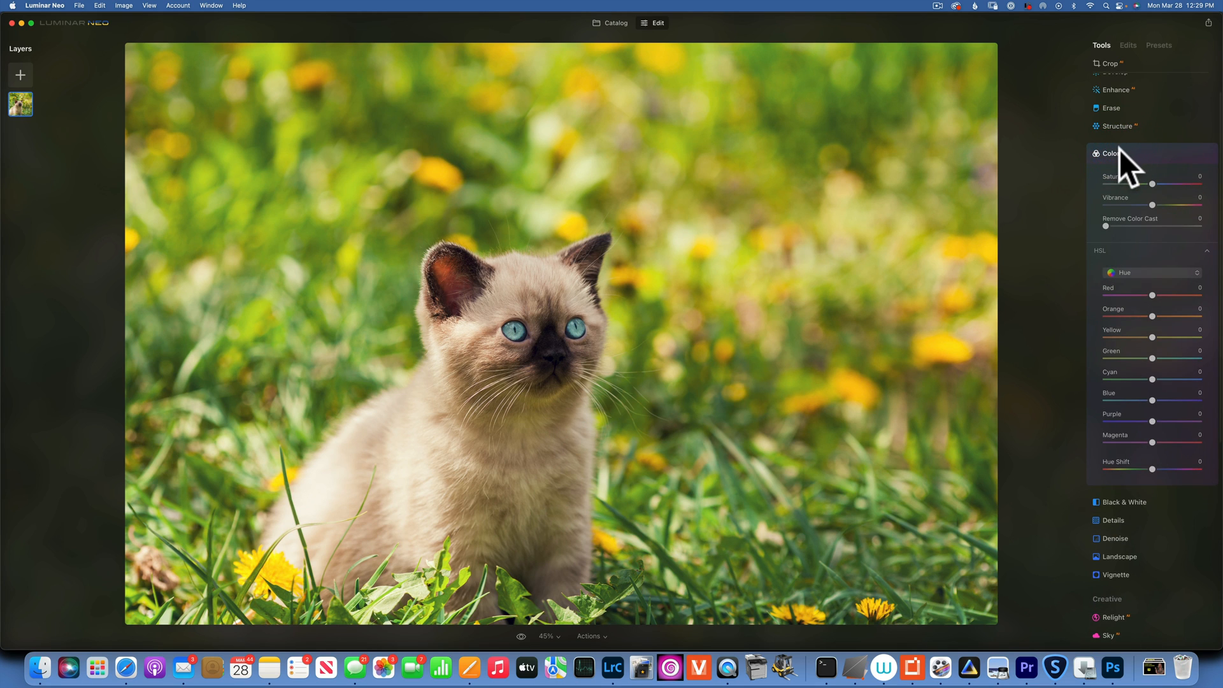
{"action": "mouse_move", "coordinate": [1143, 286]}
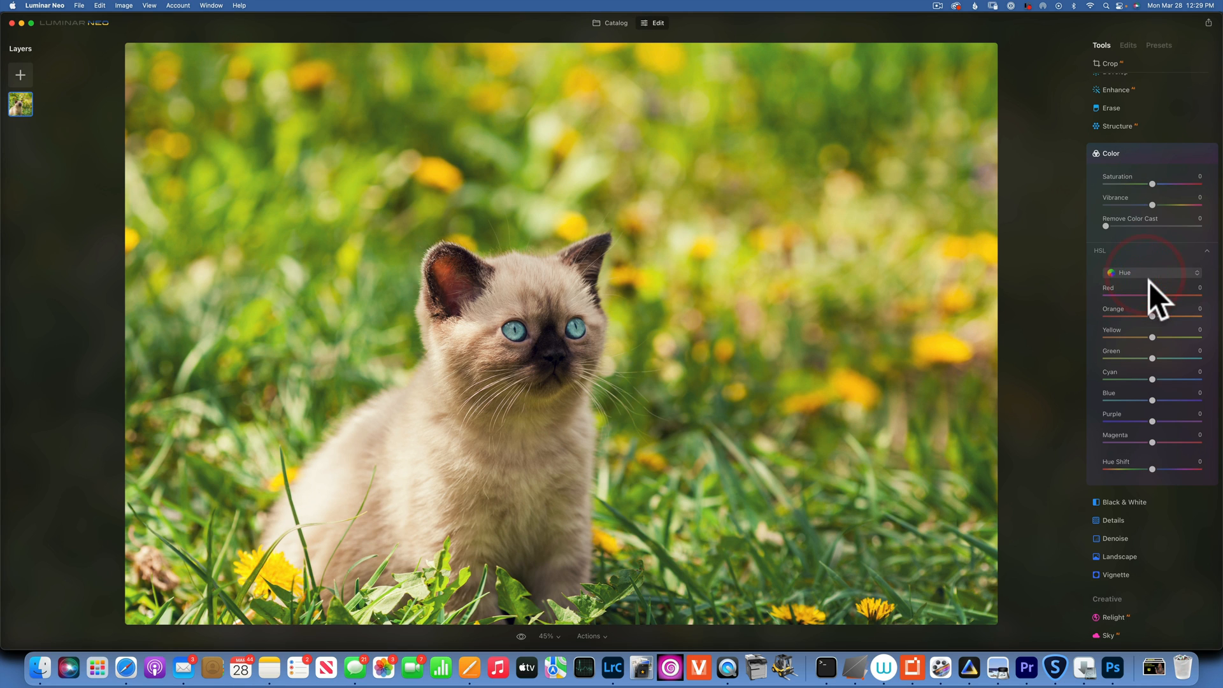
{"action": "mouse_move", "coordinate": [840, 373]}
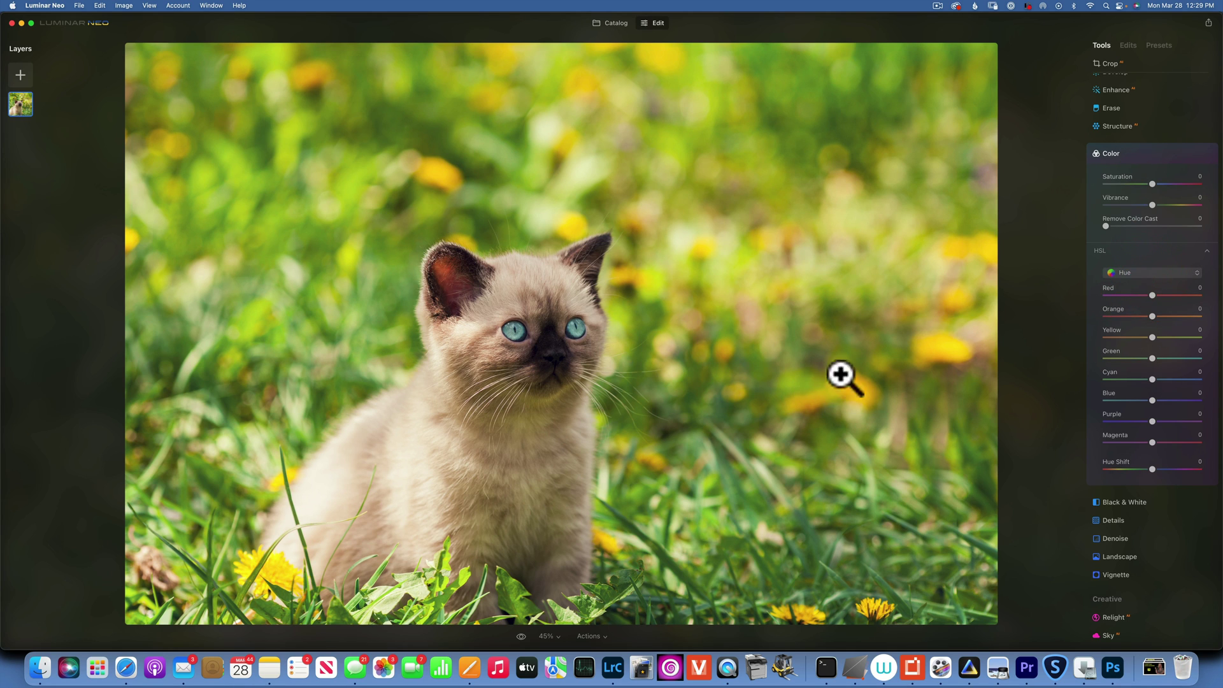
{"action": "mouse_move", "coordinate": [1155, 362]}
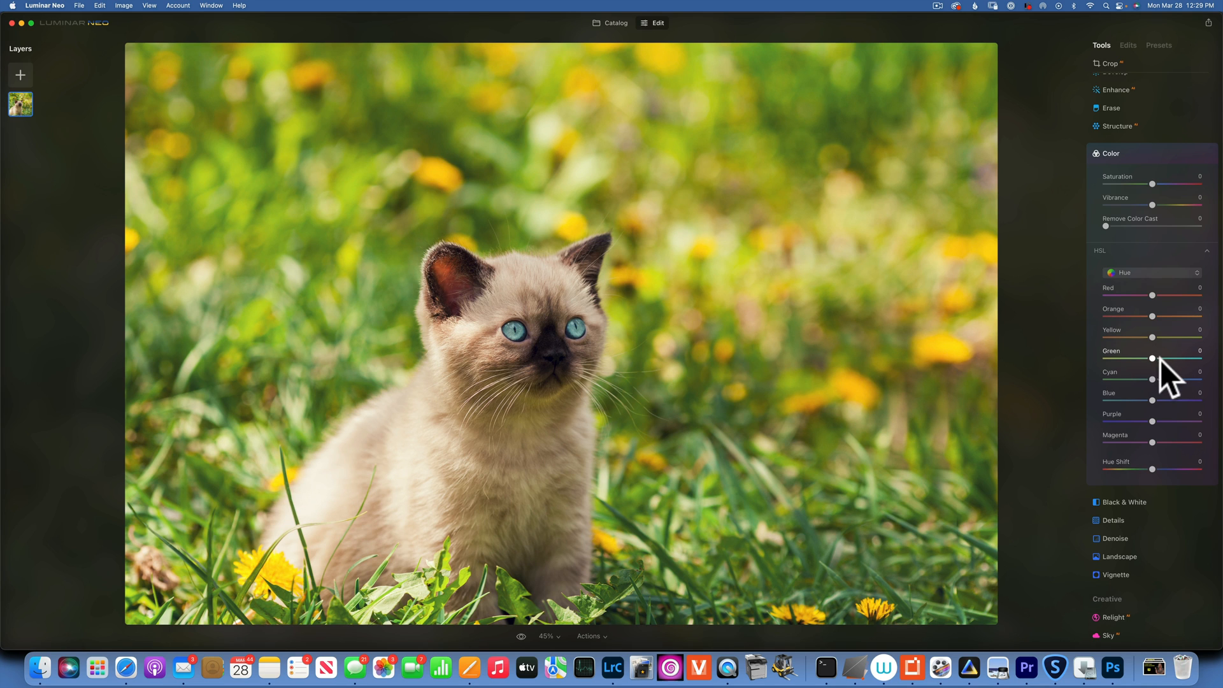
{"action": "left_click_drag", "start_coordinate": [1153, 358], "coordinate": [1168, 359]}
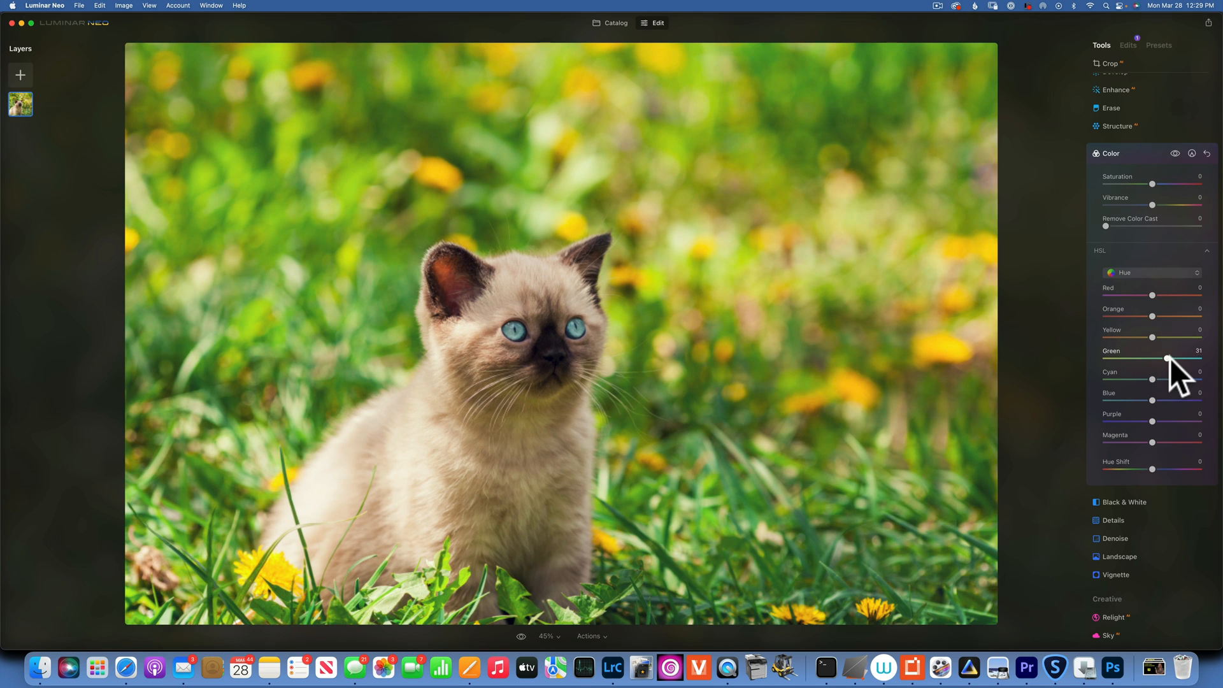
{"action": "left_click_drag", "start_coordinate": [1187, 359], "coordinate": [1179, 360]}
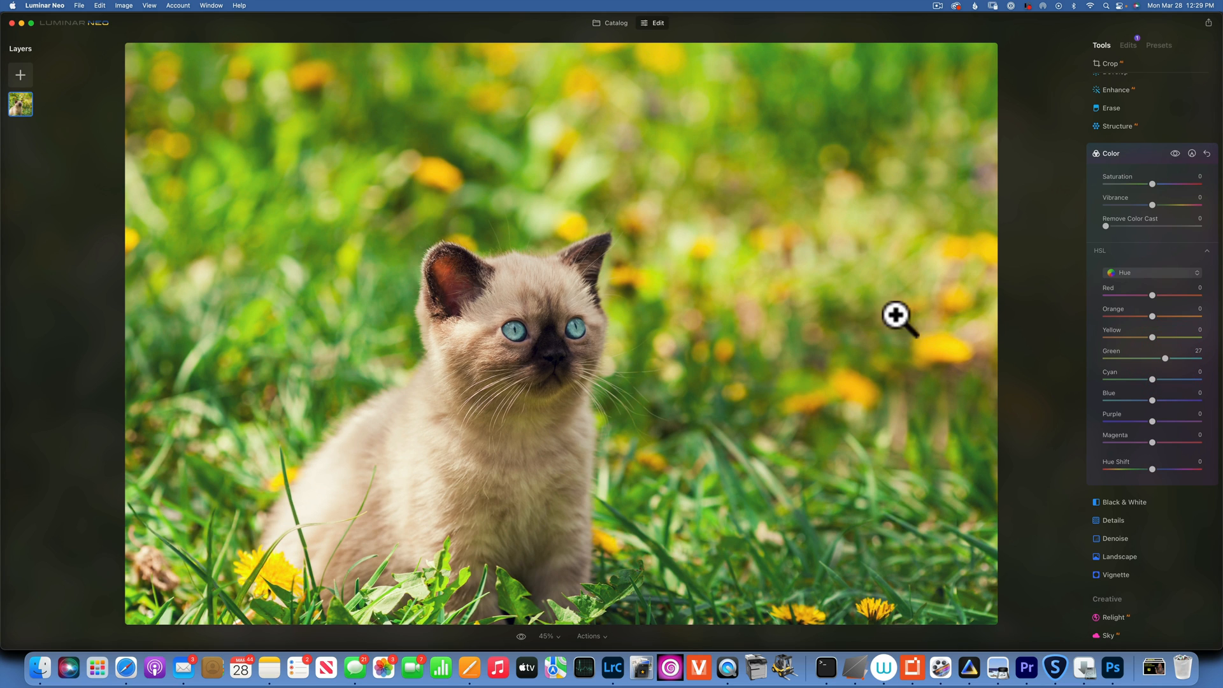
{"action": "left_click", "coordinate": [1152, 273]}
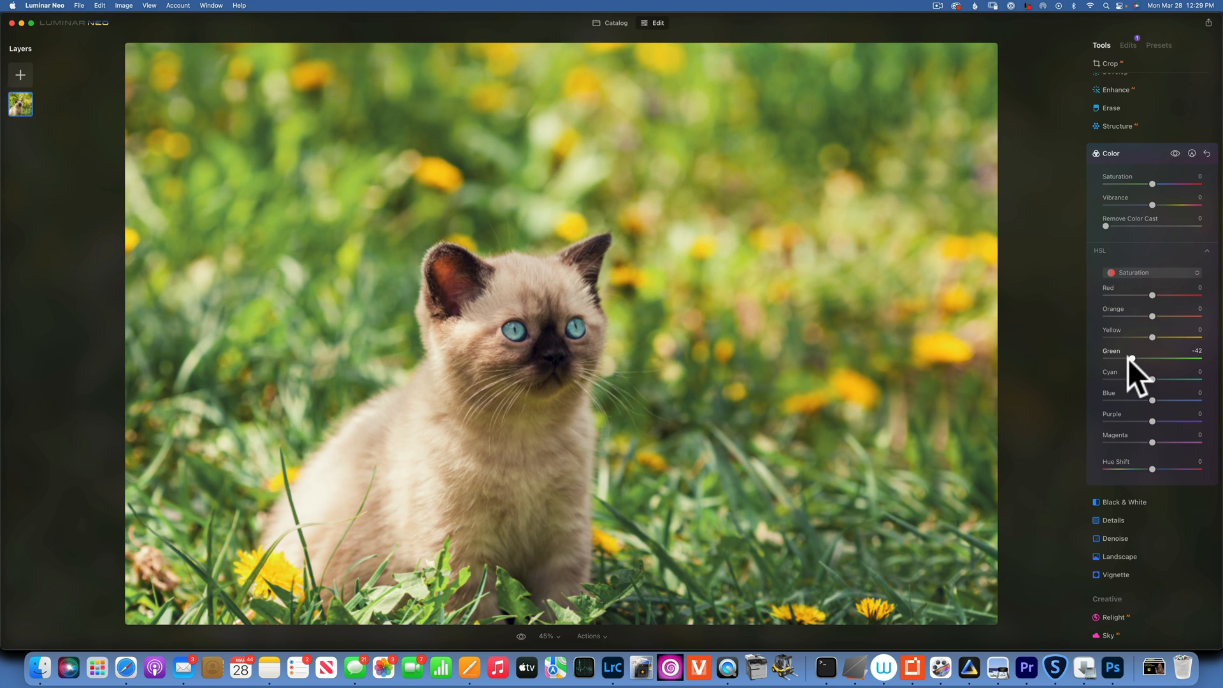
{"action": "left_click_drag", "start_coordinate": [1130, 360], "coordinate": [1127, 359]}
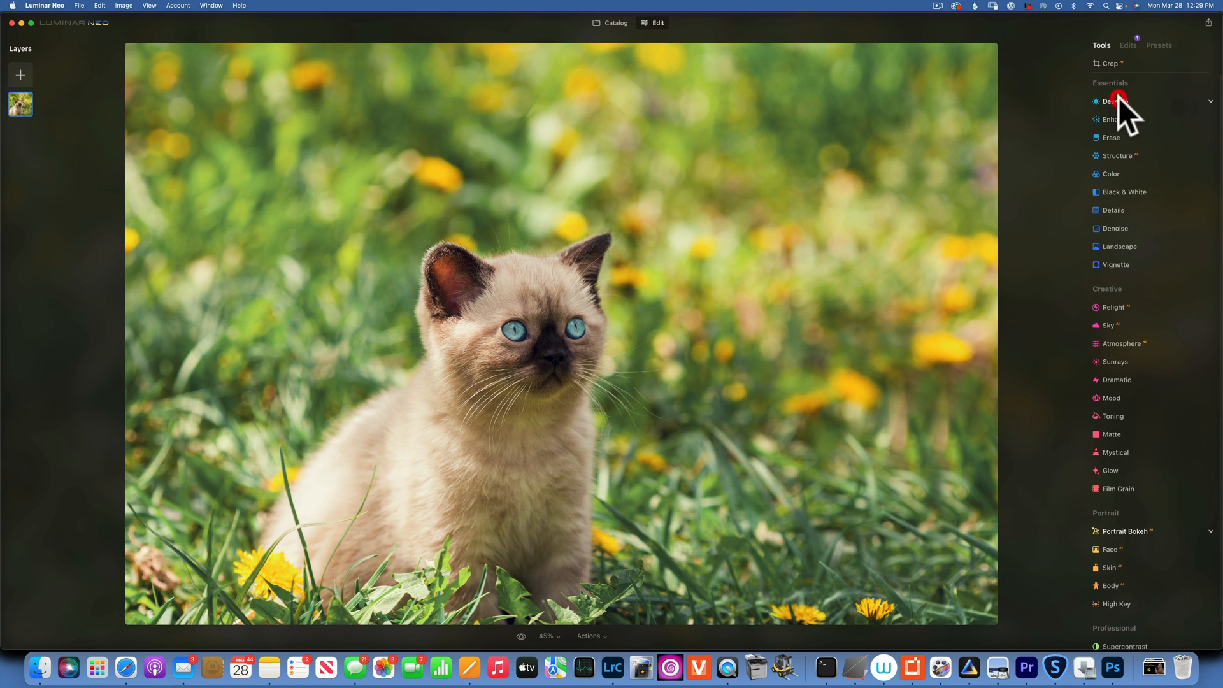
- Set Develop Highlights -10 and Shadows -100, adding a Paint Mask in Erase mode
{"action": "left_click", "coordinate": [1115, 101]}
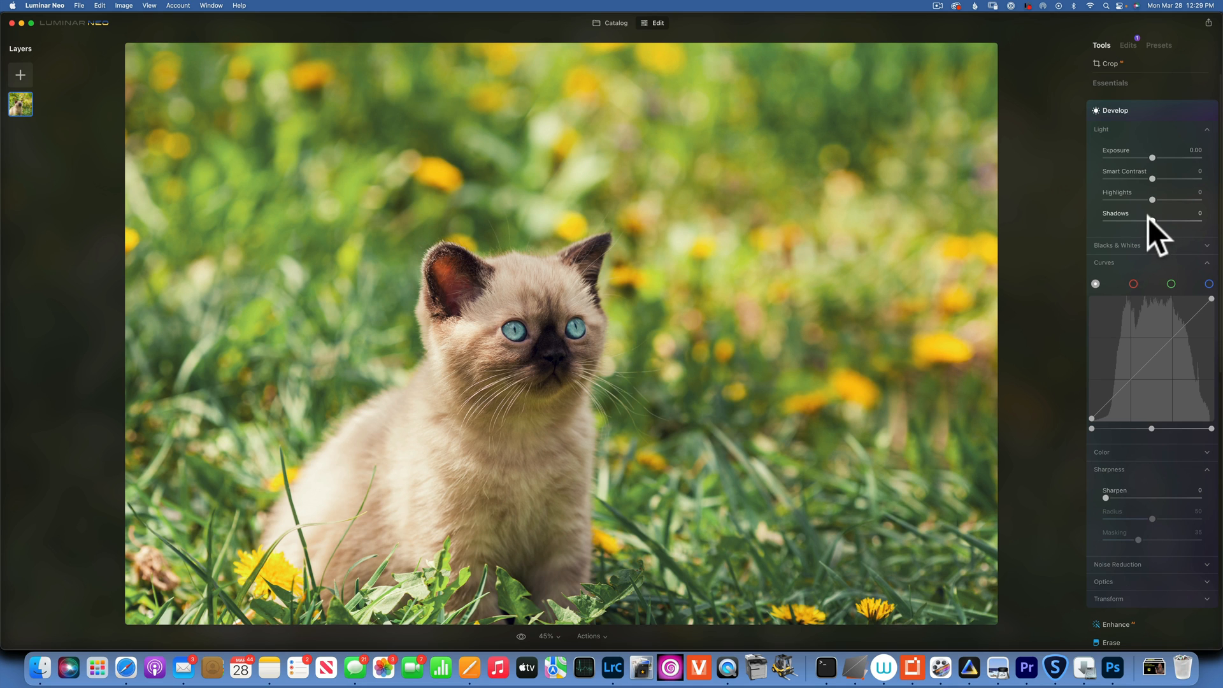
{"action": "left_click_drag", "start_coordinate": [1154, 221], "coordinate": [1200, 221]}
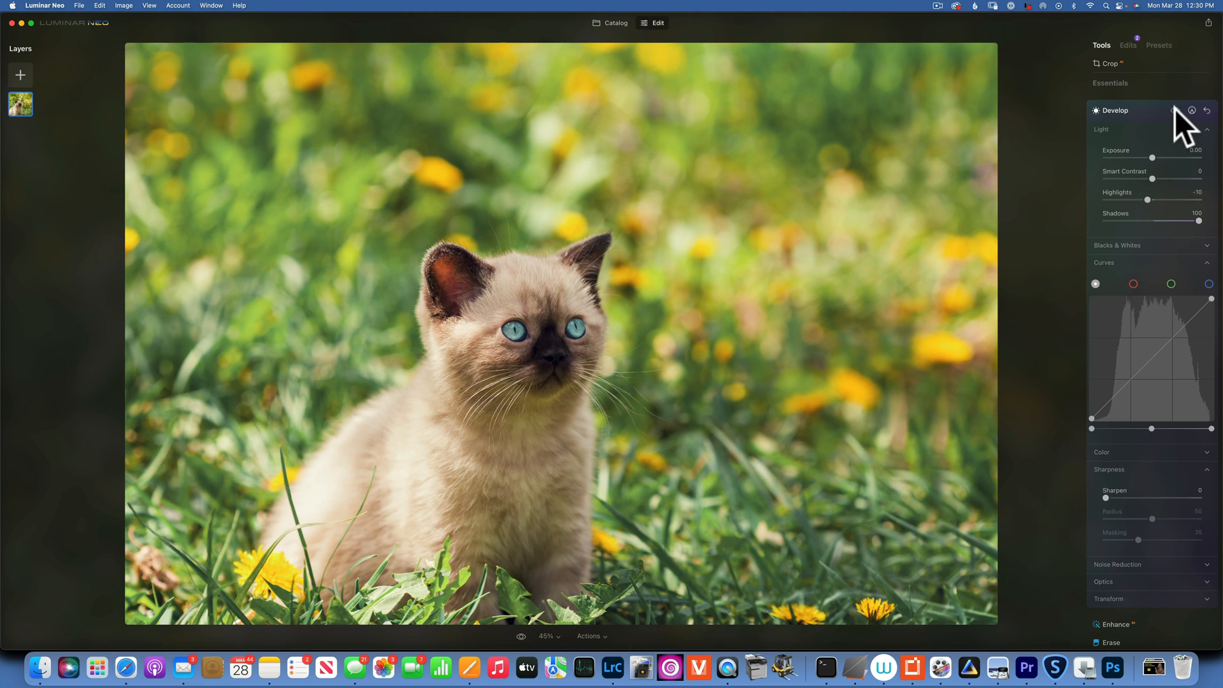
{"action": "left_click", "coordinate": [1177, 111]}
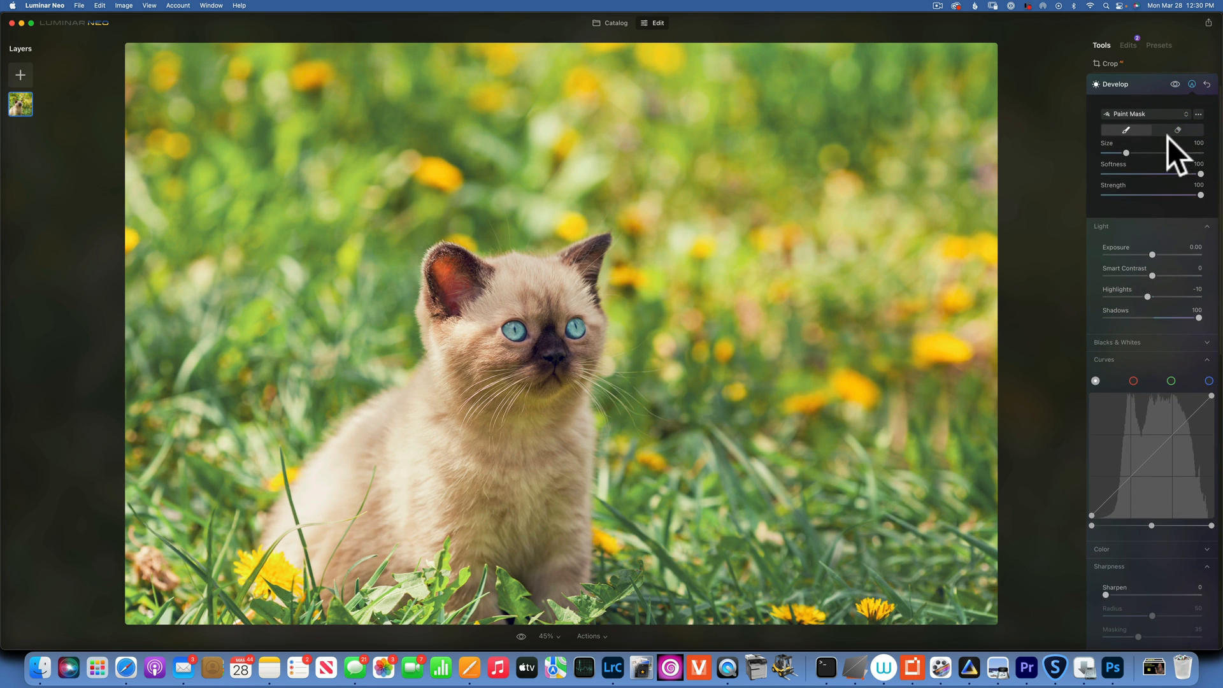
{"action": "left_click", "coordinate": [1177, 130]}
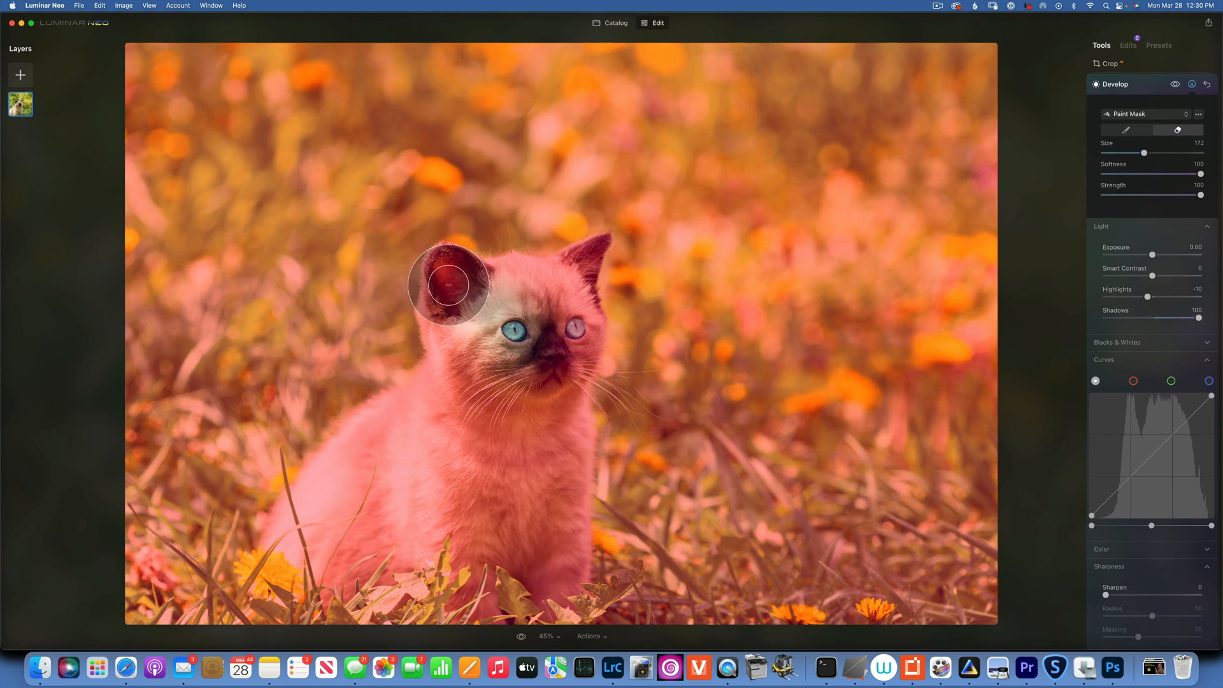
- Erase the Develop mask over the kitten's head, face, chest and lower body
{"action": "left_click_drag", "start_coordinate": [448, 285], "coordinate": [513, 601]}
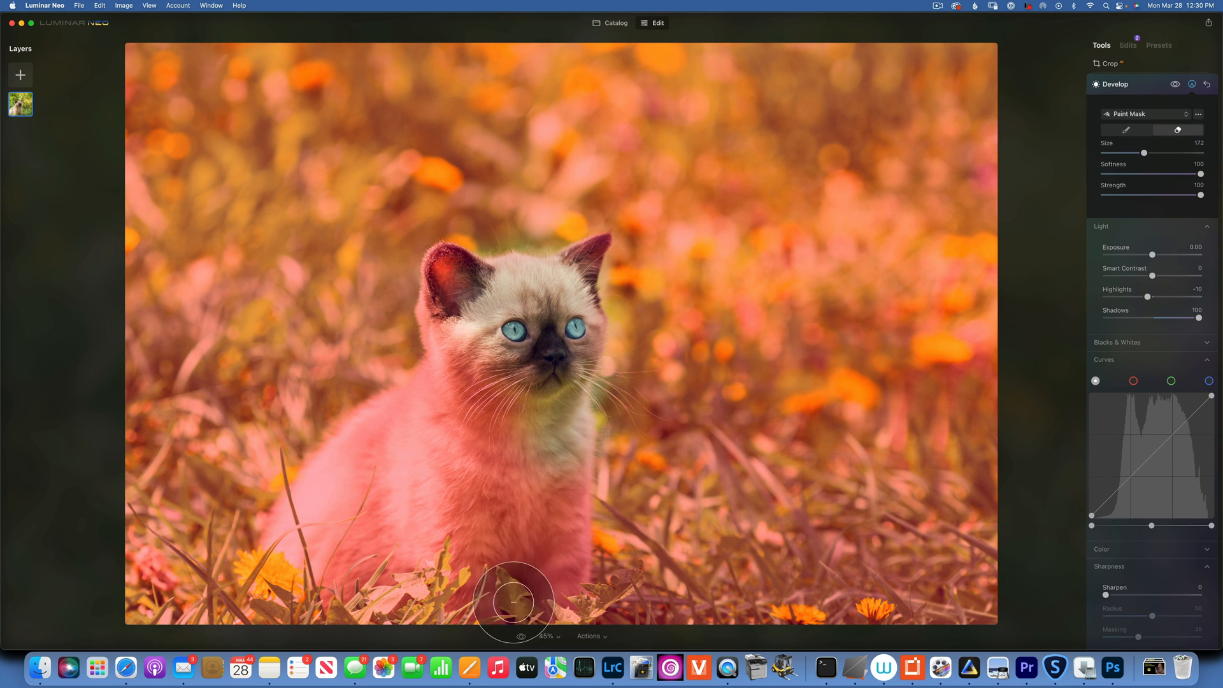
{"action": "left_click_drag", "start_coordinate": [515, 601], "coordinate": [398, 427]}
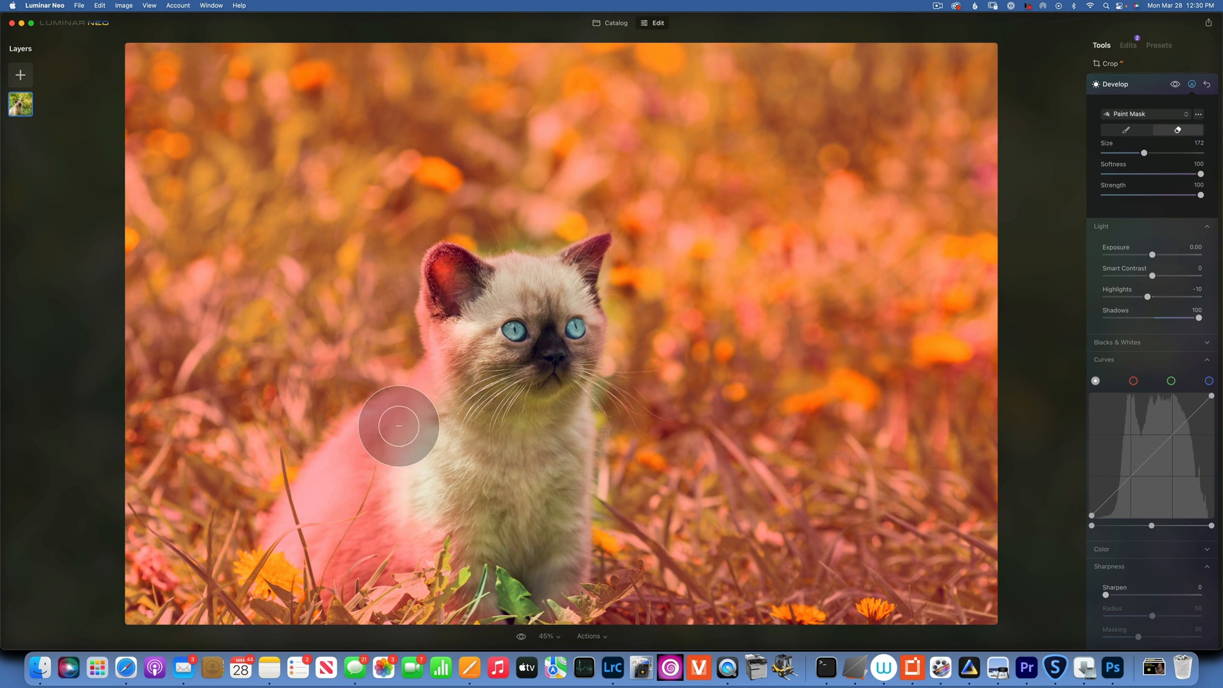
{"action": "left_click_drag", "start_coordinate": [398, 427], "coordinate": [392, 521]}
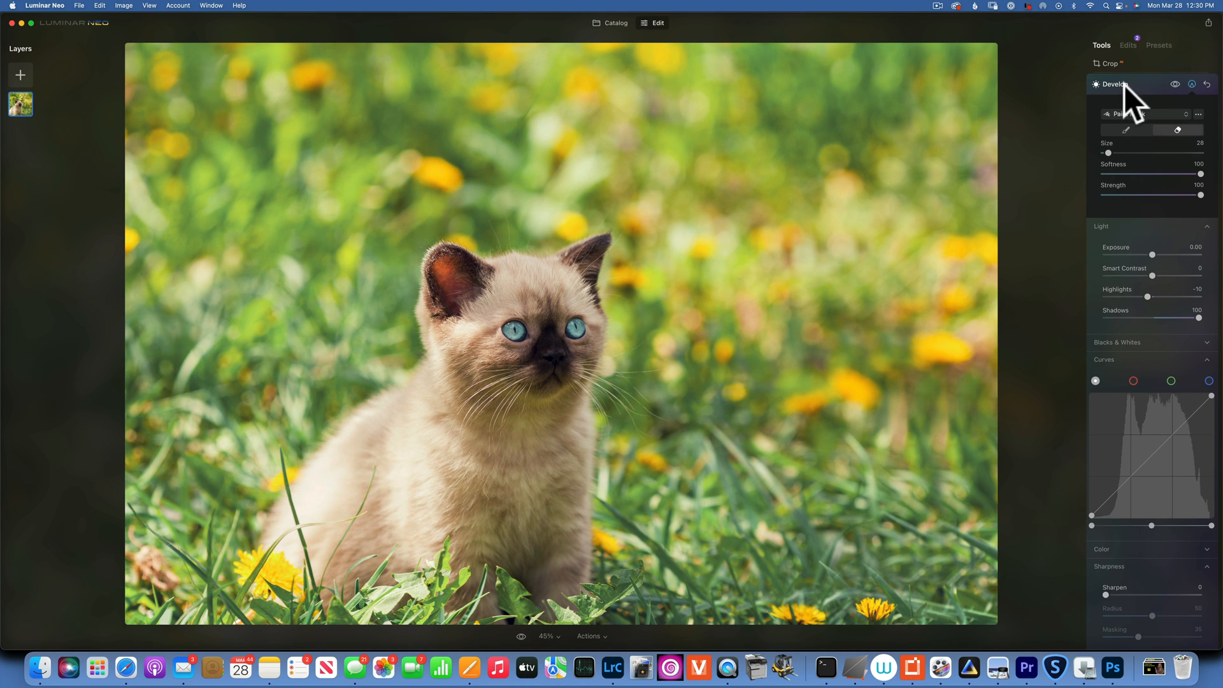
- Close Develop, open Structure at Amount -100 and add a paint mask to it
{"action": "left_click", "coordinate": [1115, 83]}
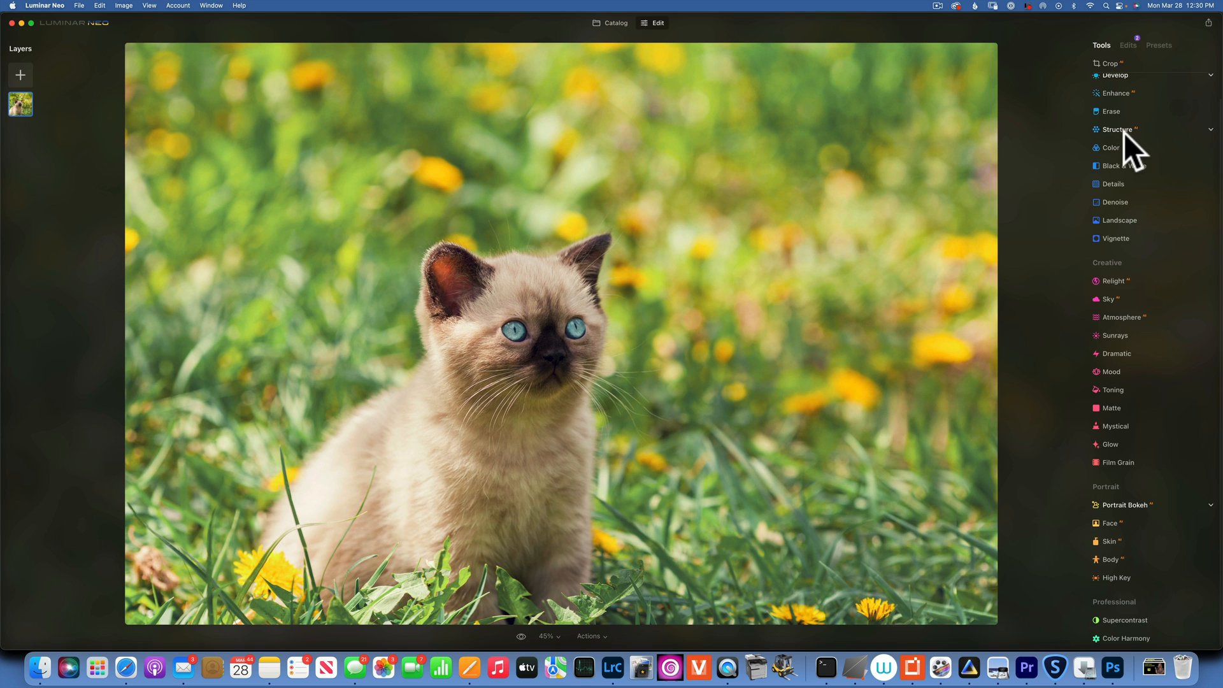
{"action": "left_click", "coordinate": [1115, 130]}
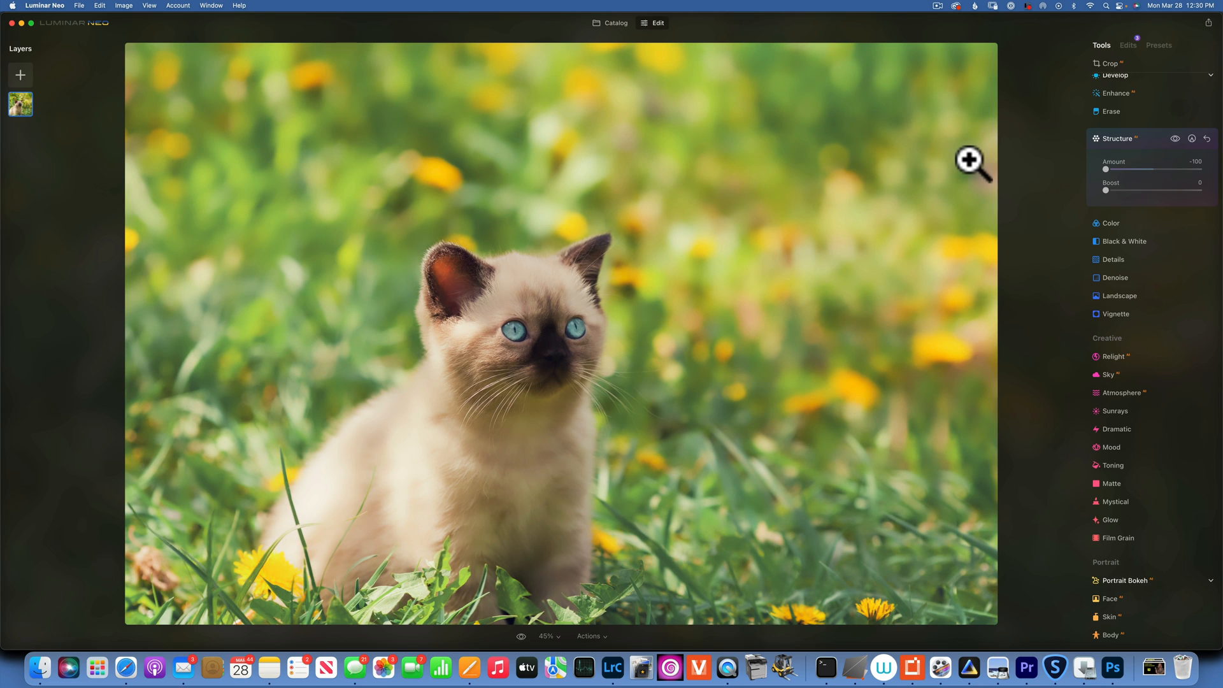
{"action": "left_click", "coordinate": [1193, 139]}
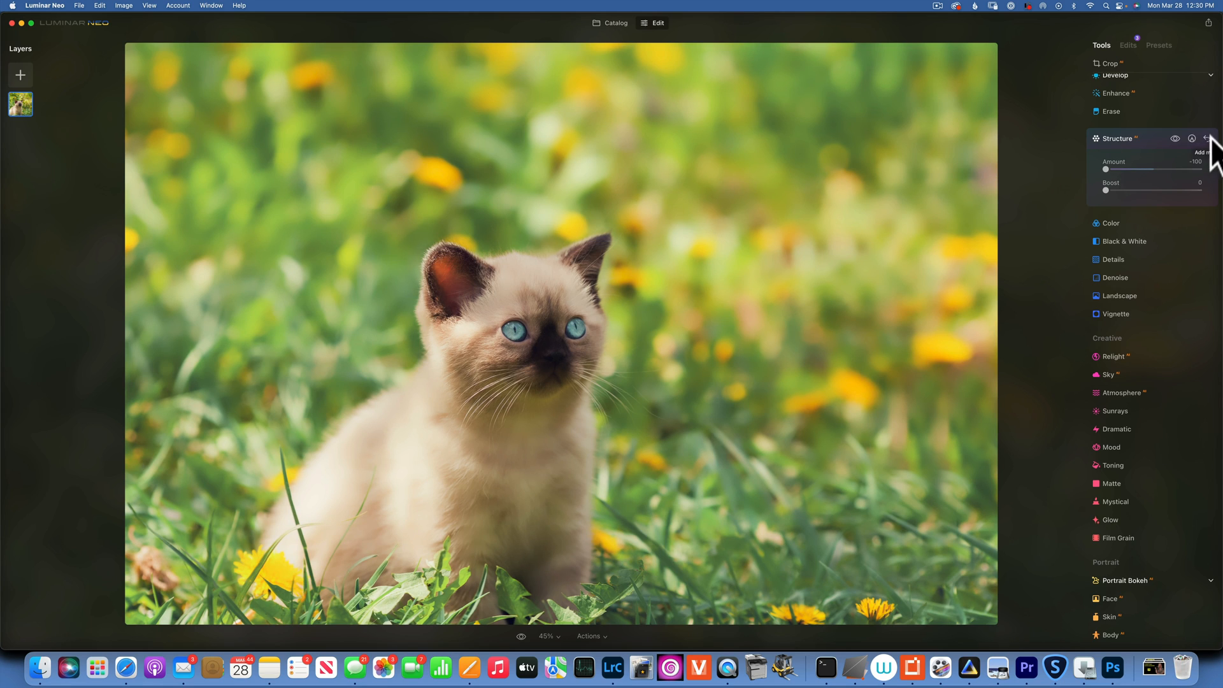
{"action": "left_click", "coordinate": [1208, 138]}
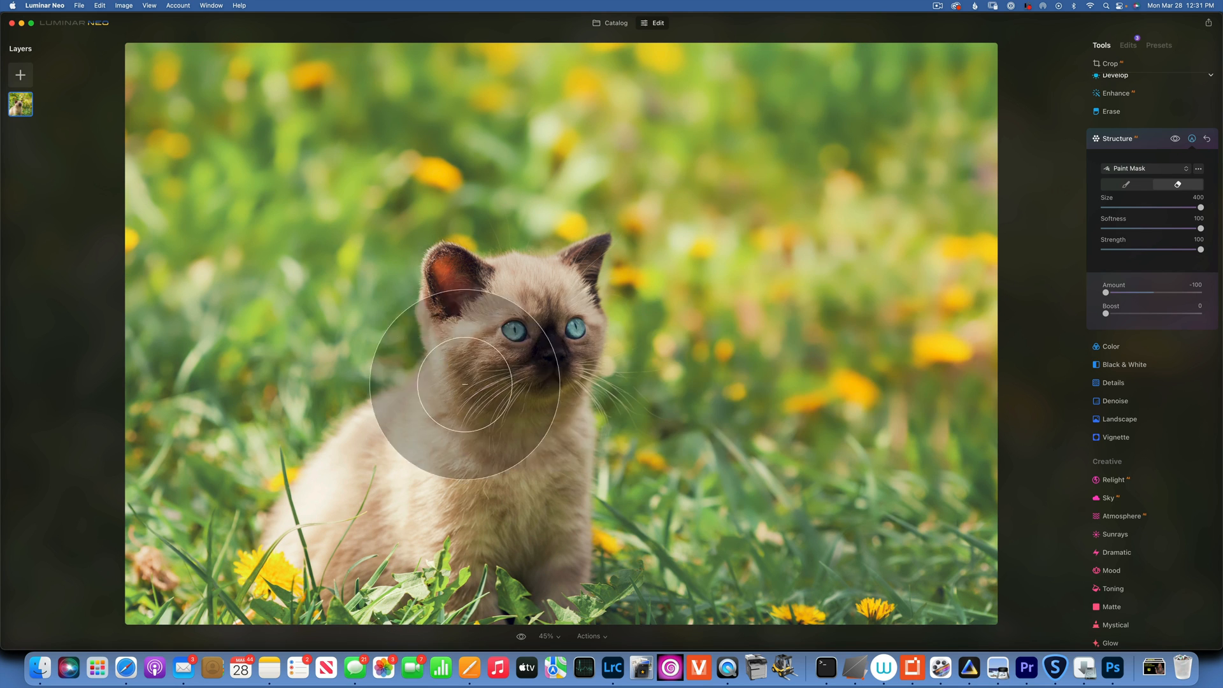
{"action": "mouse_move", "coordinate": [635, 310]}
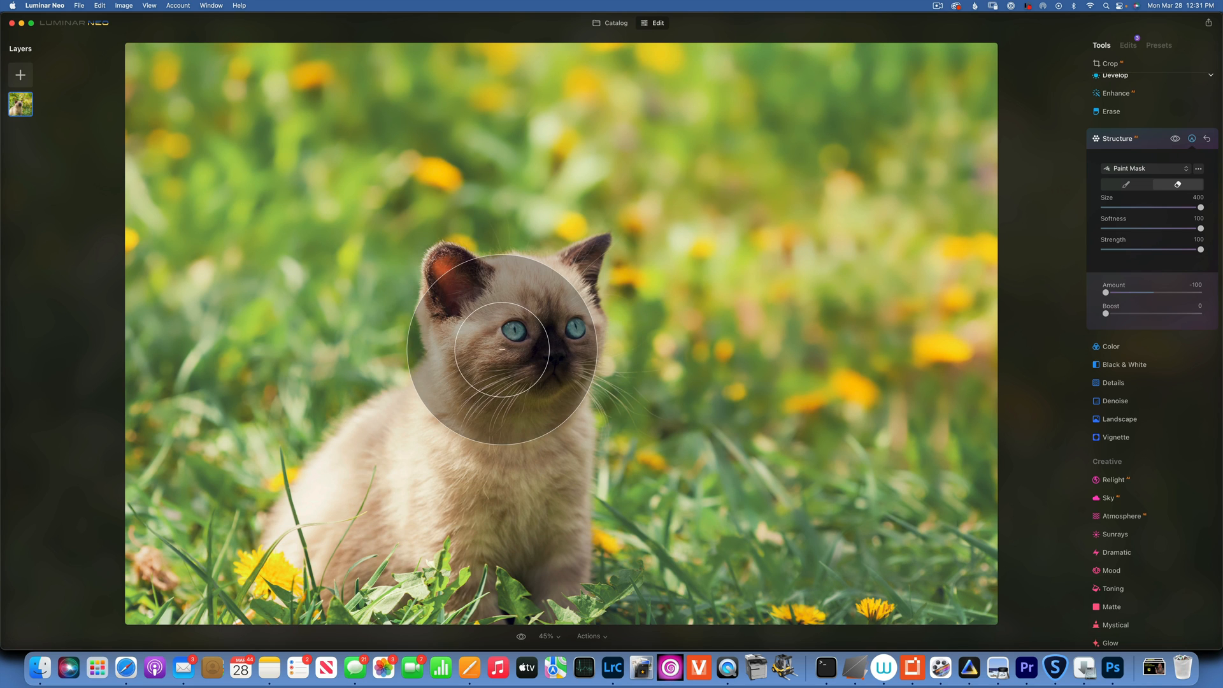
{"action": "mouse_move", "coordinate": [528, 356]}
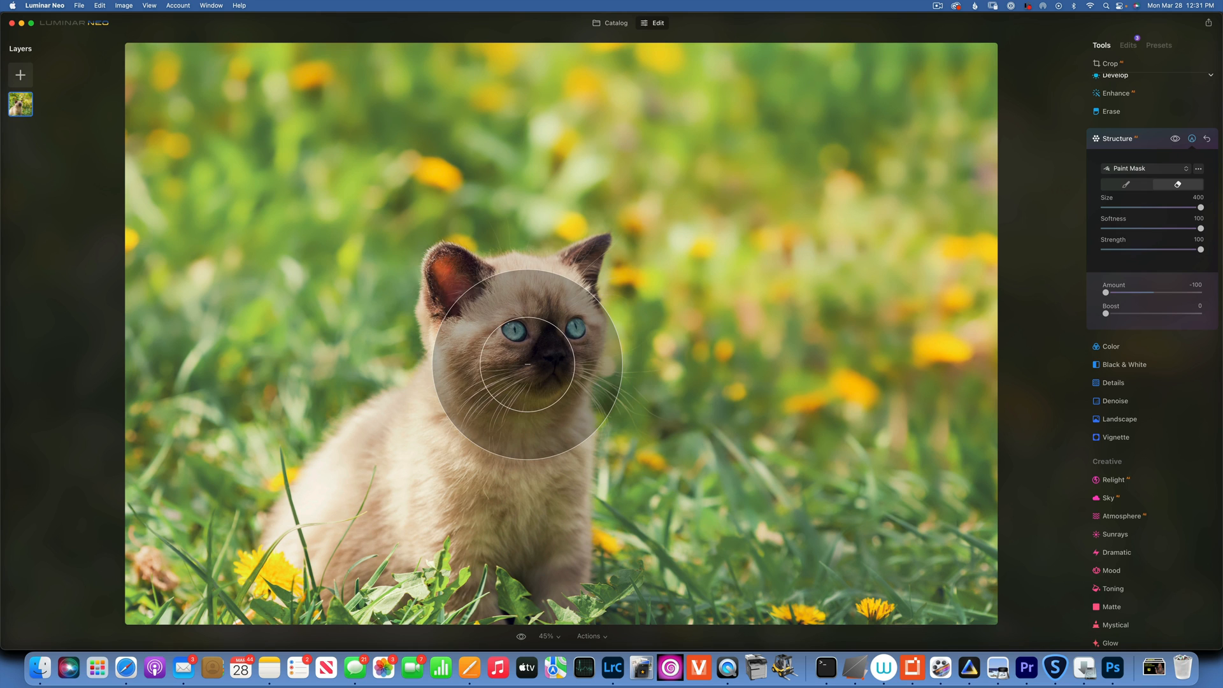
{"action": "mouse_move", "coordinate": [890, 342]}
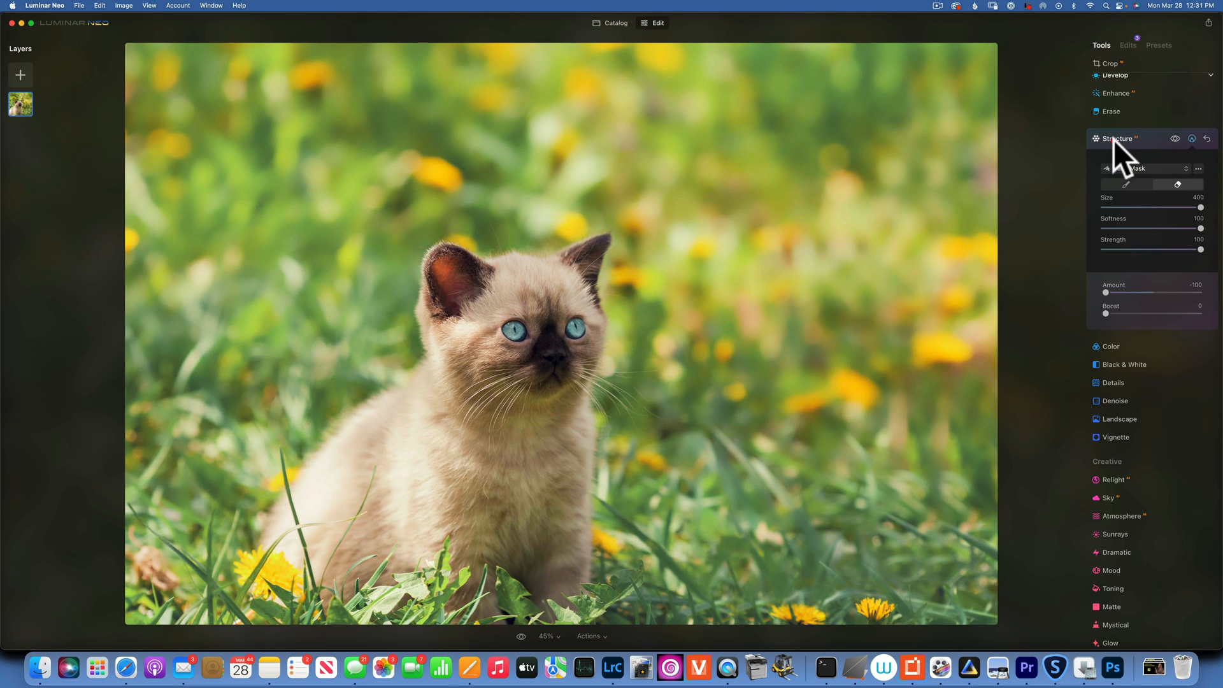
- Apply Details at -100 with the mask erased over the kitten, then compare with the original
{"action": "left_click", "coordinate": [1117, 139]}
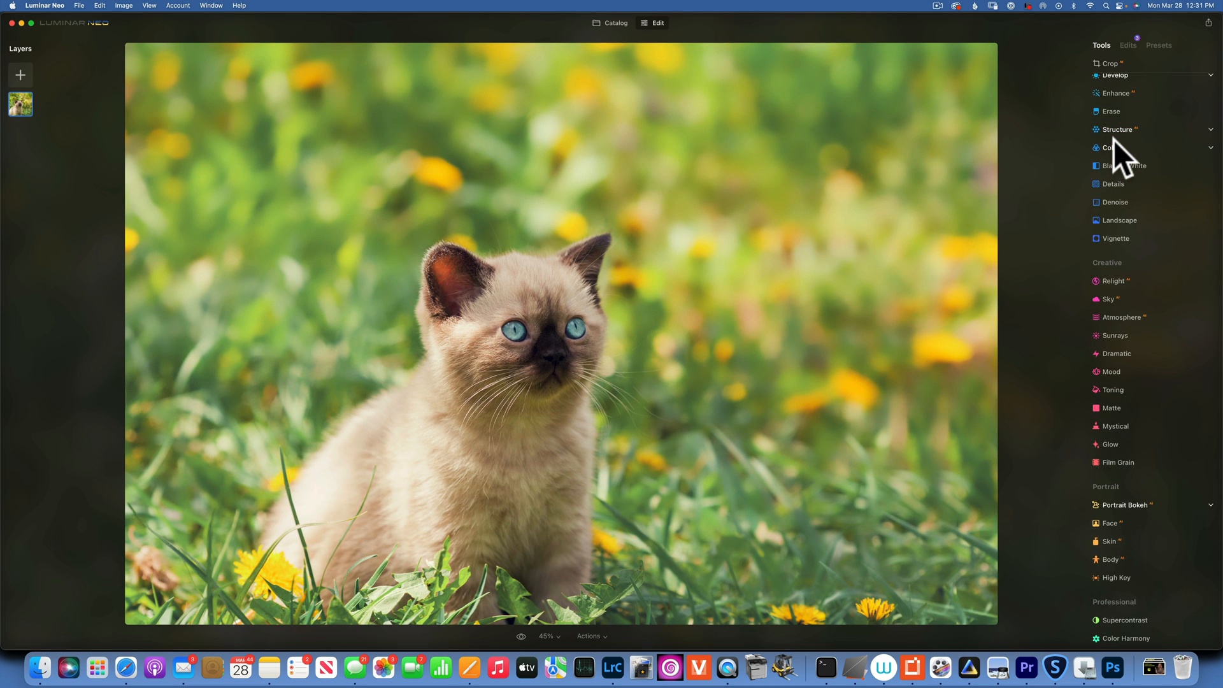
{"action": "mouse_move", "coordinate": [1128, 191]}
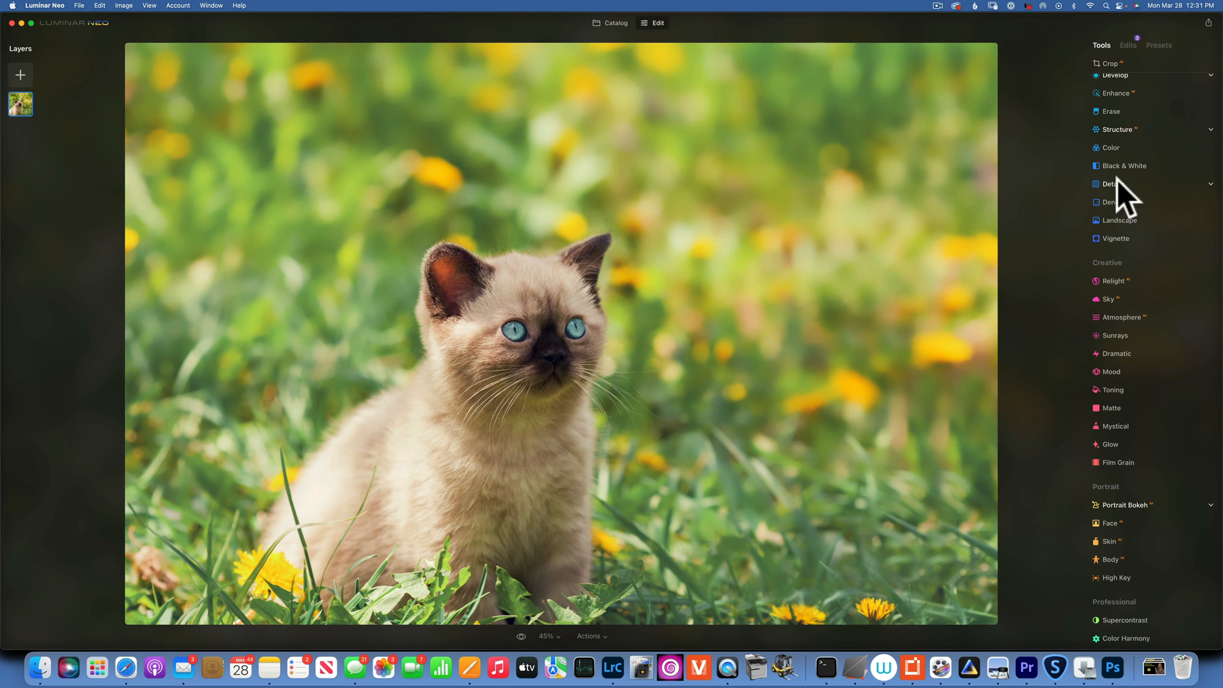
{"action": "left_click", "coordinate": [1111, 185]}
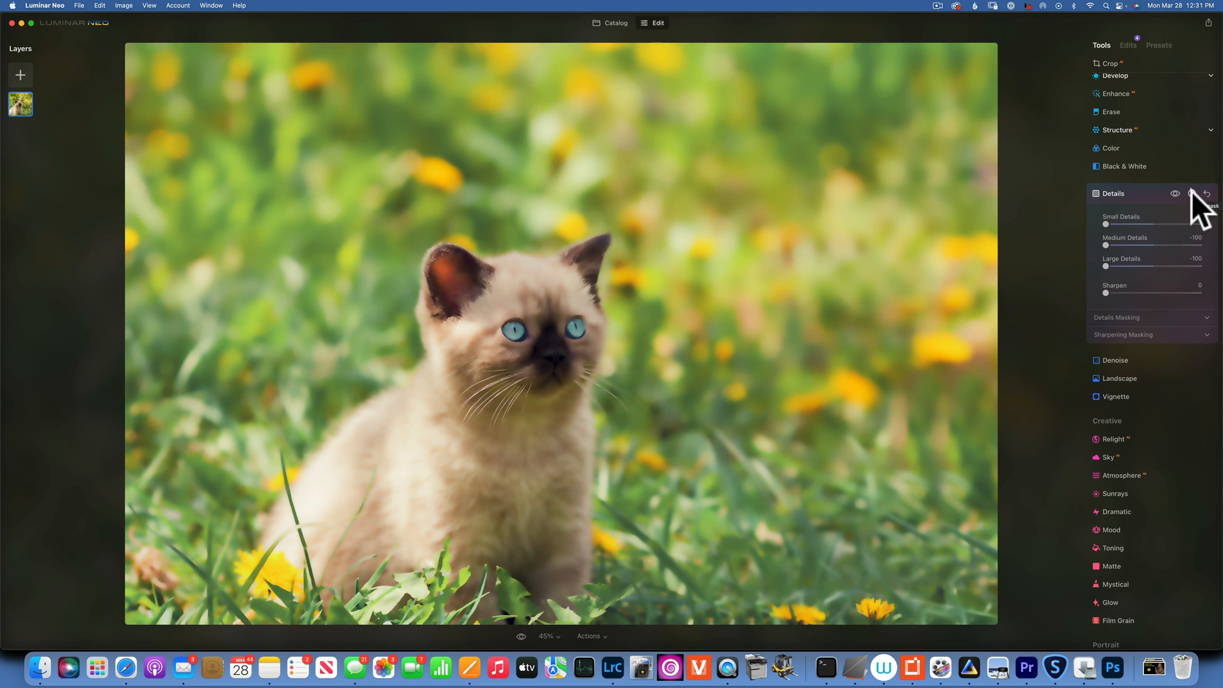
{"action": "left_click", "coordinate": [1192, 193]}
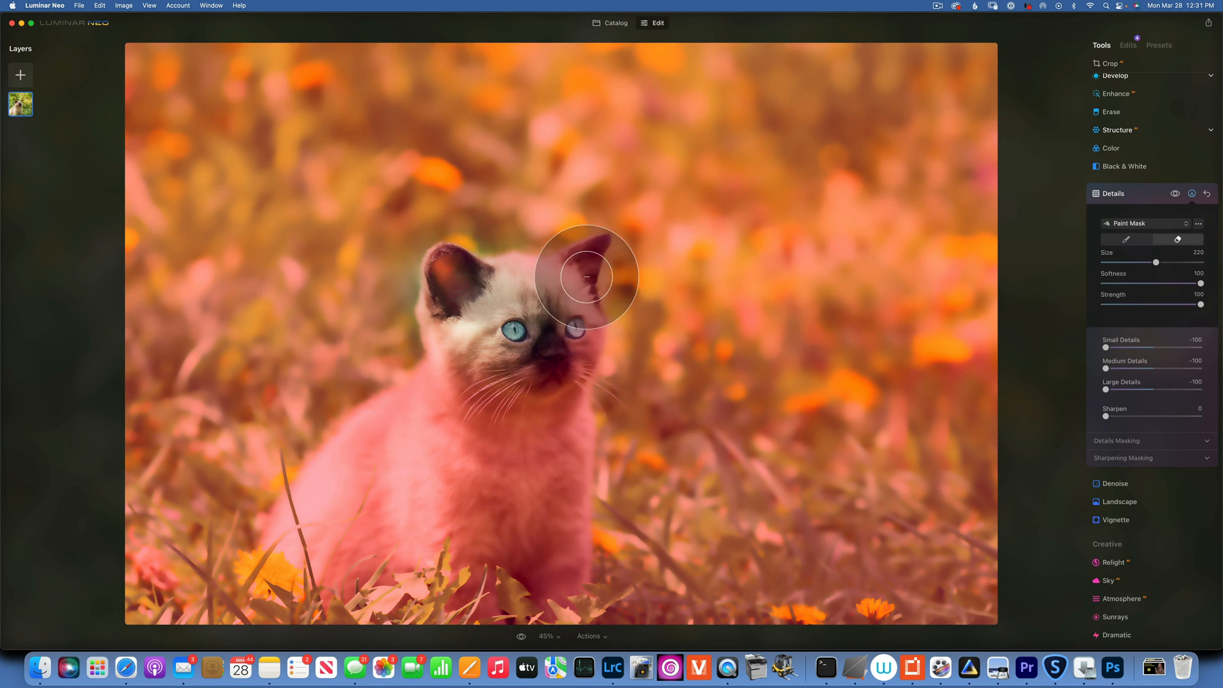
{"action": "left_click_drag", "start_coordinate": [587, 276], "coordinate": [309, 584]}
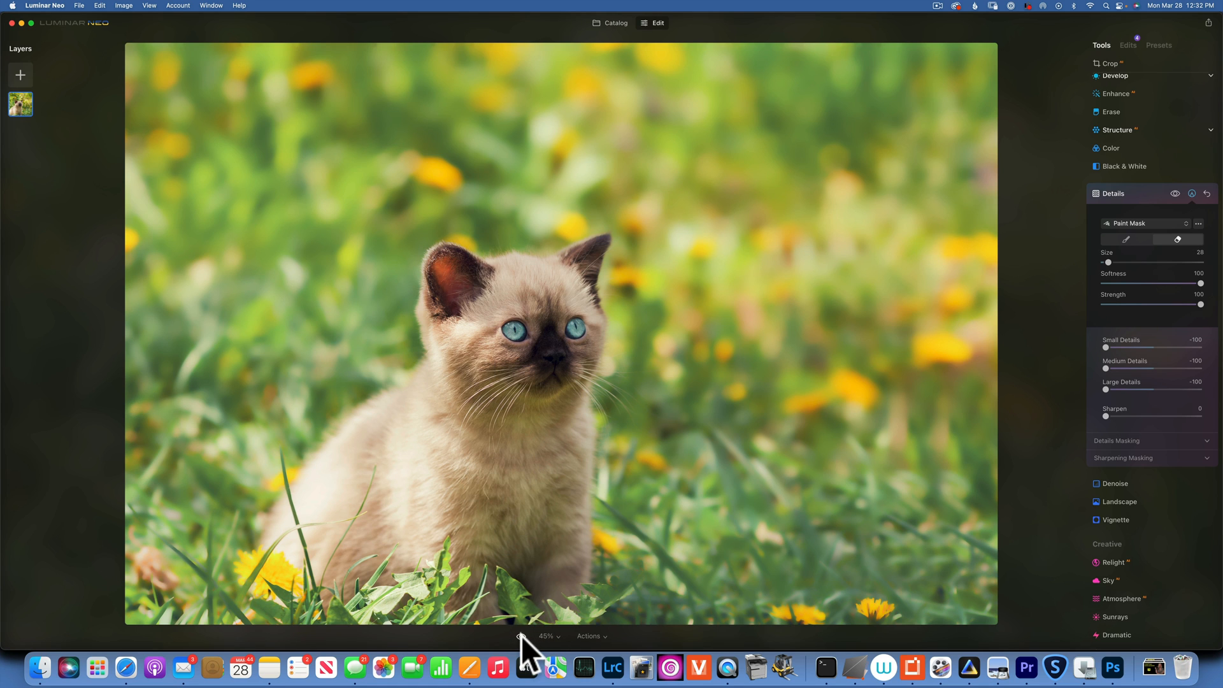
{"action": "left_click", "coordinate": [519, 644]}
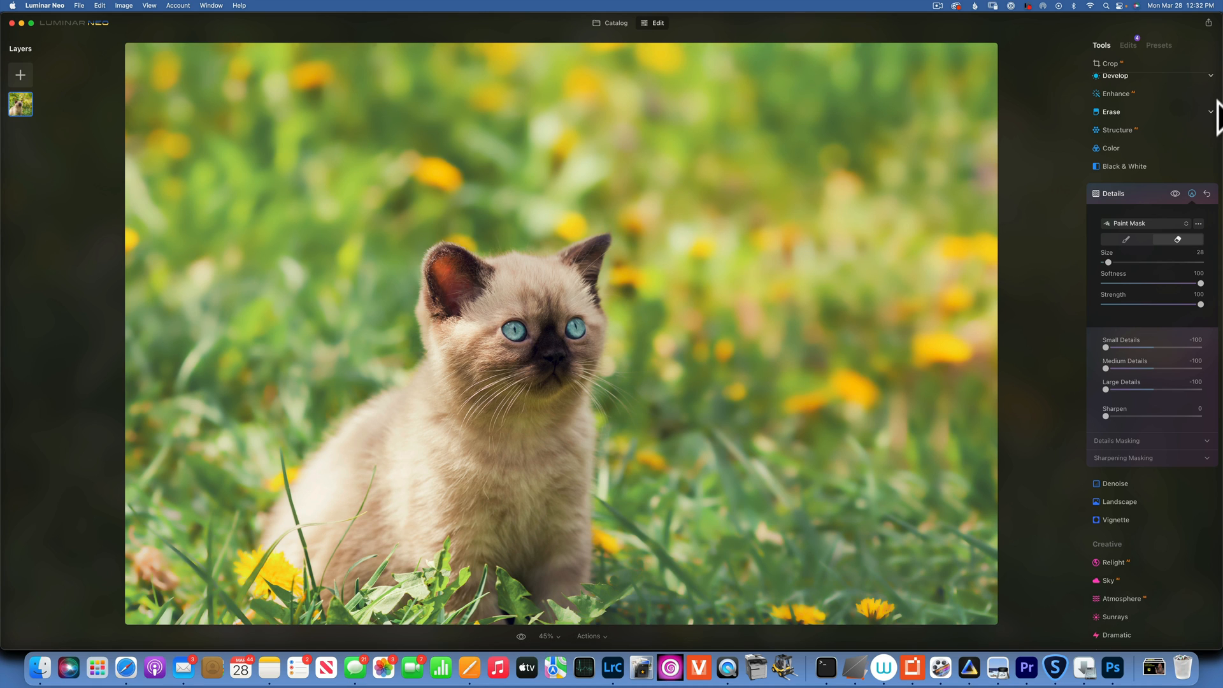
- Set Develop Exposure -0.33, Highlights -37, Shadows 20 and add a paint mask
{"action": "left_click", "coordinate": [1114, 75]}
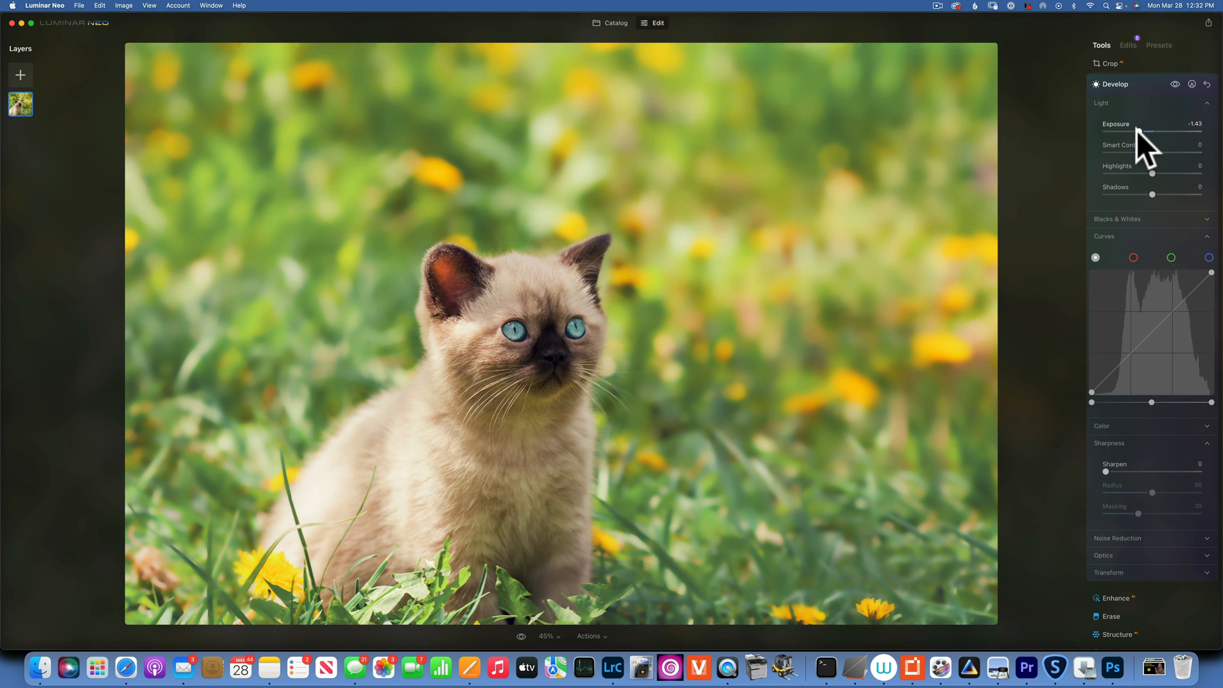
{"action": "left_click_drag", "start_coordinate": [1137, 131], "coordinate": [1140, 131]}
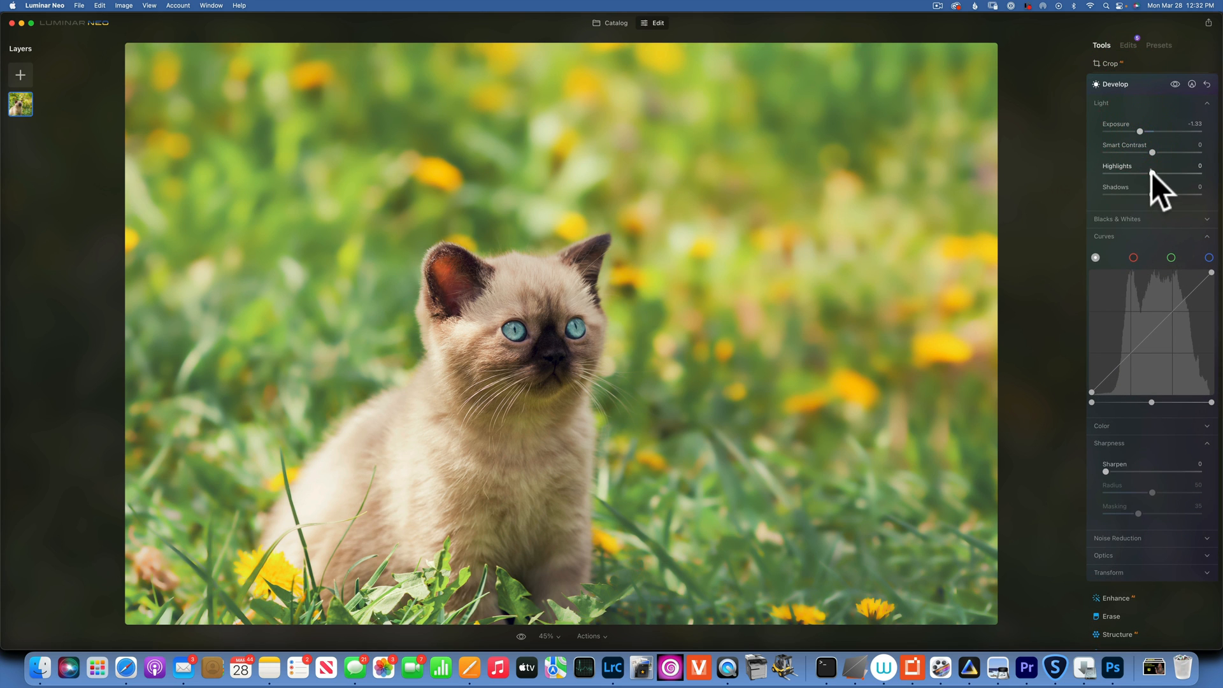
{"action": "left_click_drag", "start_coordinate": [1140, 132], "coordinate": [1150, 131]}
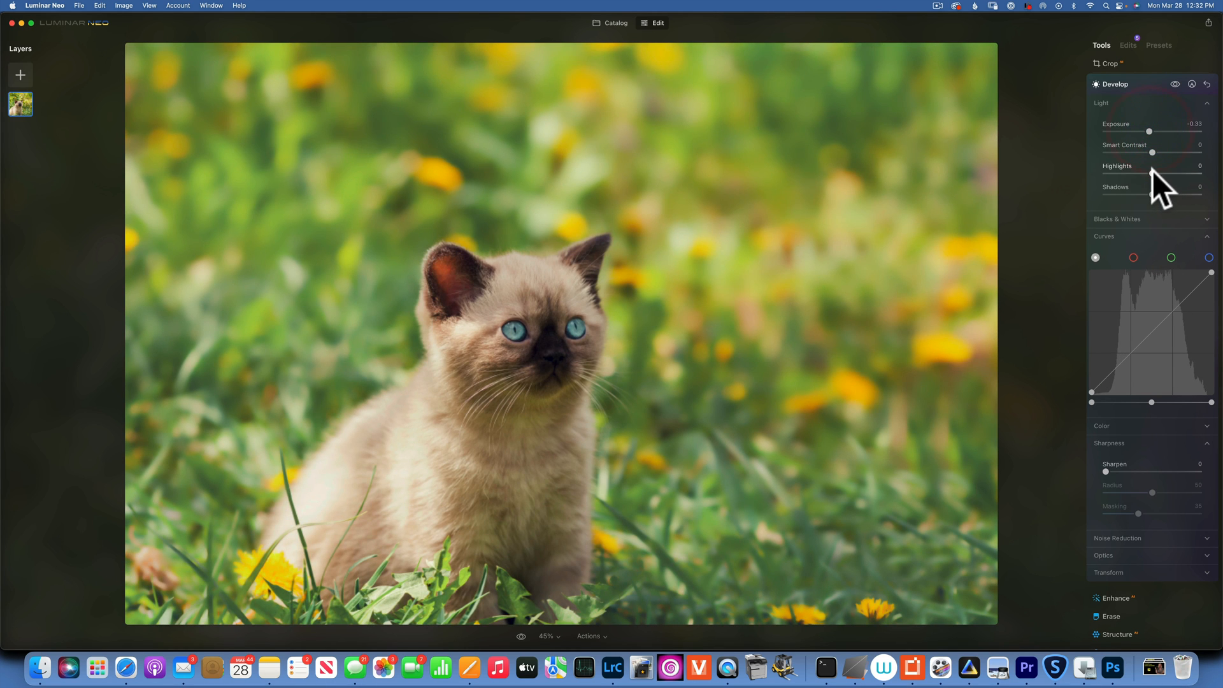
{"action": "left_click_drag", "start_coordinate": [1154, 171], "coordinate": [1133, 171]}
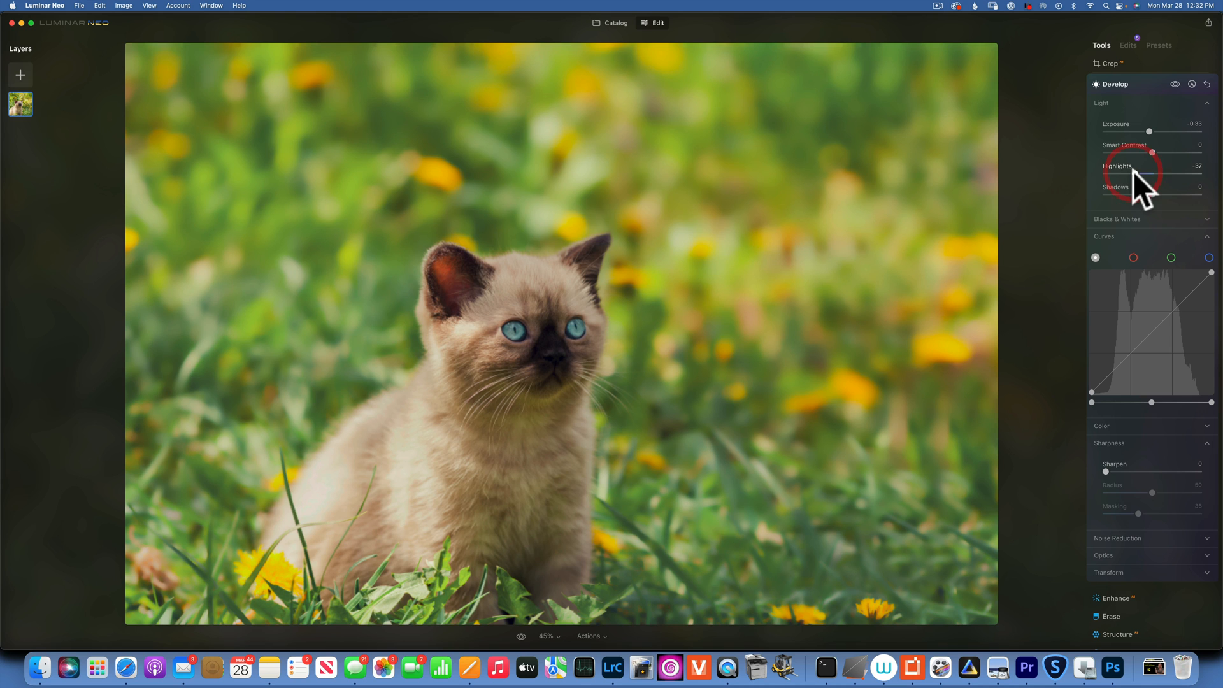
{"action": "left_click_drag", "start_coordinate": [1104, 195], "coordinate": [1184, 195]}
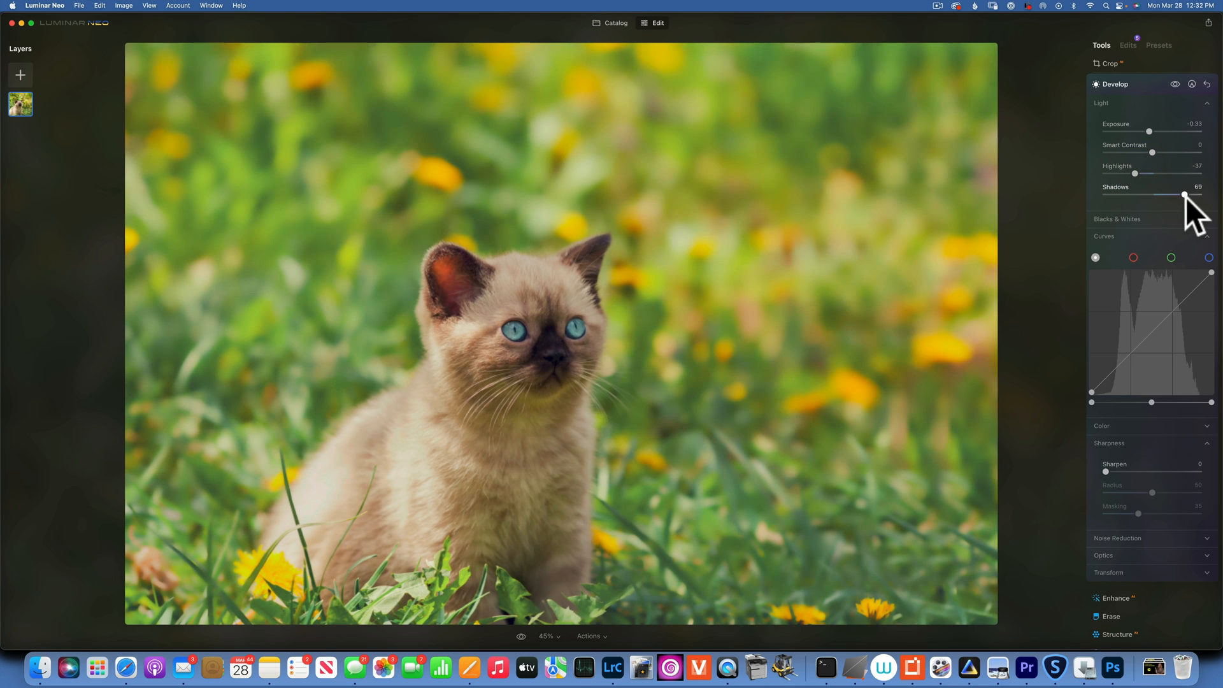
{"action": "left_click_drag", "start_coordinate": [1185, 195], "coordinate": [1165, 195]}
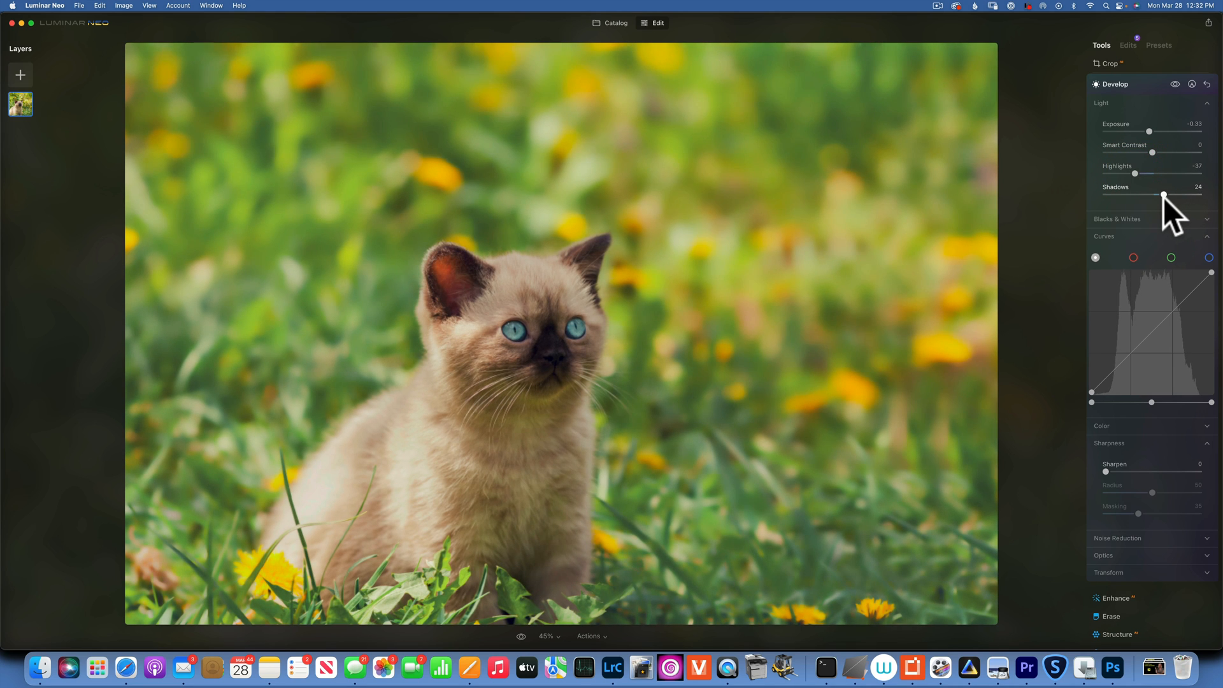
{"action": "left_click_drag", "start_coordinate": [1165, 195], "coordinate": [1161, 195]}
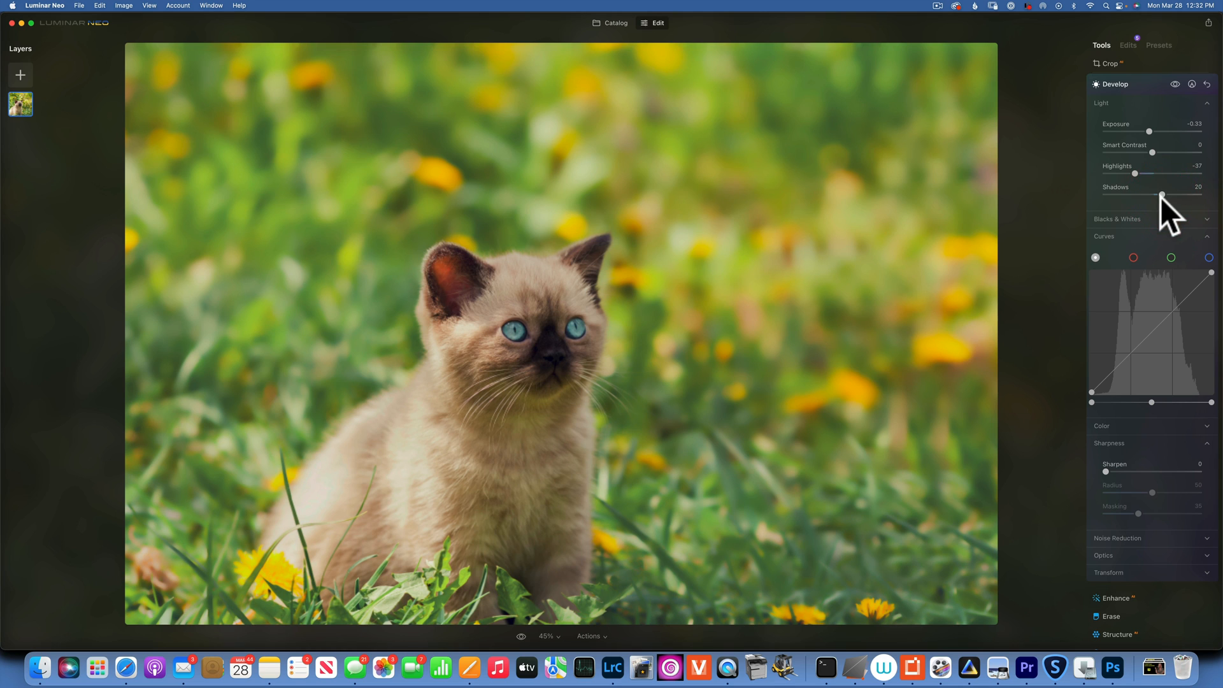
{"action": "left_click", "coordinate": [1194, 84]}
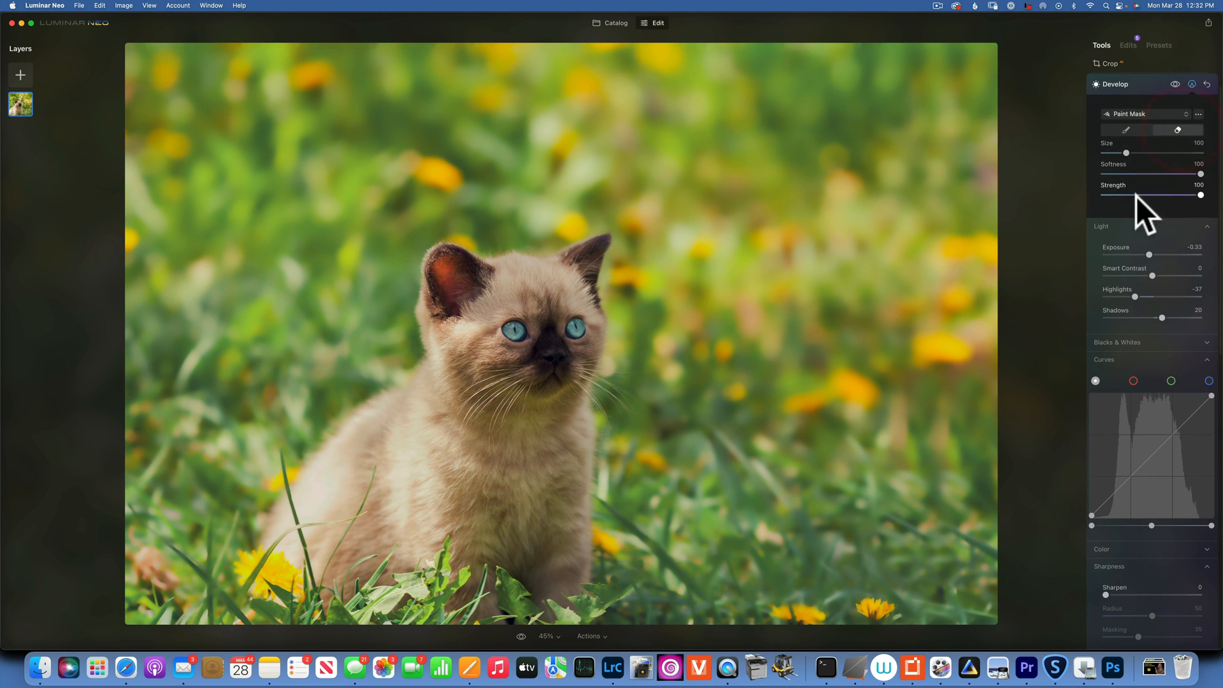
- Set the Develop mask eraser to size 330 and strength 56, then close Develop
{"action": "left_click_drag", "start_coordinate": [1127, 153], "coordinate": [1194, 152]}
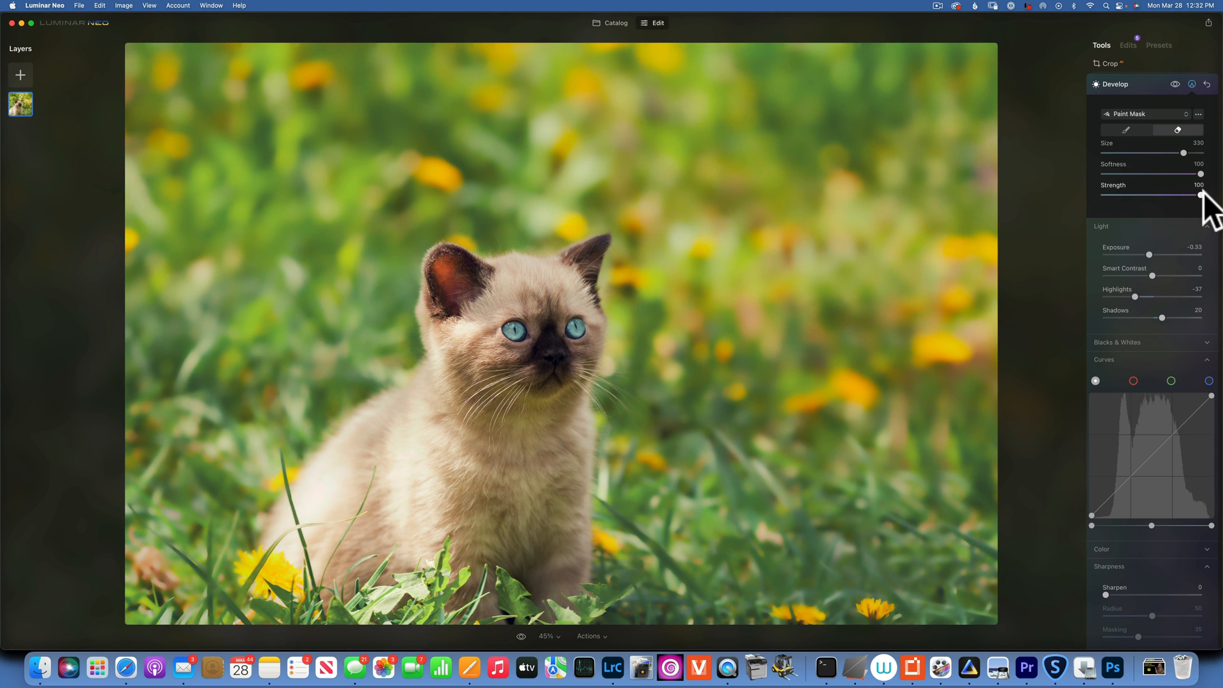
{"action": "left_click_drag", "start_coordinate": [1201, 195], "coordinate": [1158, 195]}
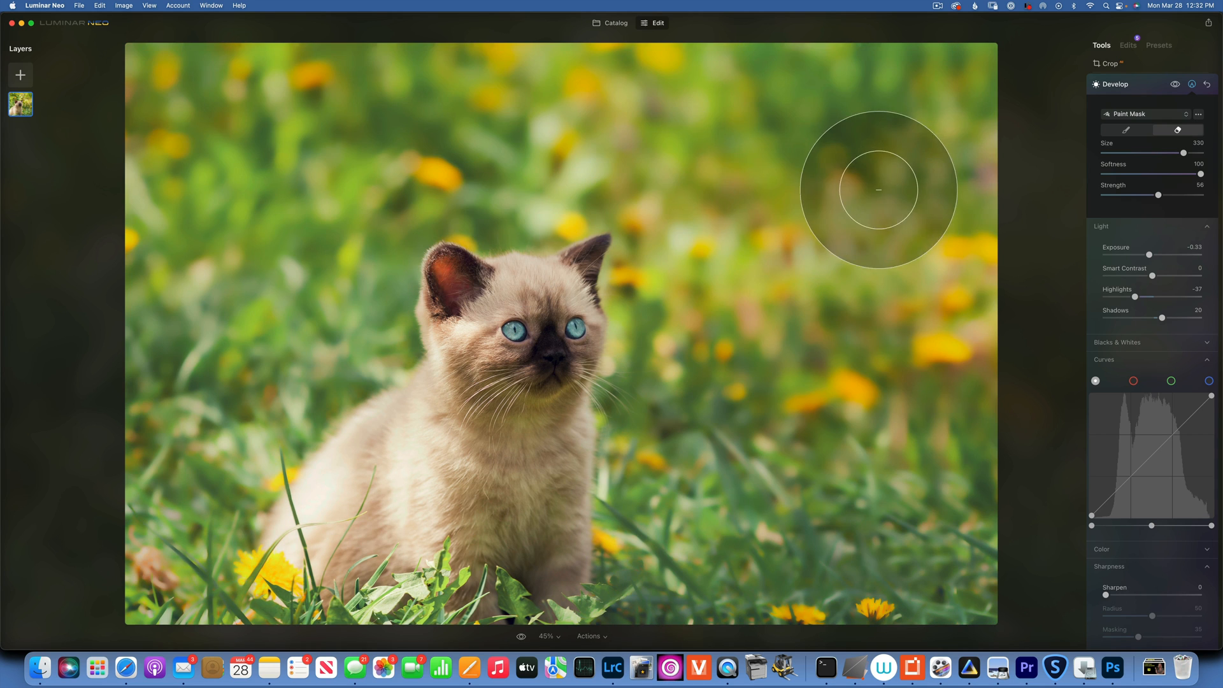
{"action": "mouse_move", "coordinate": [625, 527]}
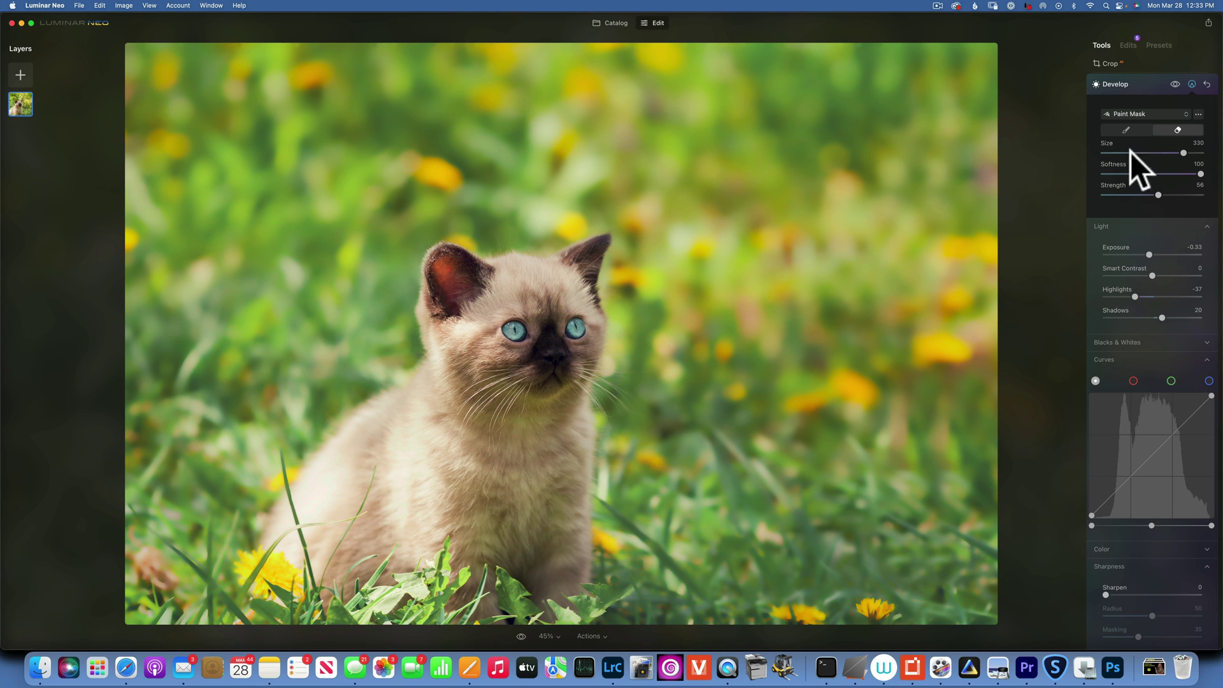
{"action": "left_click", "coordinate": [1116, 75]}
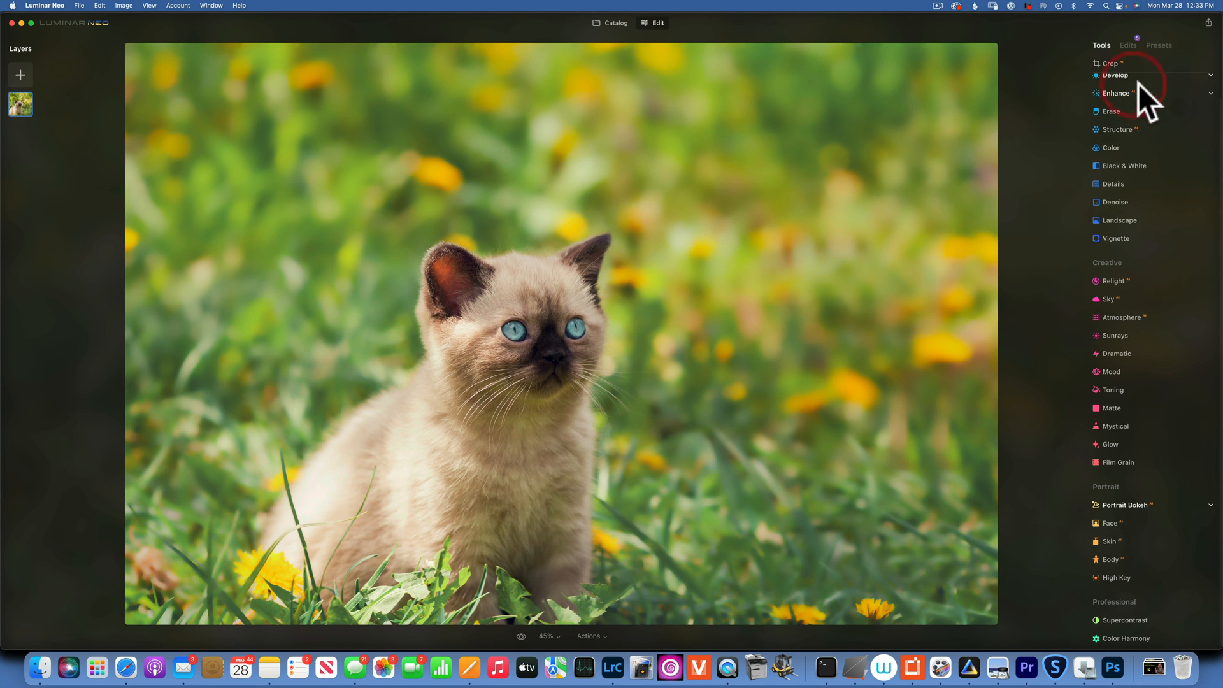
- Add a fully round, feathered vignette with inner light raised to 40
{"action": "left_click", "coordinate": [1115, 238]}
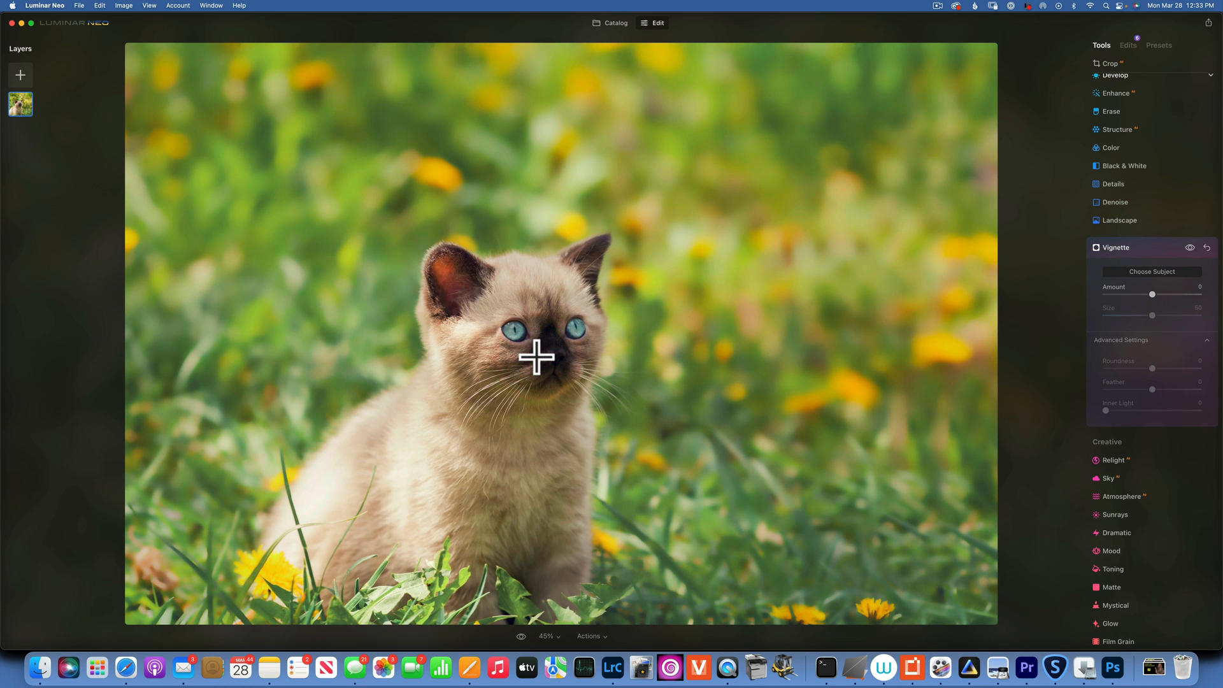
{"action": "left_click_drag", "start_coordinate": [1152, 294], "coordinate": [1106, 294]}
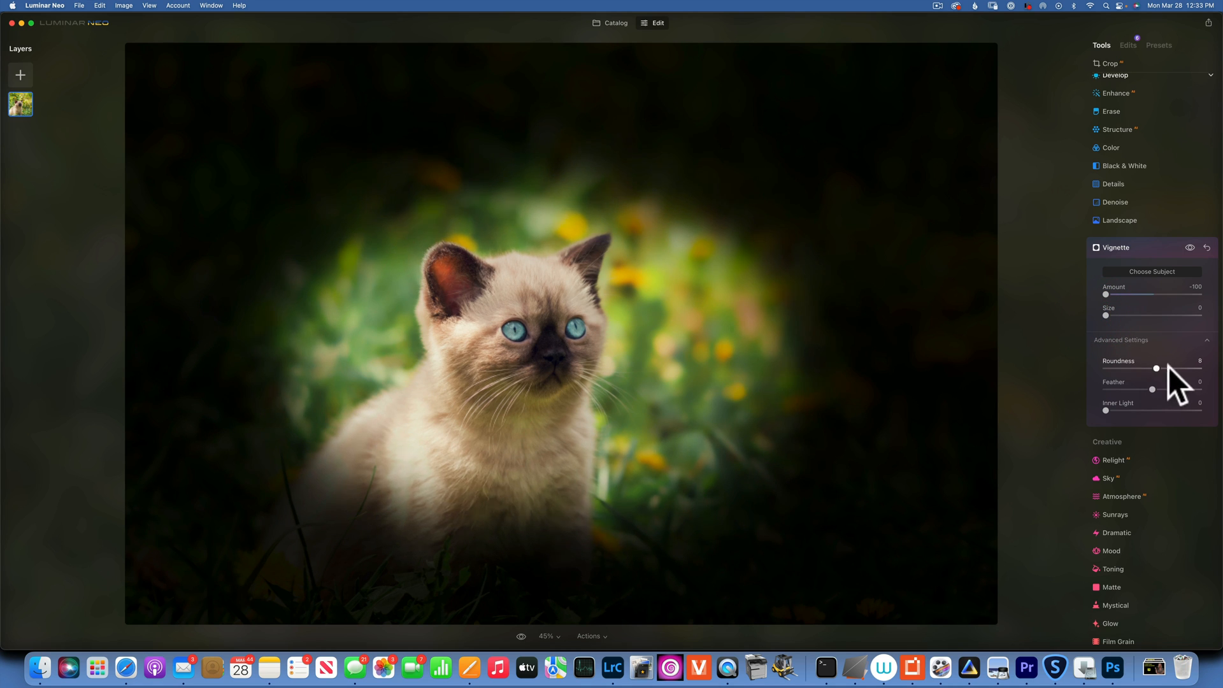
{"action": "left_click_drag", "start_coordinate": [1157, 369], "coordinate": [1199, 368]}
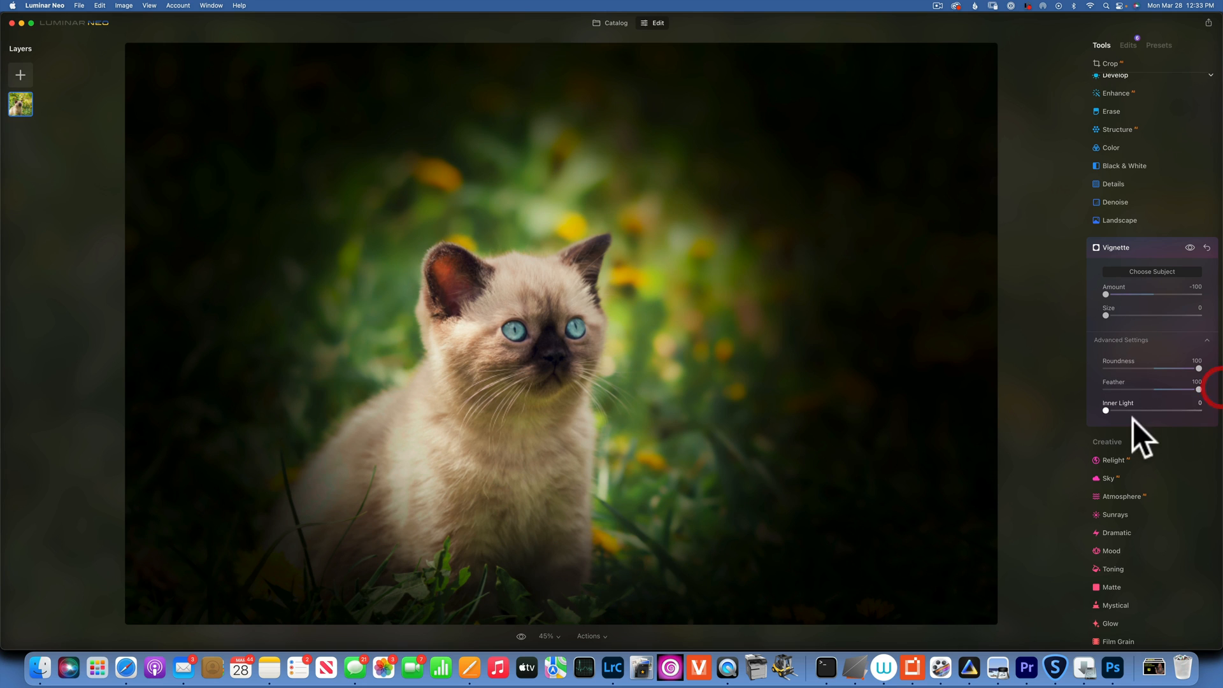
{"action": "left_click_drag", "start_coordinate": [1105, 410], "coordinate": [1133, 410]}
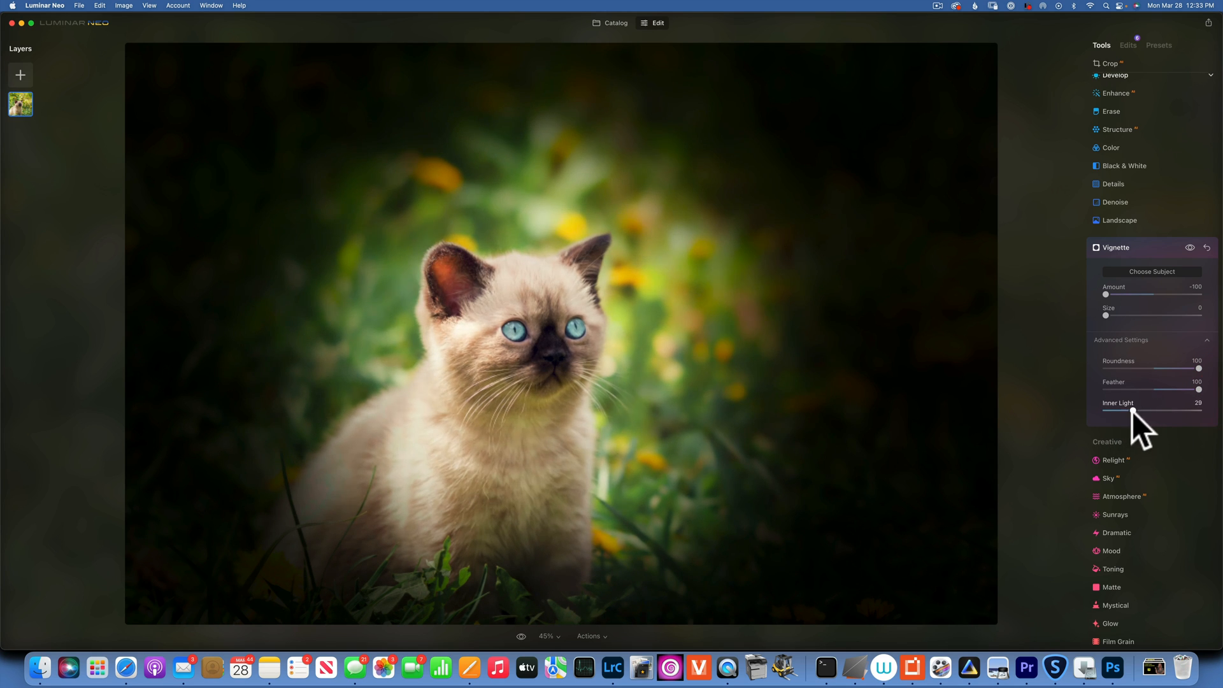
{"action": "left_click_drag", "start_coordinate": [1131, 411], "coordinate": [1144, 411]}
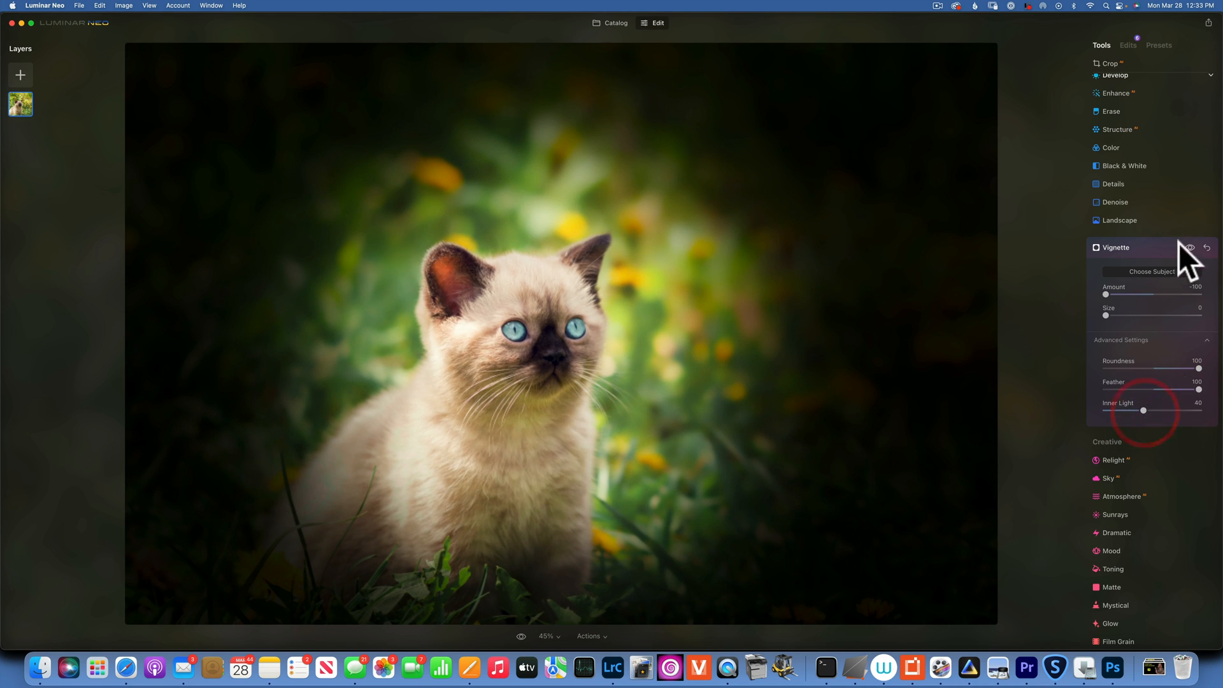
- Refine the vignette amount to -28 and dim the inner light to 29
{"action": "left_click_drag", "start_coordinate": [1106, 295], "coordinate": [1133, 295]}
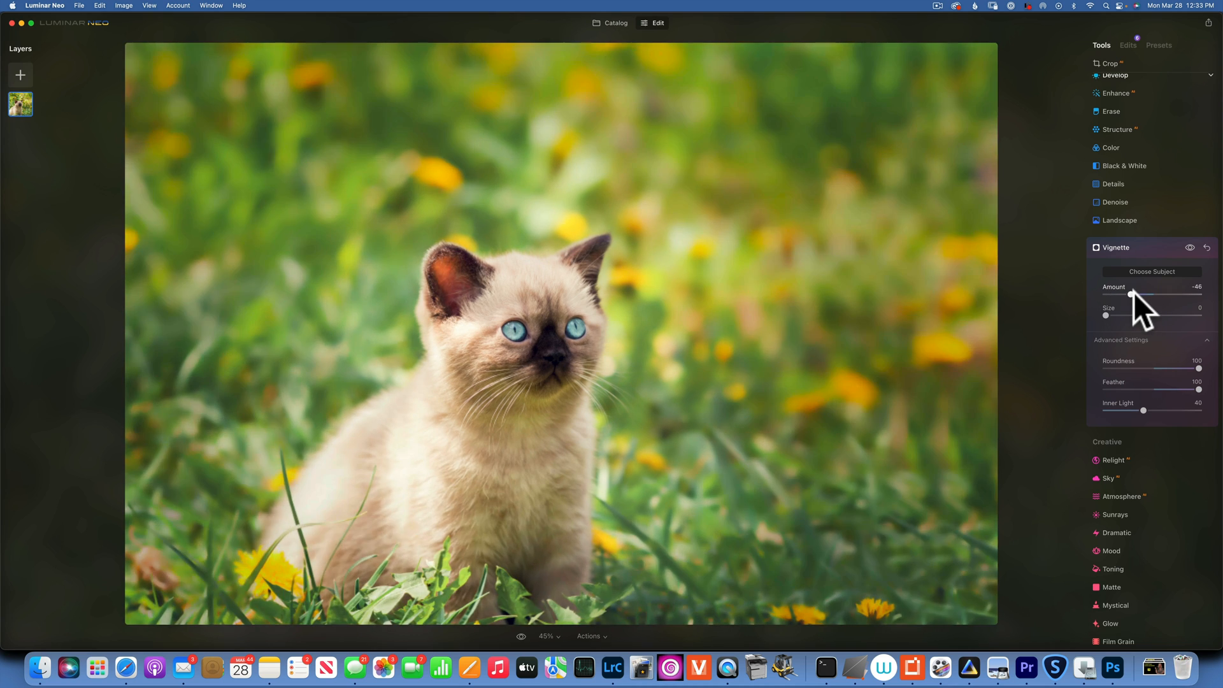
{"action": "left_click_drag", "start_coordinate": [1133, 295], "coordinate": [1138, 295]}
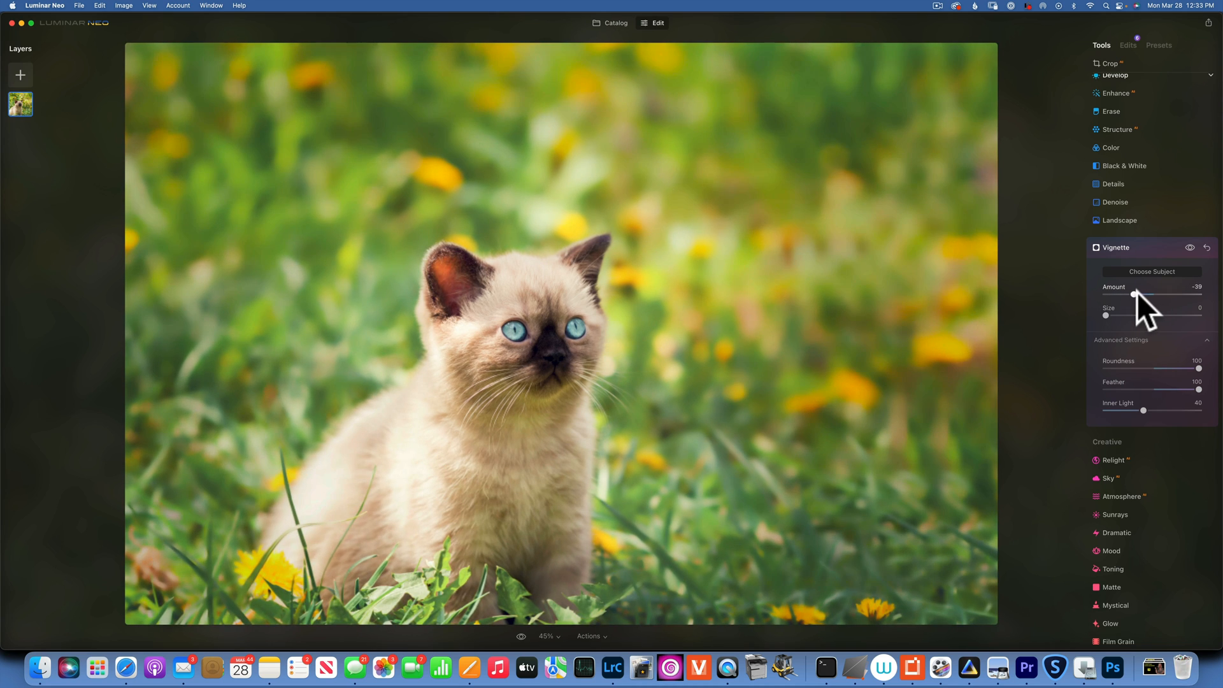
{"action": "left_click_drag", "start_coordinate": [1134, 295], "coordinate": [1147, 295]}
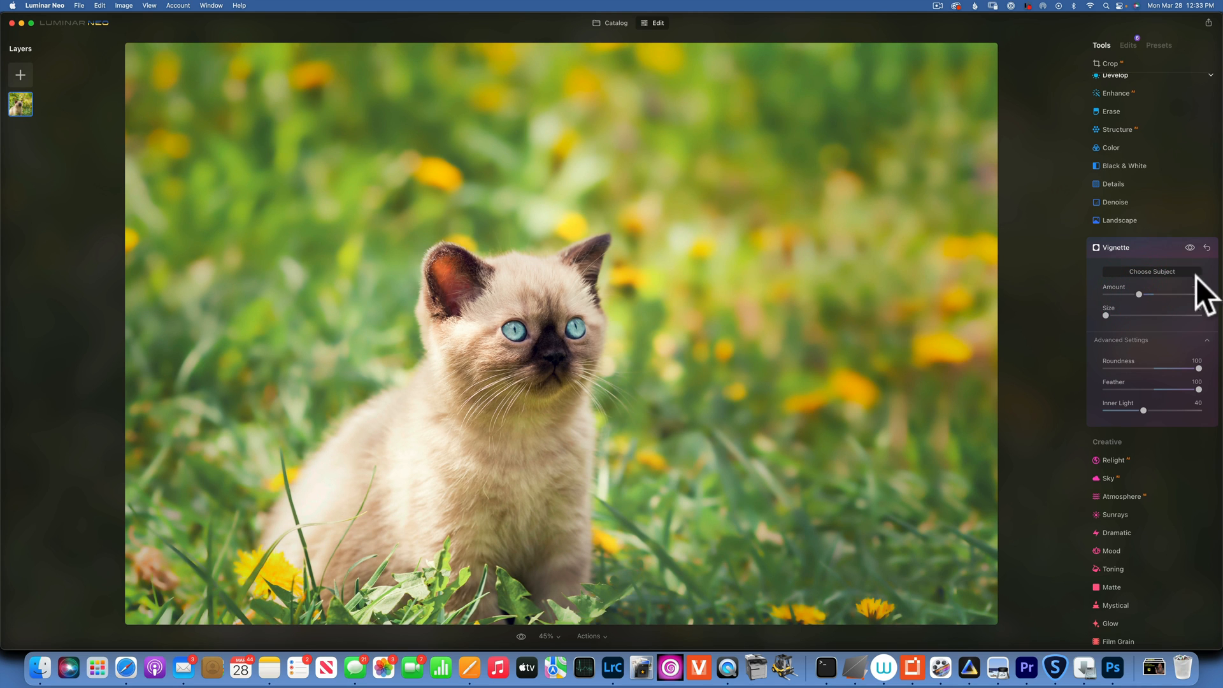
{"action": "left_click", "coordinate": [1191, 247]}
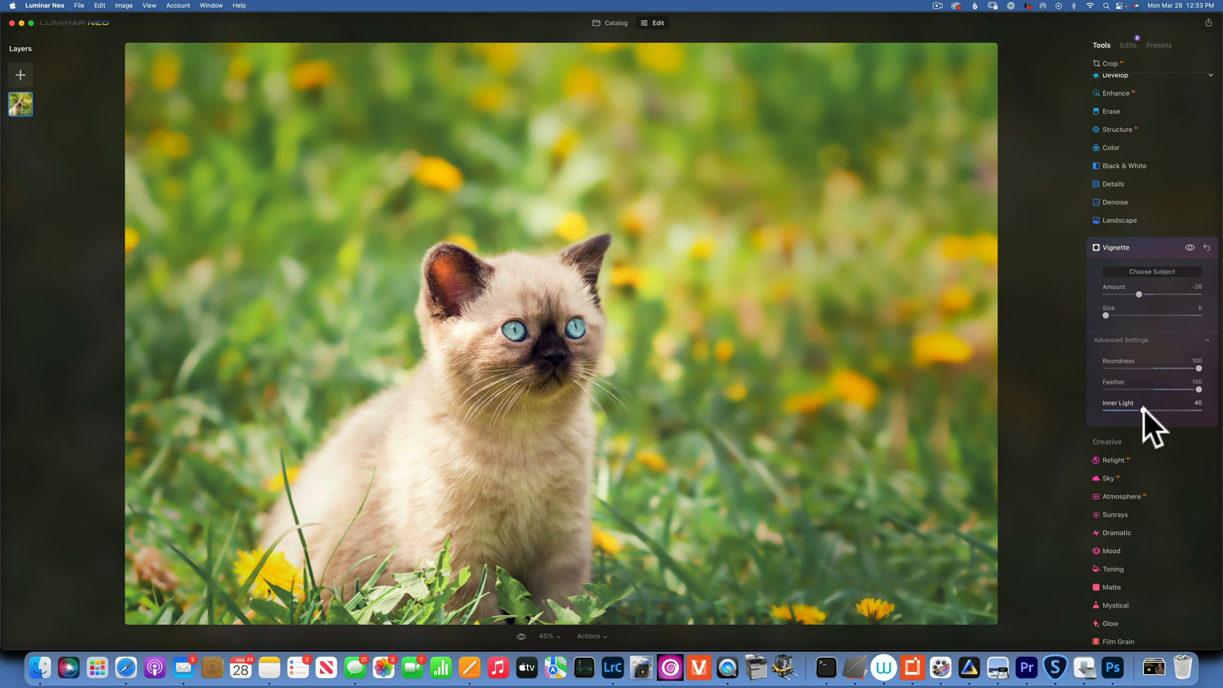
{"action": "left_click_drag", "start_coordinate": [1170, 411], "coordinate": [1143, 411]}
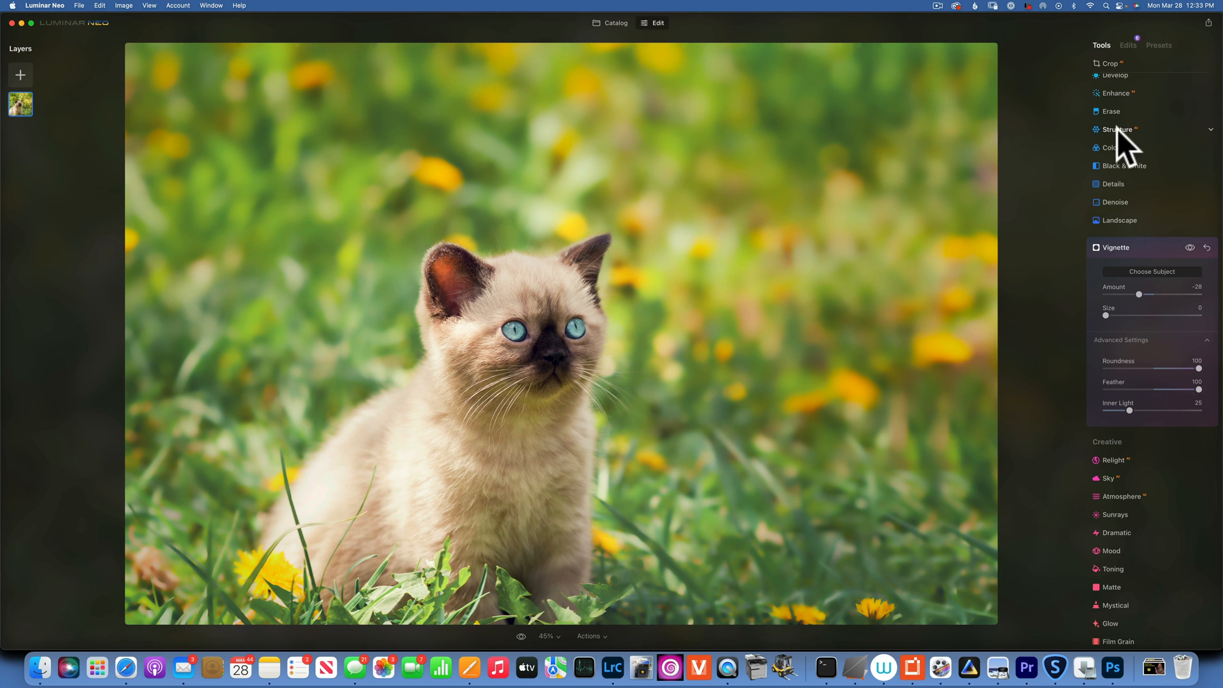
- Reopen Structure and restrict it to a painted mask
{"action": "left_click", "coordinate": [1117, 130]}
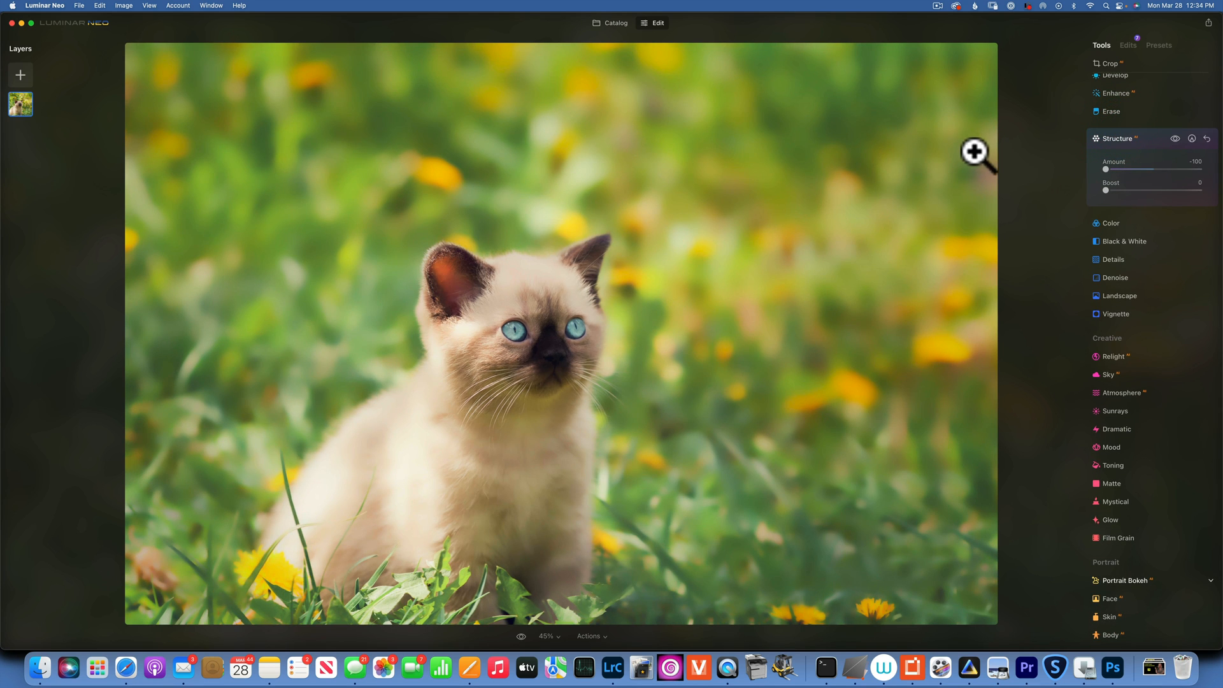
{"action": "left_click", "coordinate": [1192, 138]}
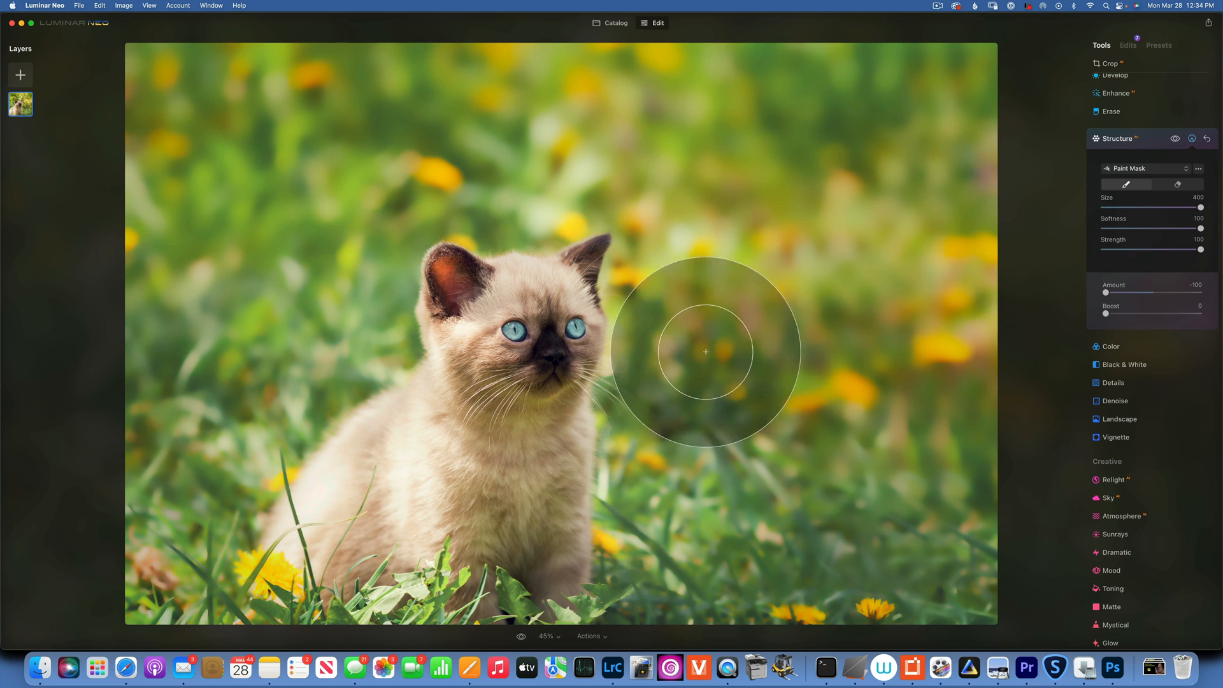
{"action": "mouse_move", "coordinate": [1192, 340]}
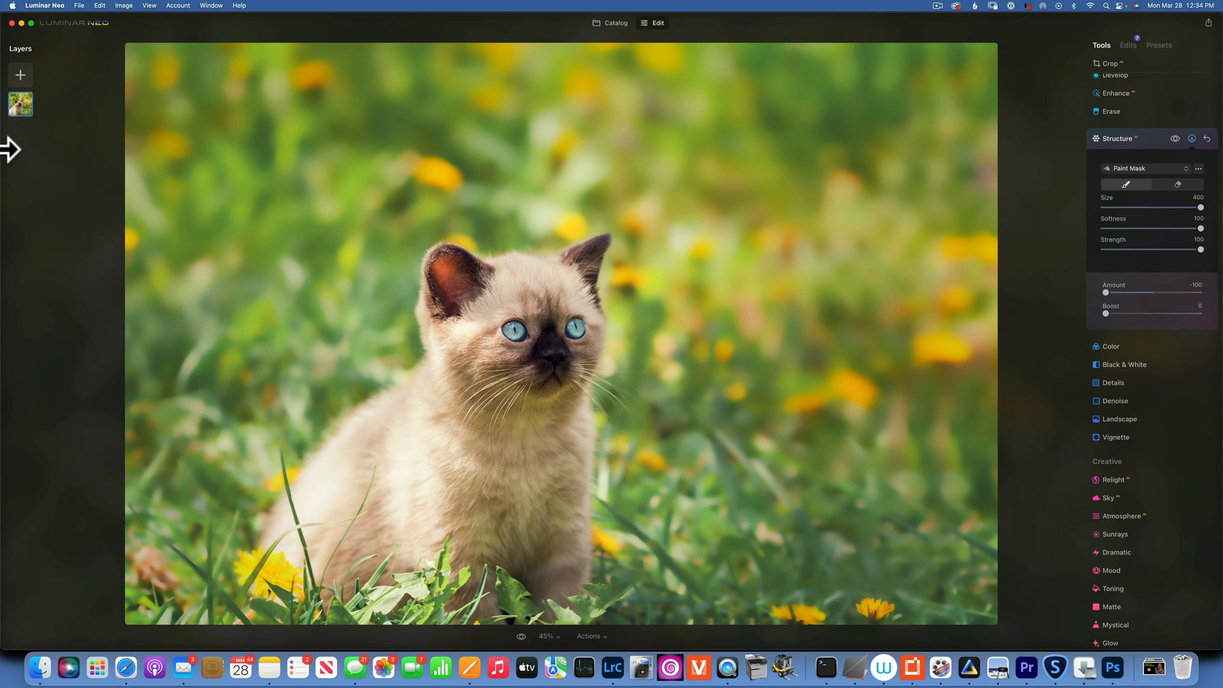
- Add a green fill layer over the photo, multiplied at 30% opacity
{"action": "left_click", "coordinate": [20, 75]}
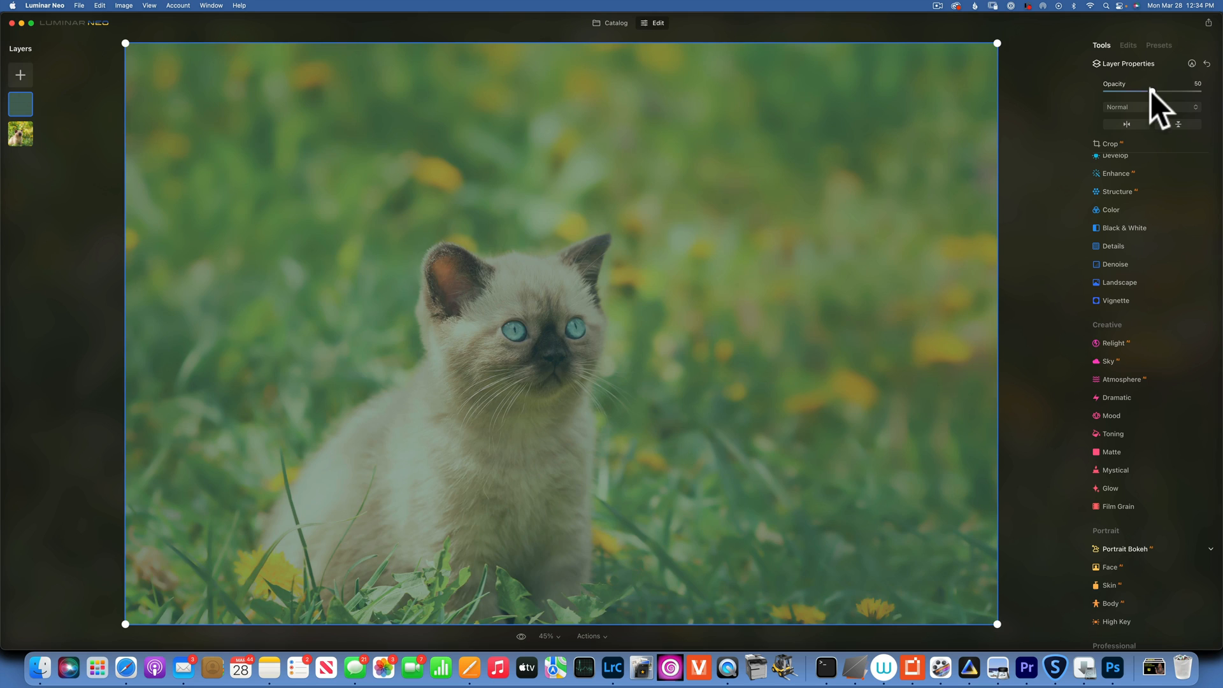
{"action": "left_click_drag", "start_coordinate": [1147, 91], "coordinate": [1198, 90]}
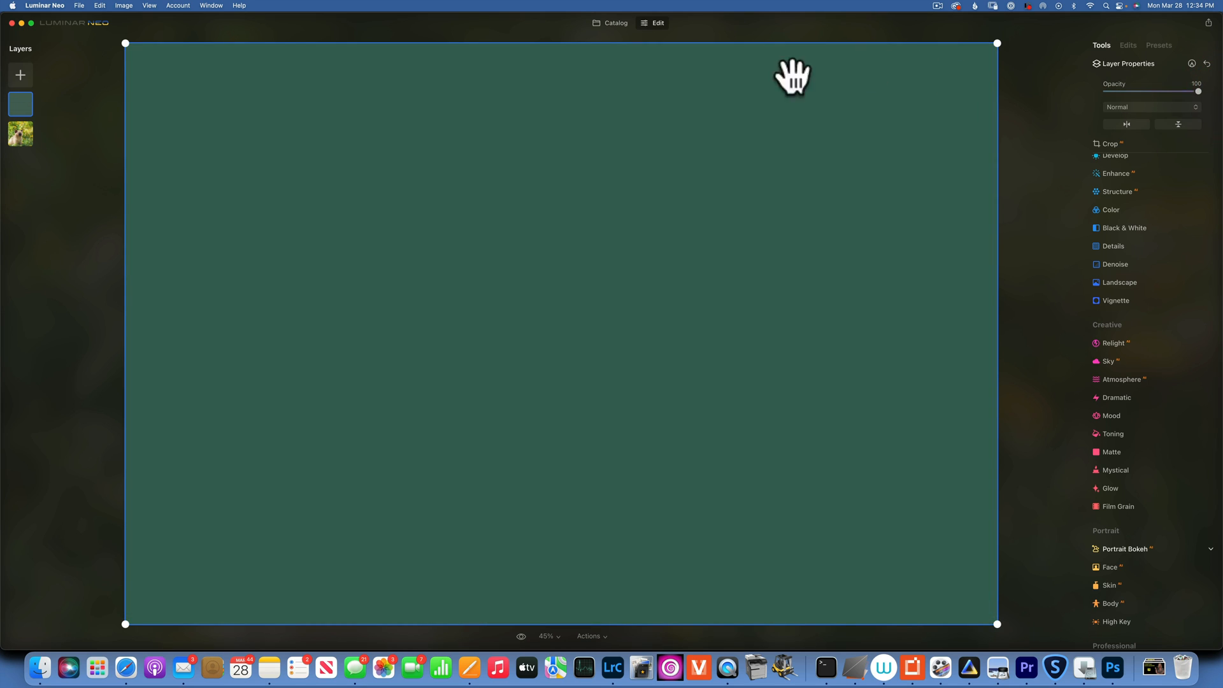
{"action": "mouse_move", "coordinate": [961, 196]}
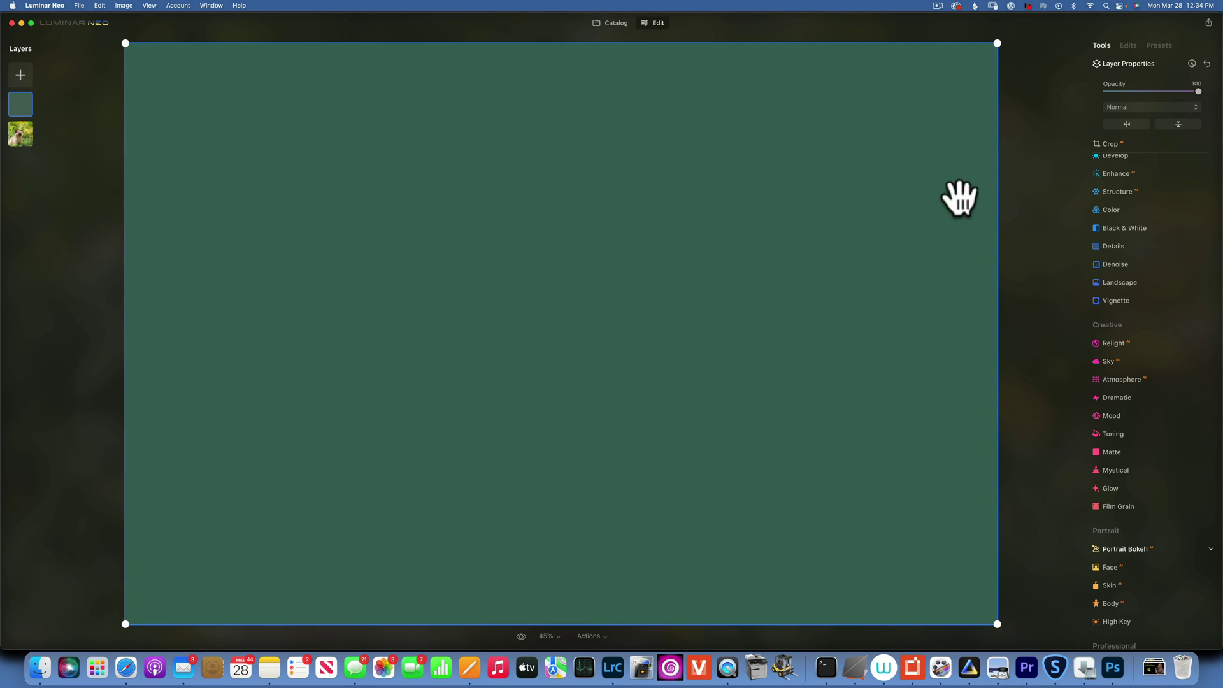
{"action": "mouse_move", "coordinate": [976, 206]}
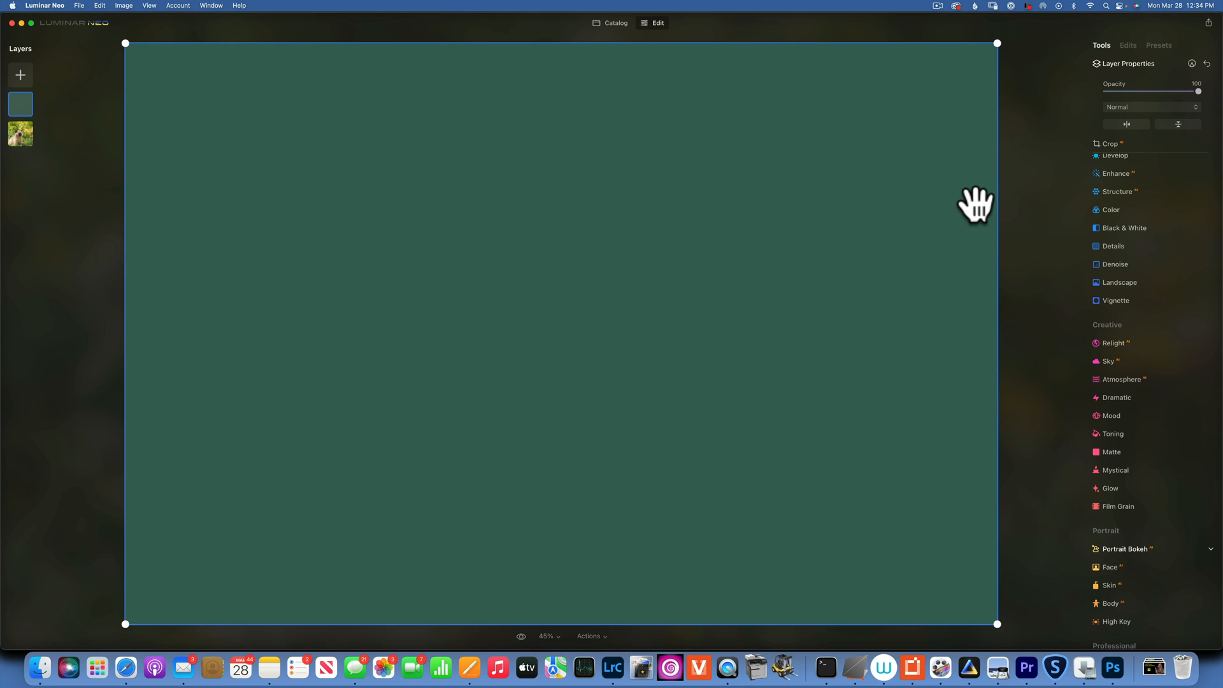
{"action": "mouse_move", "coordinate": [1137, 95]}
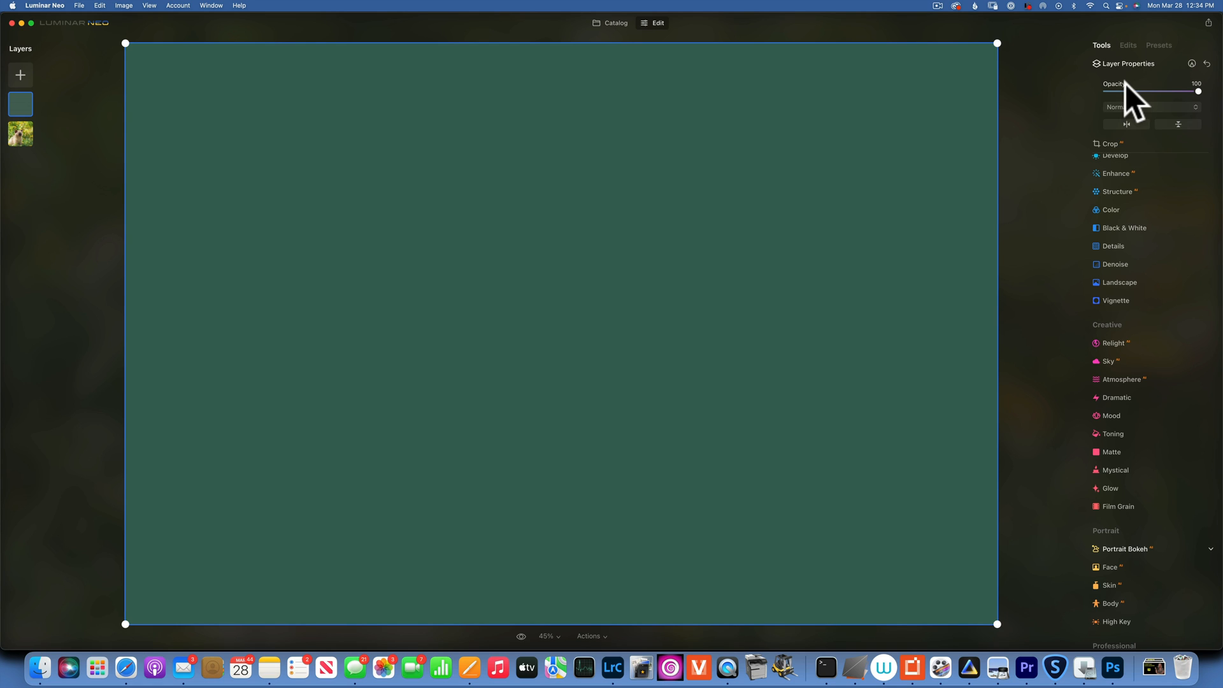
{"action": "mouse_move", "coordinate": [1155, 124]}
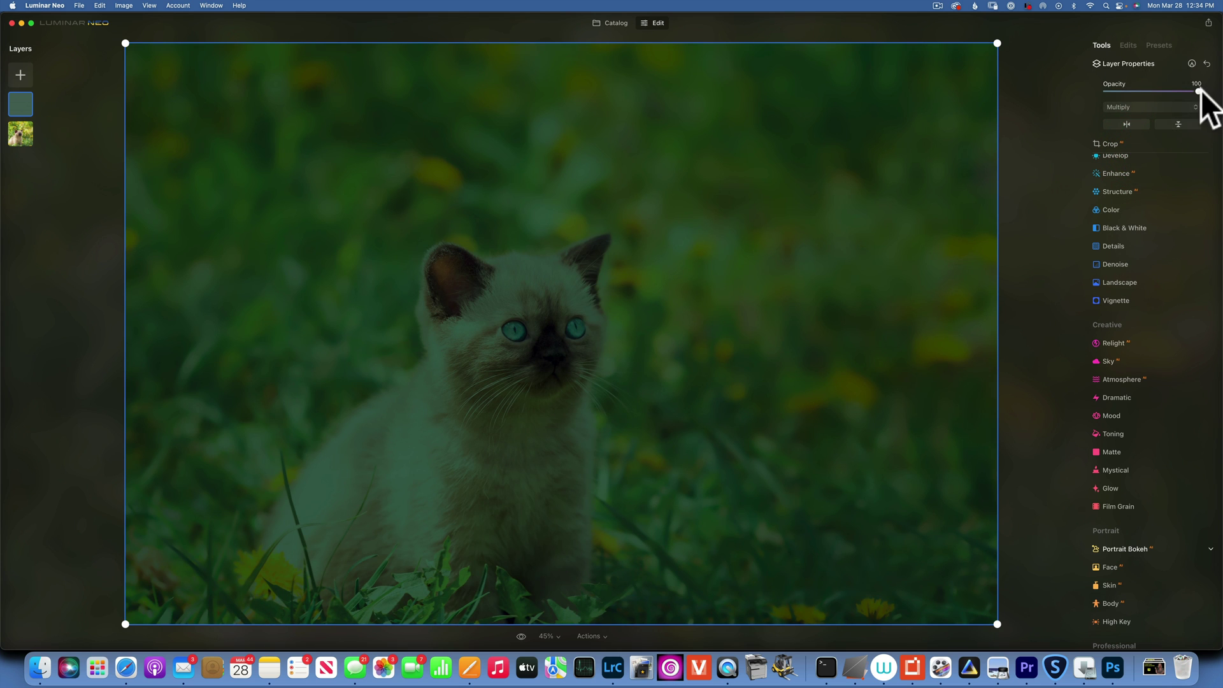
{"action": "left_click_drag", "start_coordinate": [1198, 92], "coordinate": [1134, 92]}
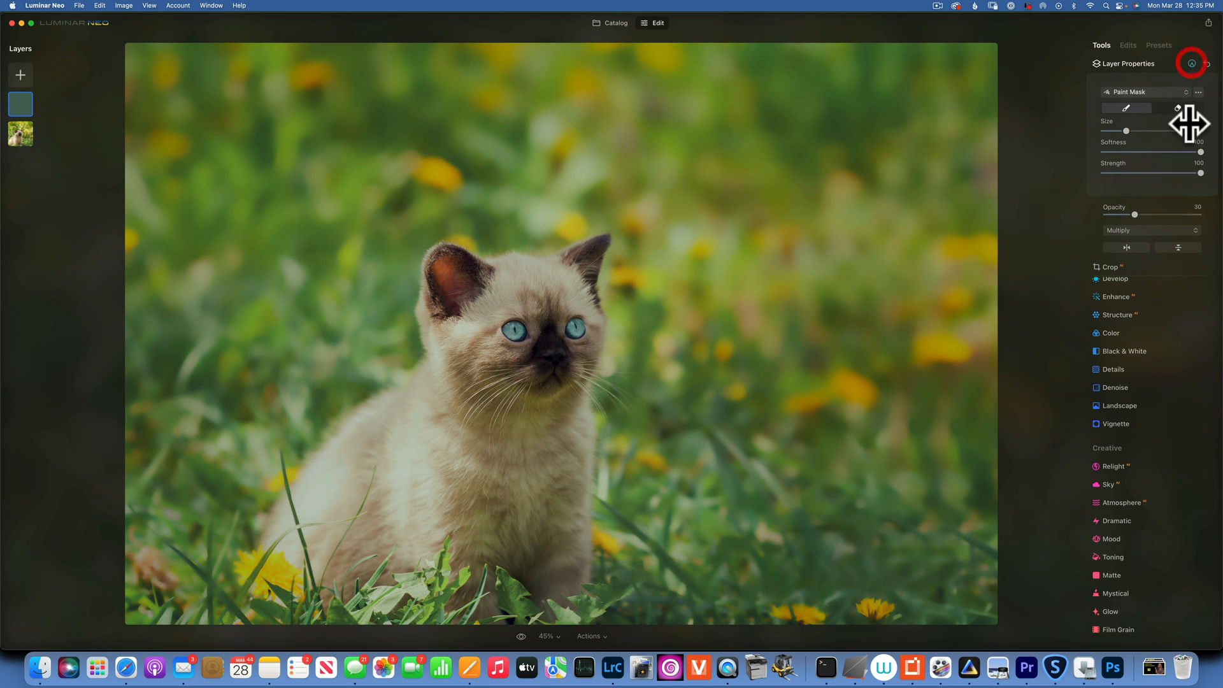
- Set the layer mask eraser to size 305 and erase the green tint from the kitten
{"action": "left_click", "coordinate": [1177, 107]}
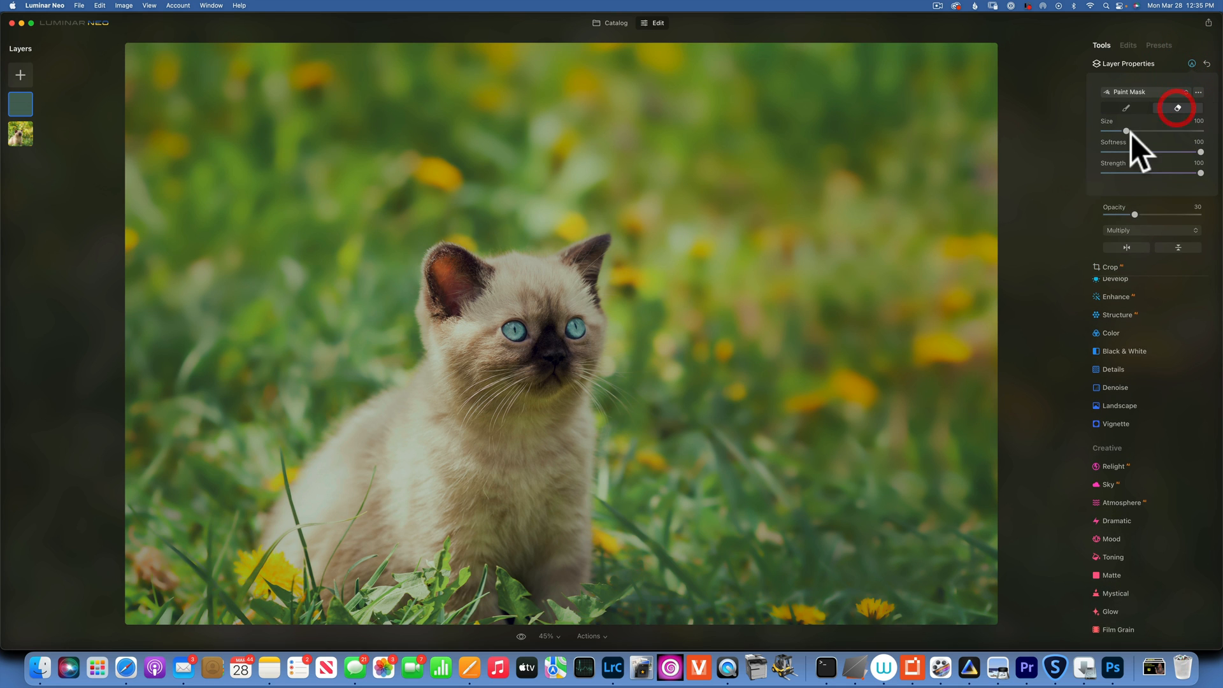
{"action": "left_click_drag", "start_coordinate": [1126, 131], "coordinate": [1178, 131]}
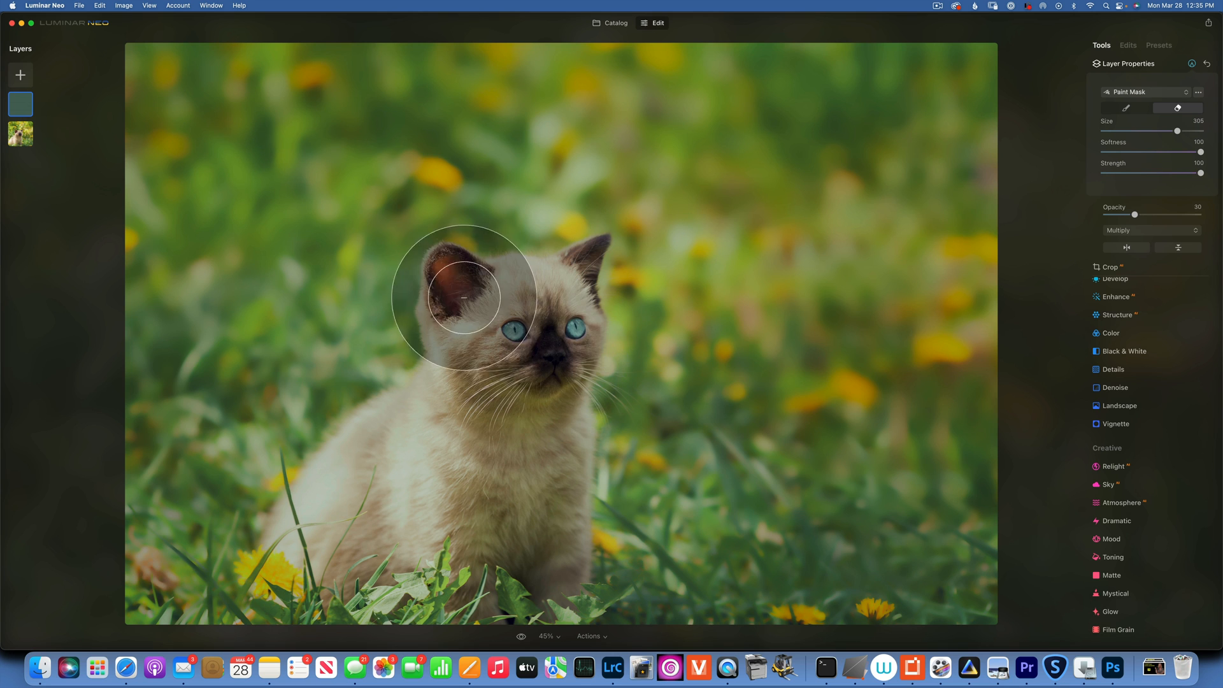
{"action": "left_click_drag", "start_coordinate": [462, 300], "coordinate": [452, 558]}
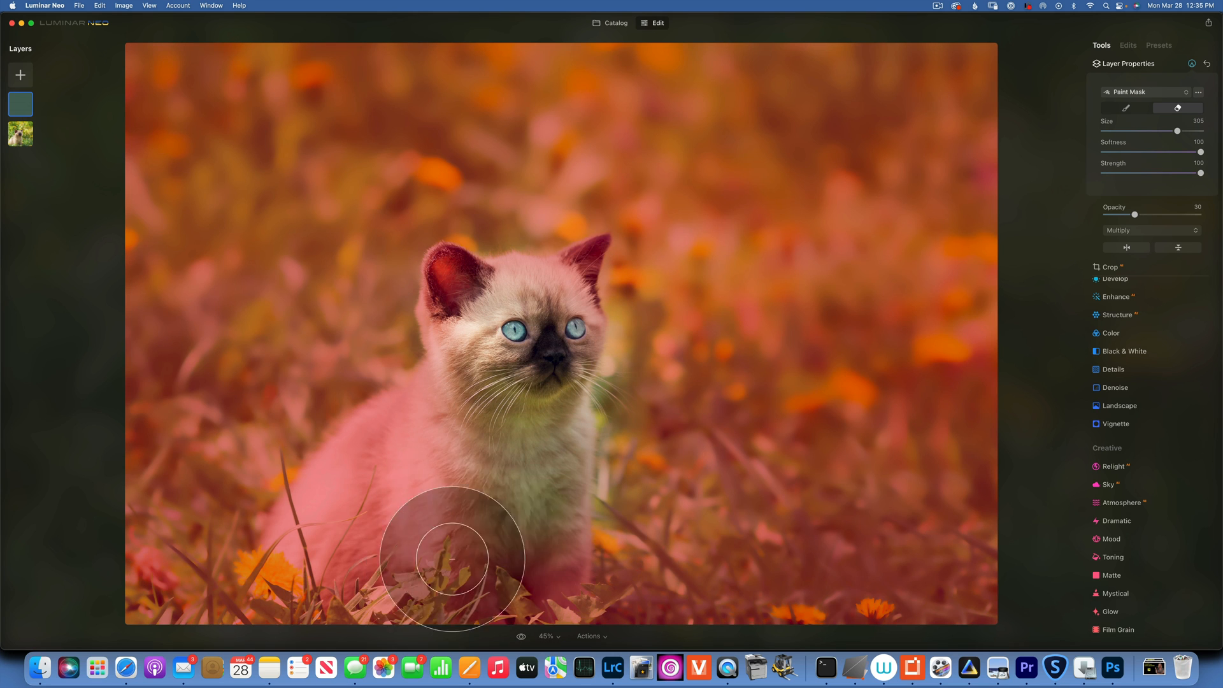
{"action": "left_click_drag", "start_coordinate": [452, 558], "coordinate": [539, 312]}
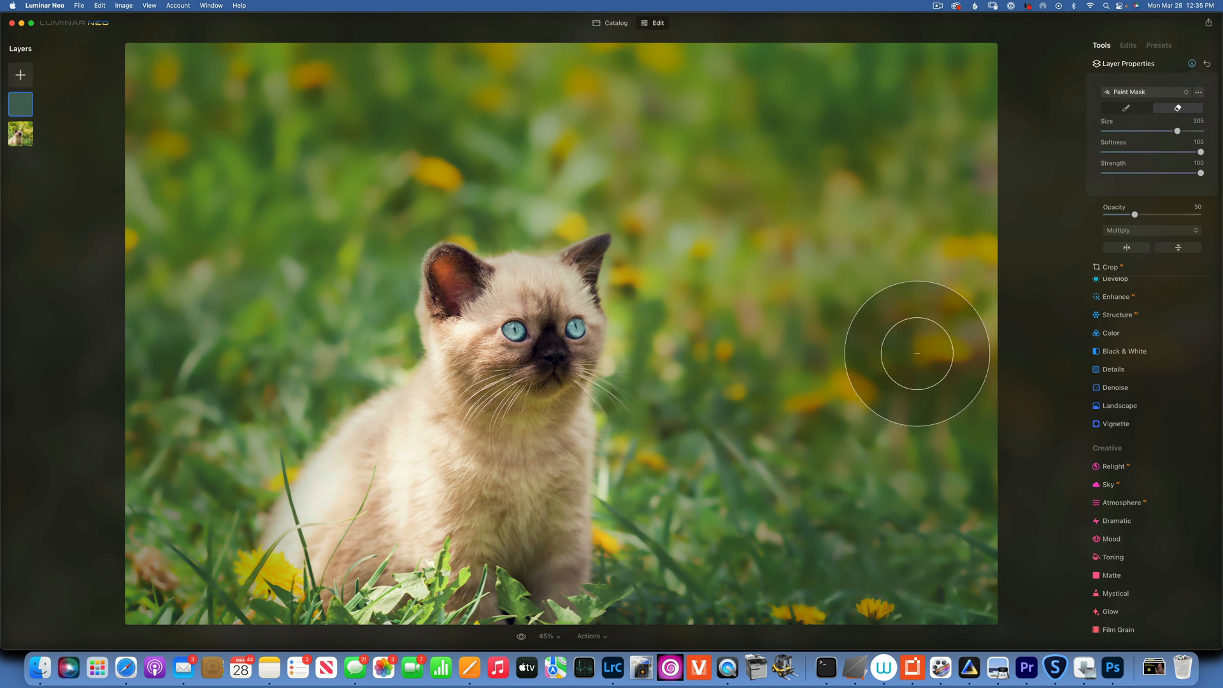
{"action": "mouse_move", "coordinate": [1191, 63]}
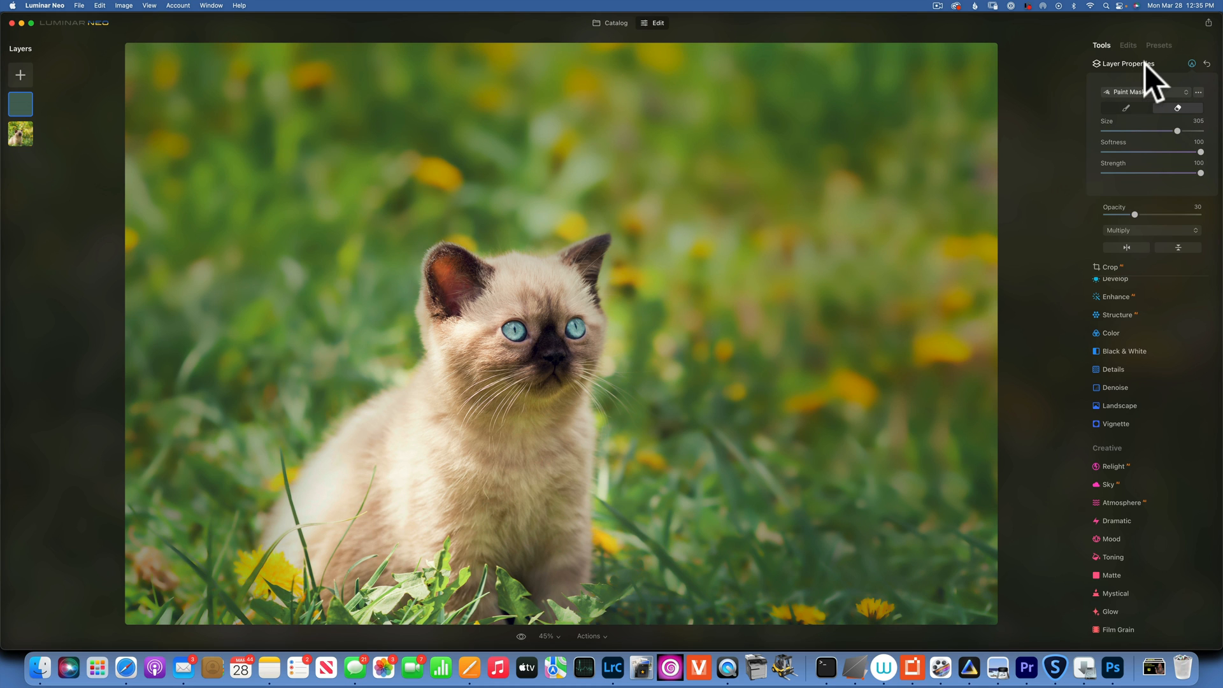
{"action": "mouse_move", "coordinate": [524, 648]}
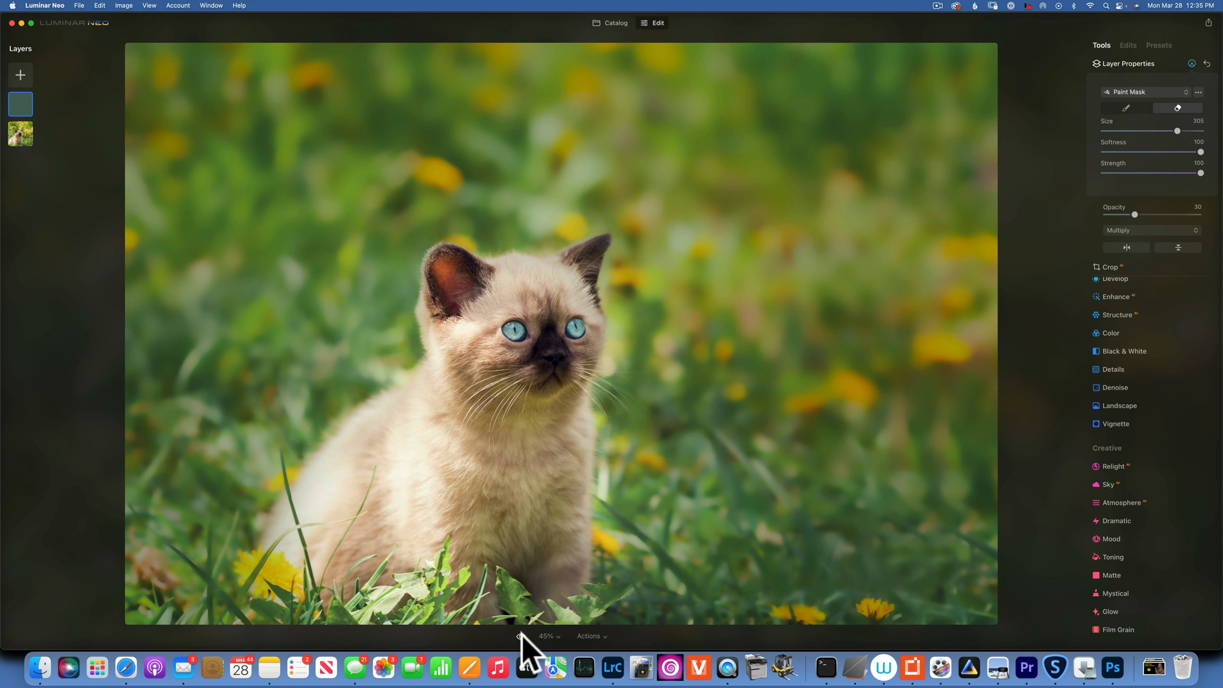
{"action": "mouse_move", "coordinate": [1082, 561]}
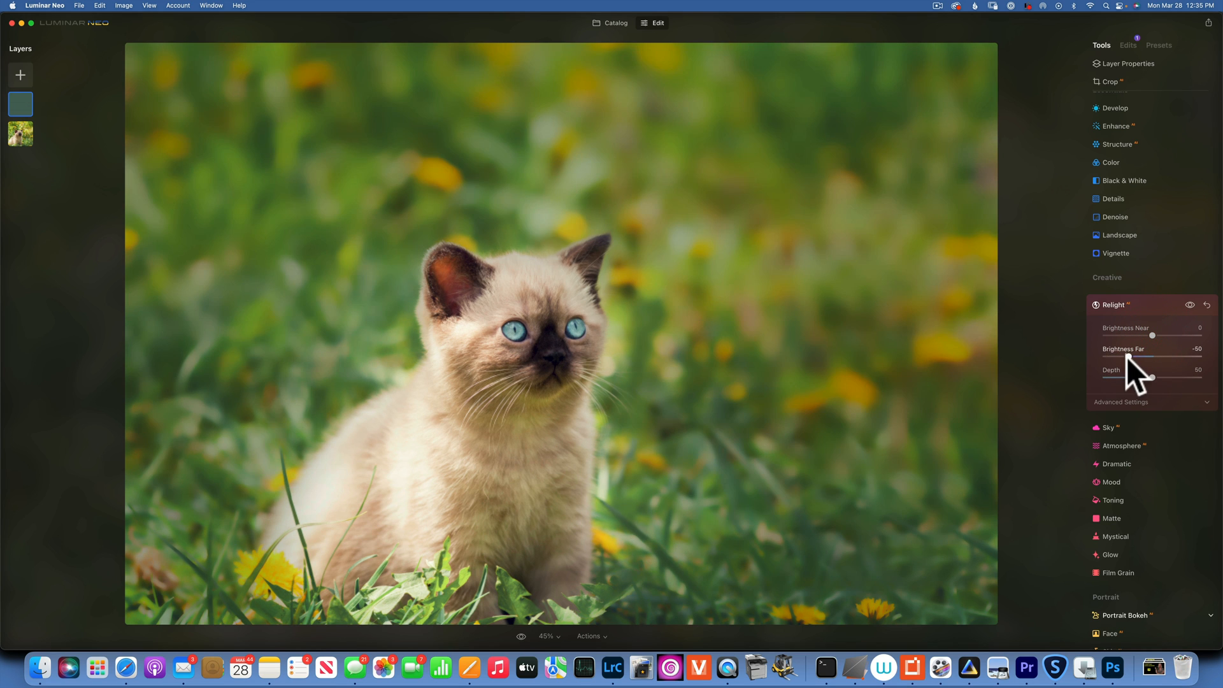
- Darken the distant grass with Relight Brightness Far, settling at -45
{"action": "left_click_drag", "start_coordinate": [1153, 356], "coordinate": [1106, 357]}
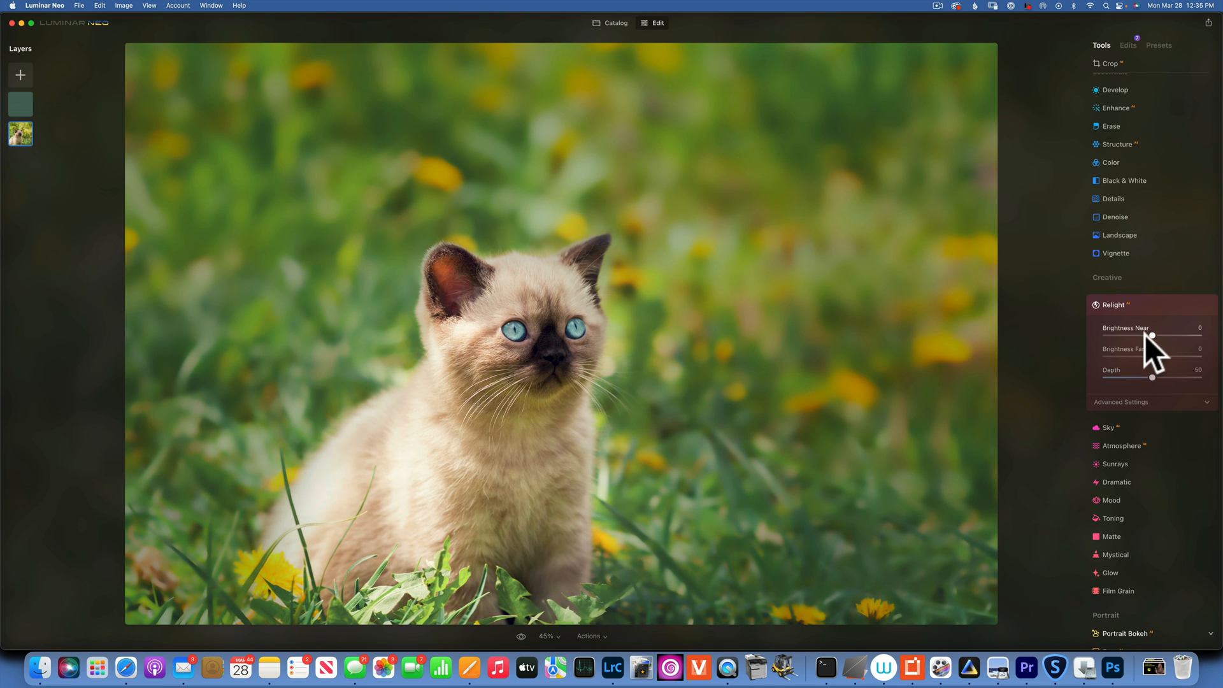
{"action": "mouse_move", "coordinate": [1148, 373]}
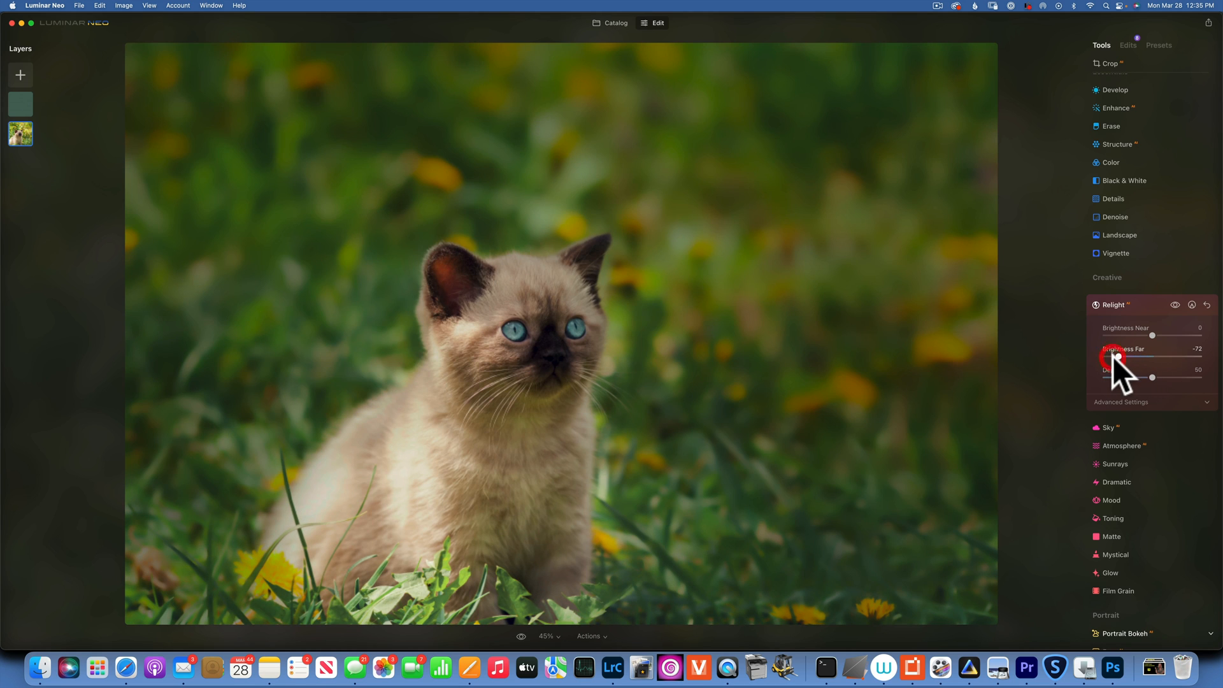
{"action": "left_click_drag", "start_coordinate": [1116, 358], "coordinate": [1130, 359]}
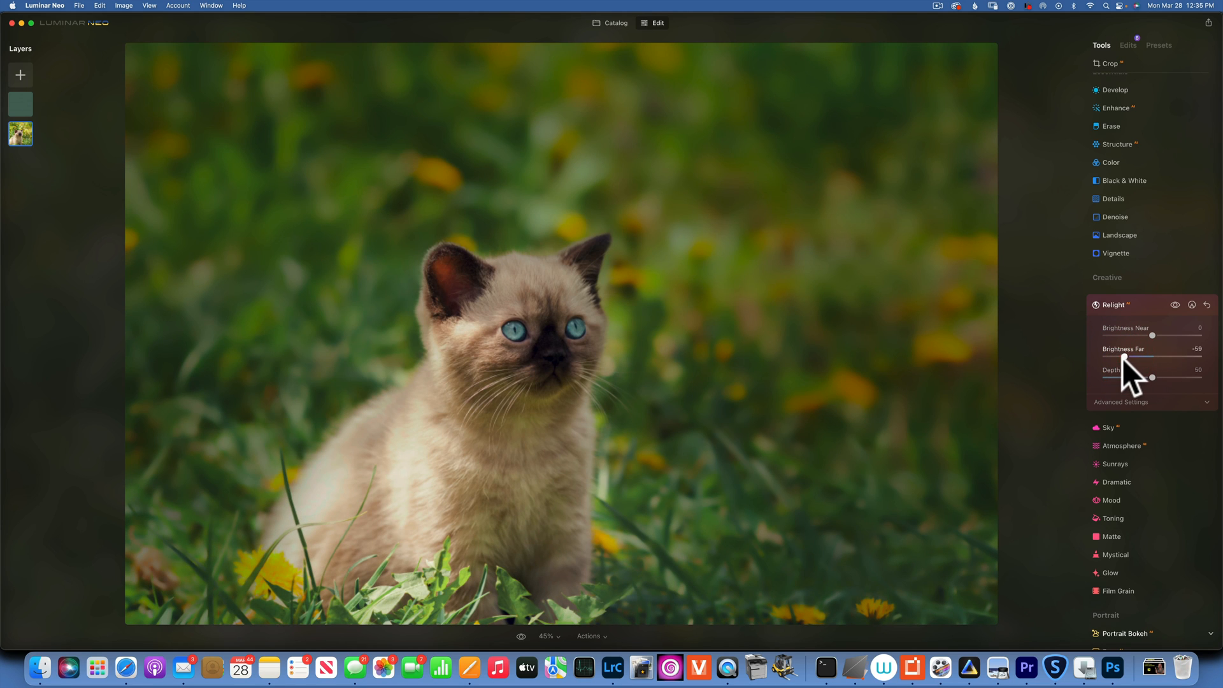
{"action": "left_click_drag", "start_coordinate": [1154, 358], "coordinate": [1164, 358]}
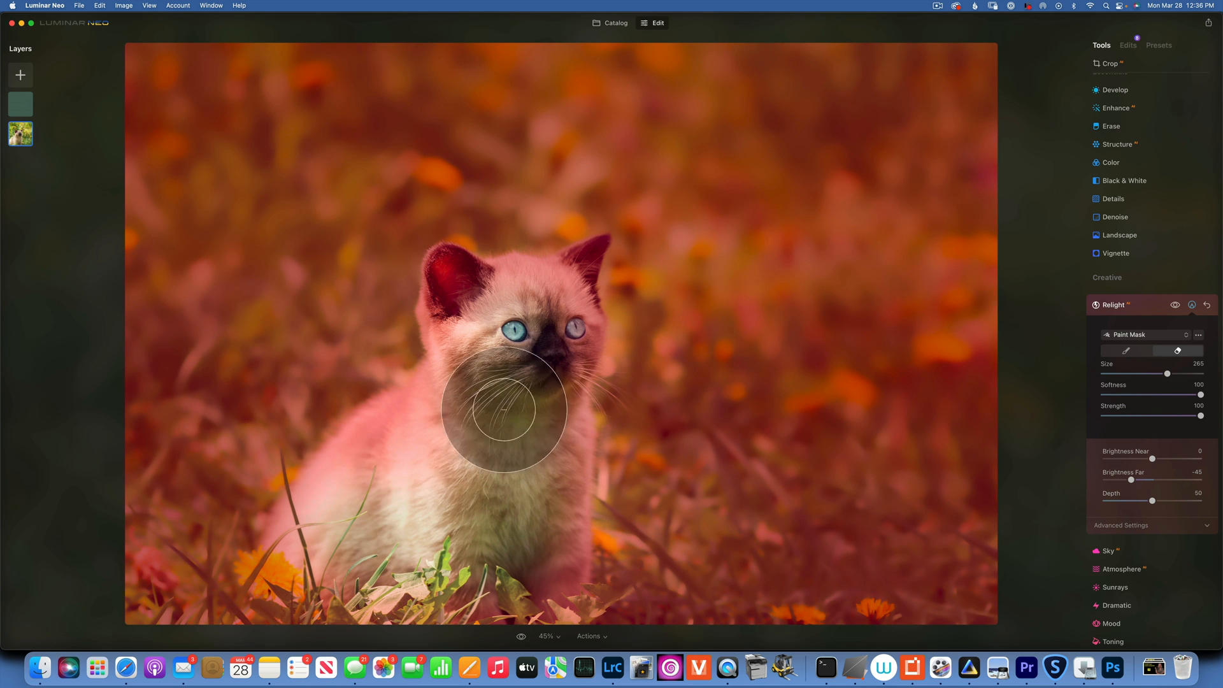
- Erase the Relight darkening from the kitten's body and around its face
{"action": "left_click_drag", "start_coordinate": [504, 410], "coordinate": [538, 339]}
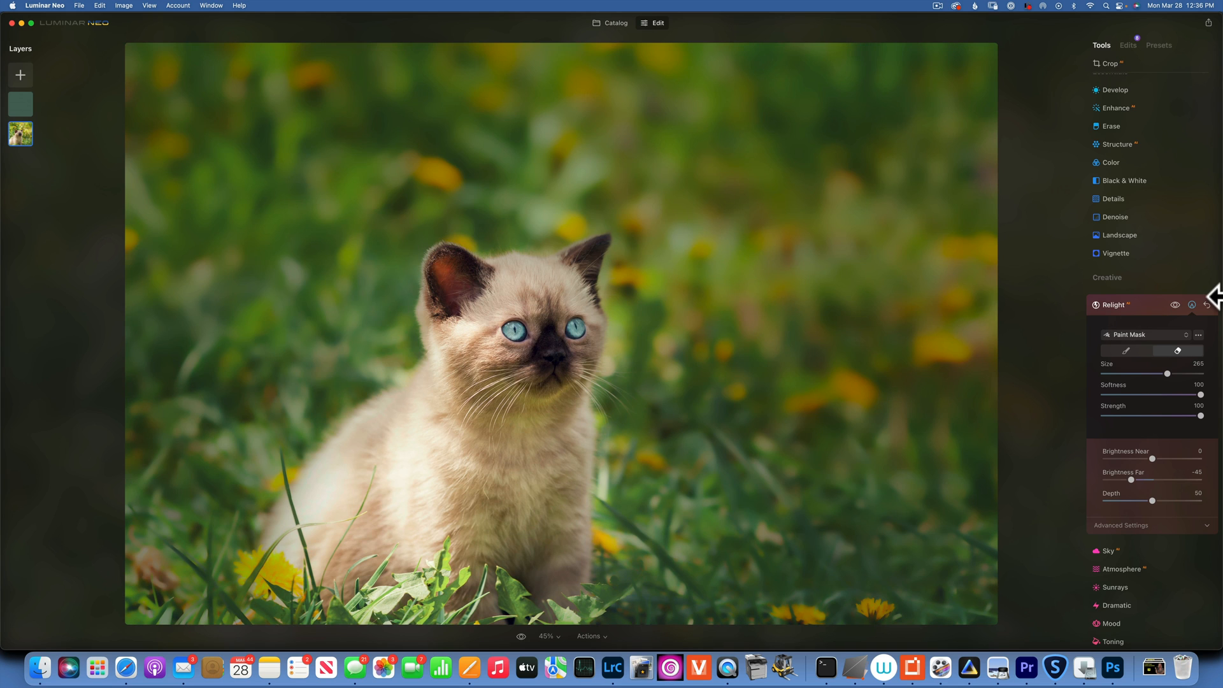
{"action": "mouse_move", "coordinate": [1180, 346]}
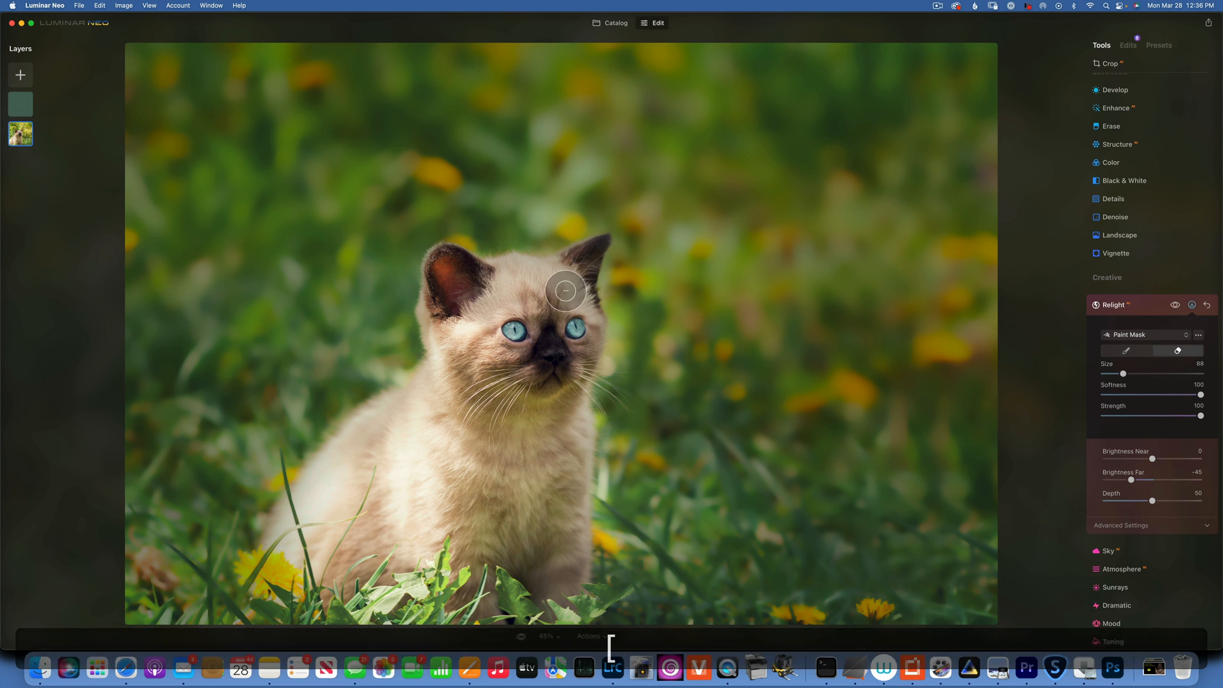
{"action": "left_click_drag", "start_coordinate": [565, 291], "coordinate": [570, 365]}
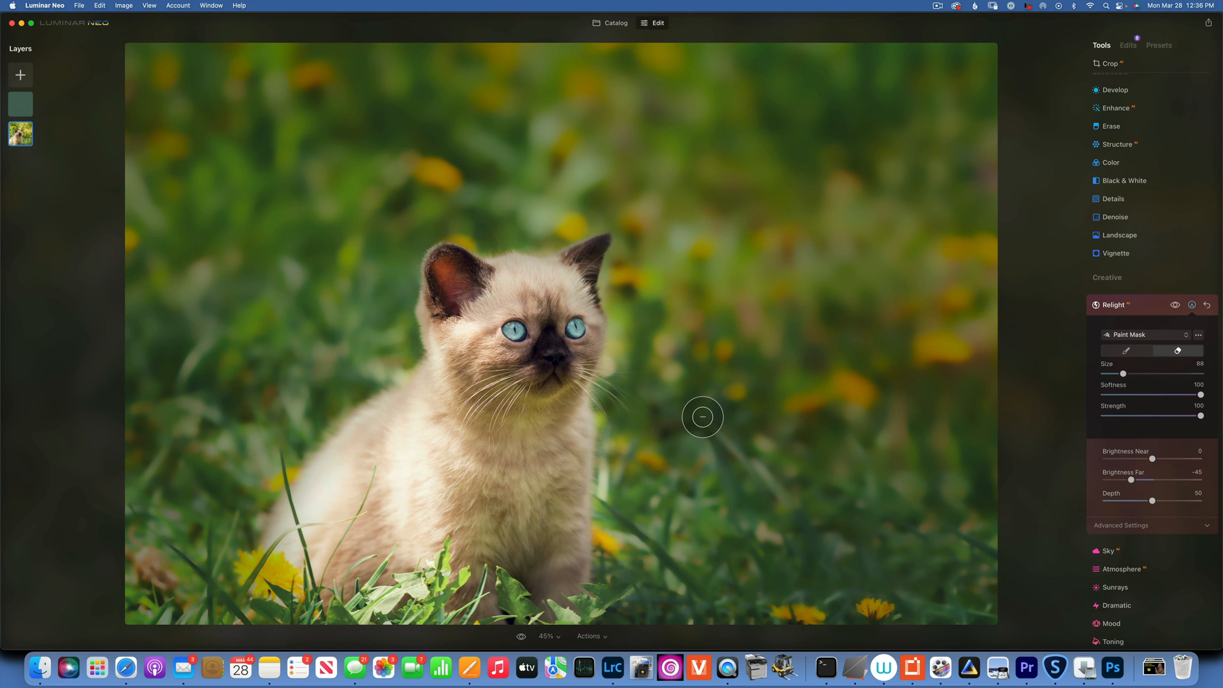
{"action": "mouse_move", "coordinate": [521, 646]}
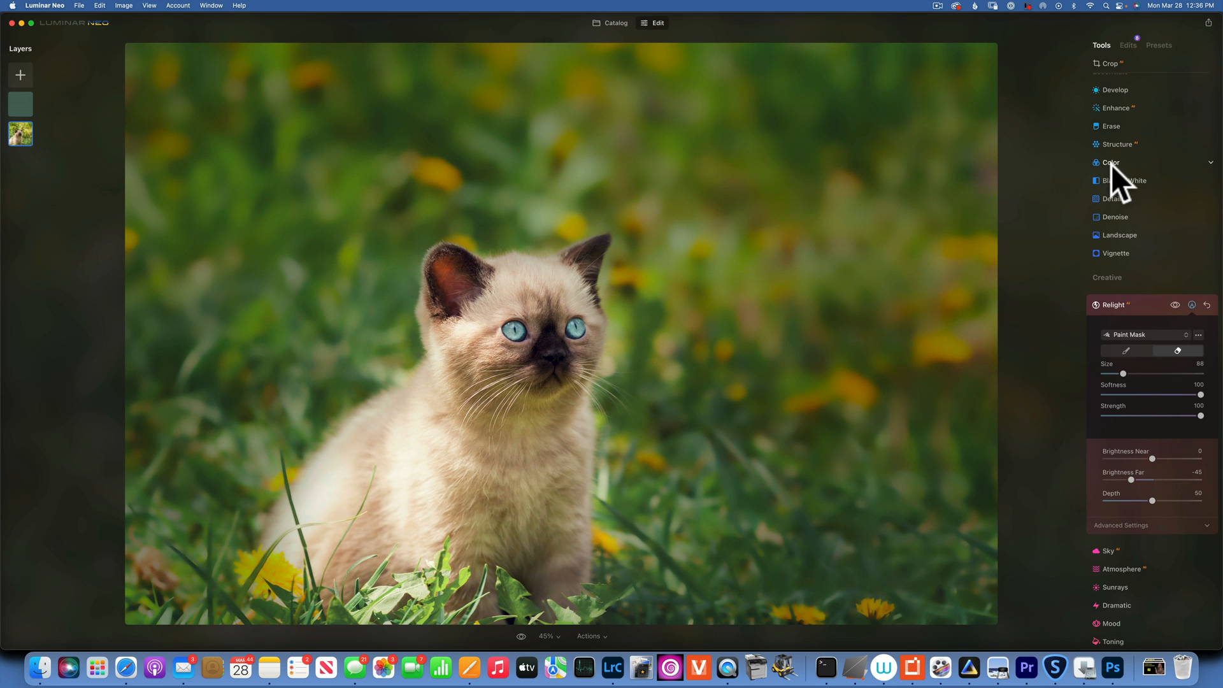
- In Color, set Vibrance to 33 and darken the blue hues in HSL Luminance
{"action": "left_click", "coordinate": [1112, 162]}
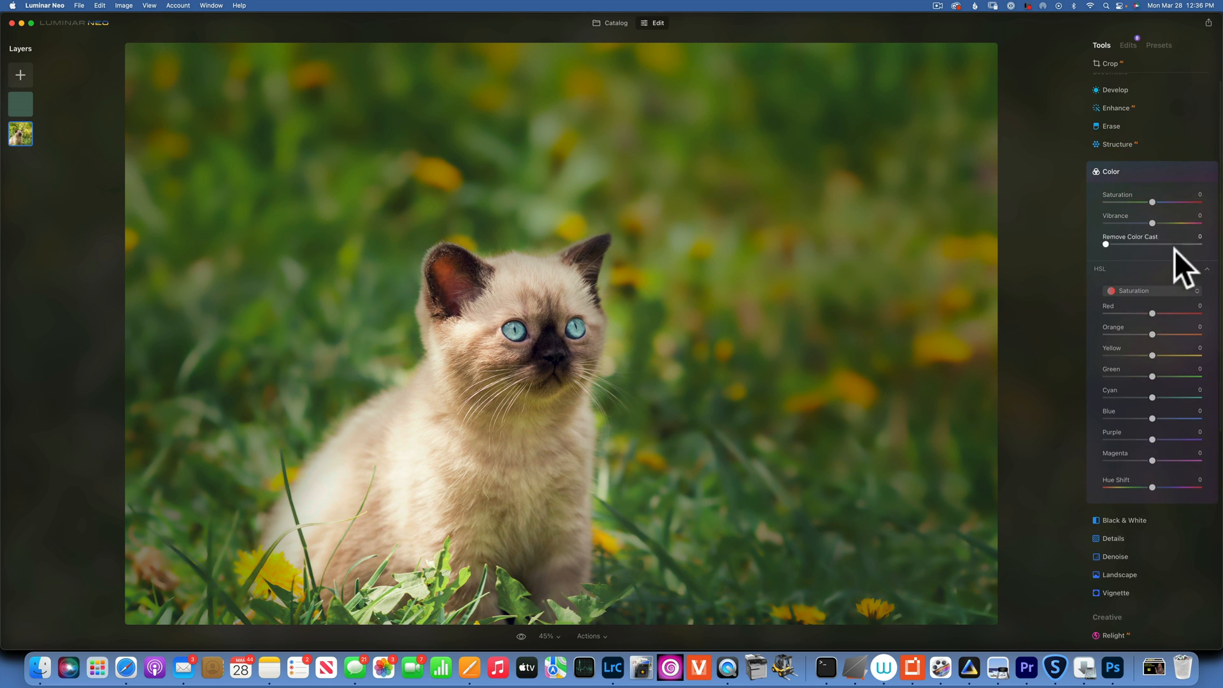
{"action": "left_click_drag", "start_coordinate": [1153, 223], "coordinate": [1168, 223]}
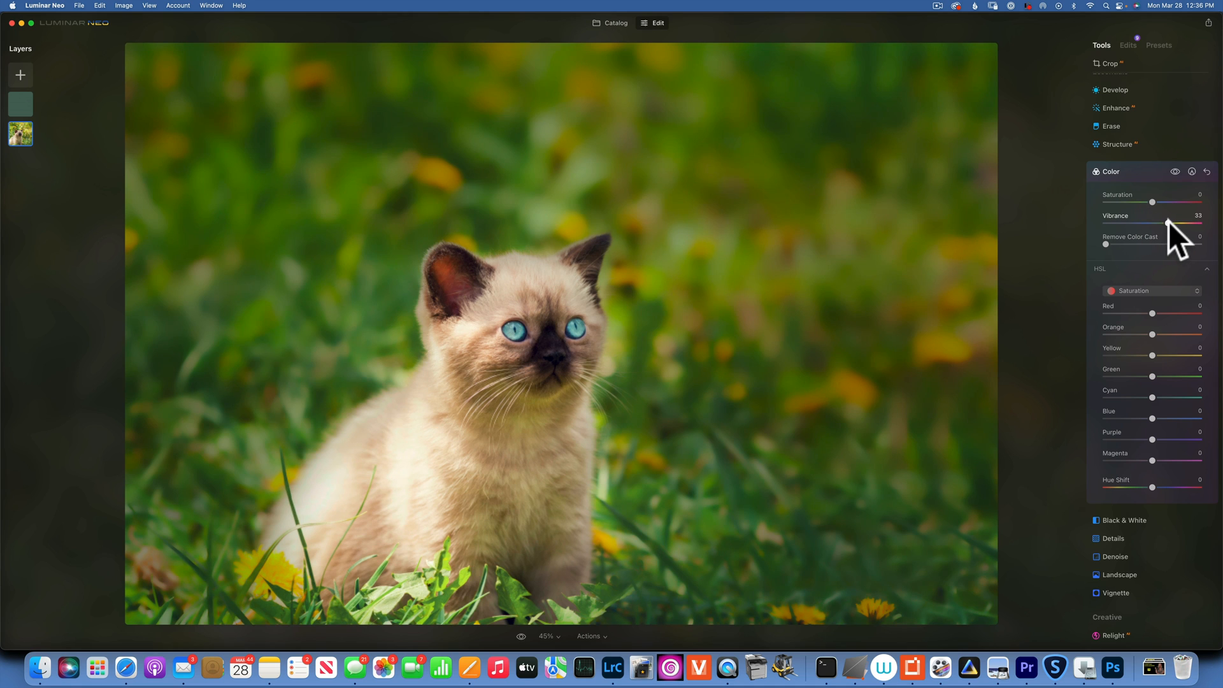
{"action": "mouse_move", "coordinate": [1151, 346]}
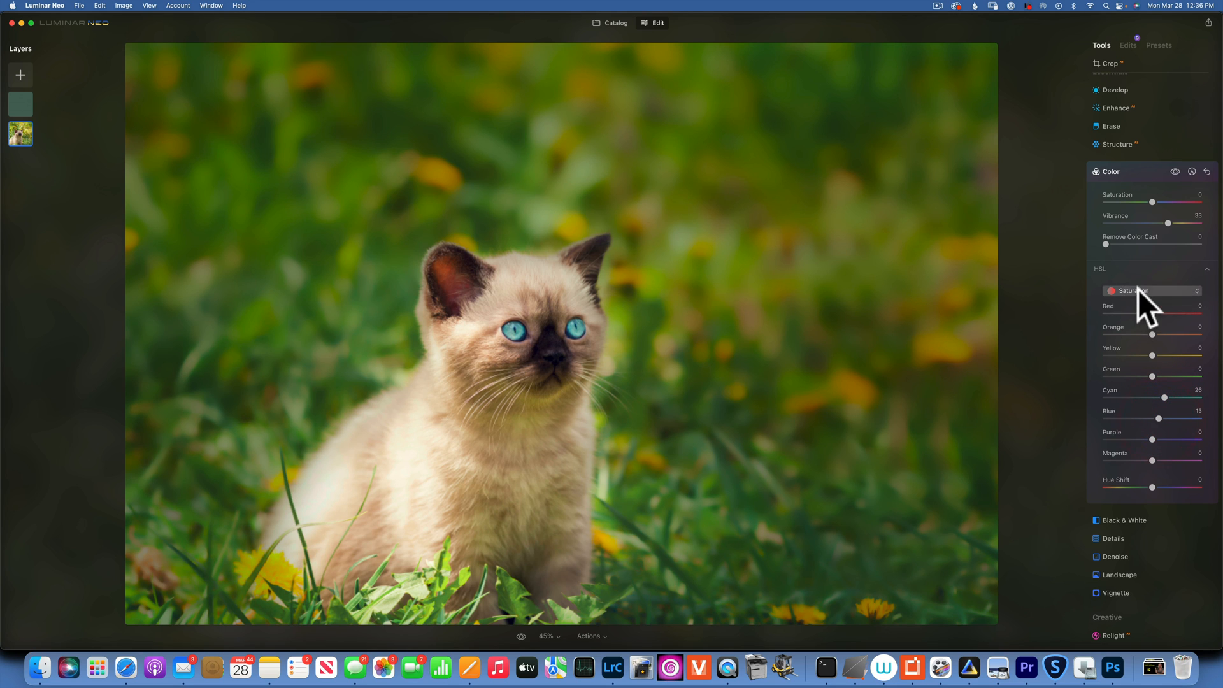
{"action": "left_click", "coordinate": [1152, 291]}
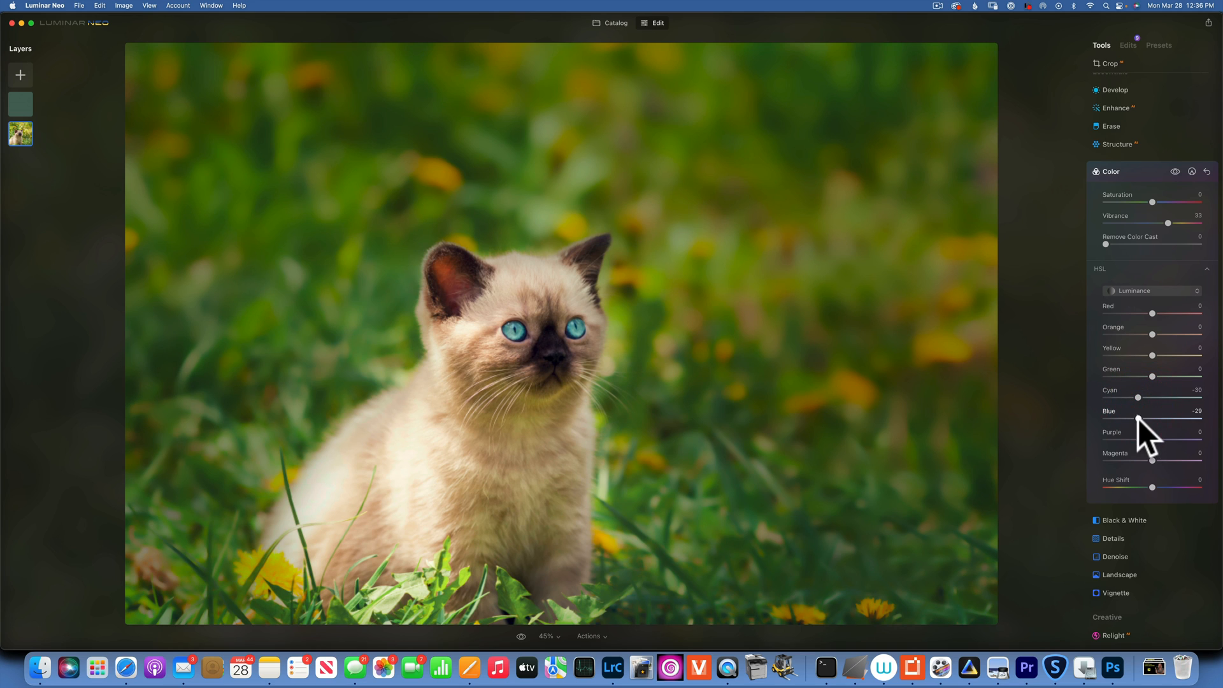
{"action": "left_click", "coordinate": [1193, 171]}
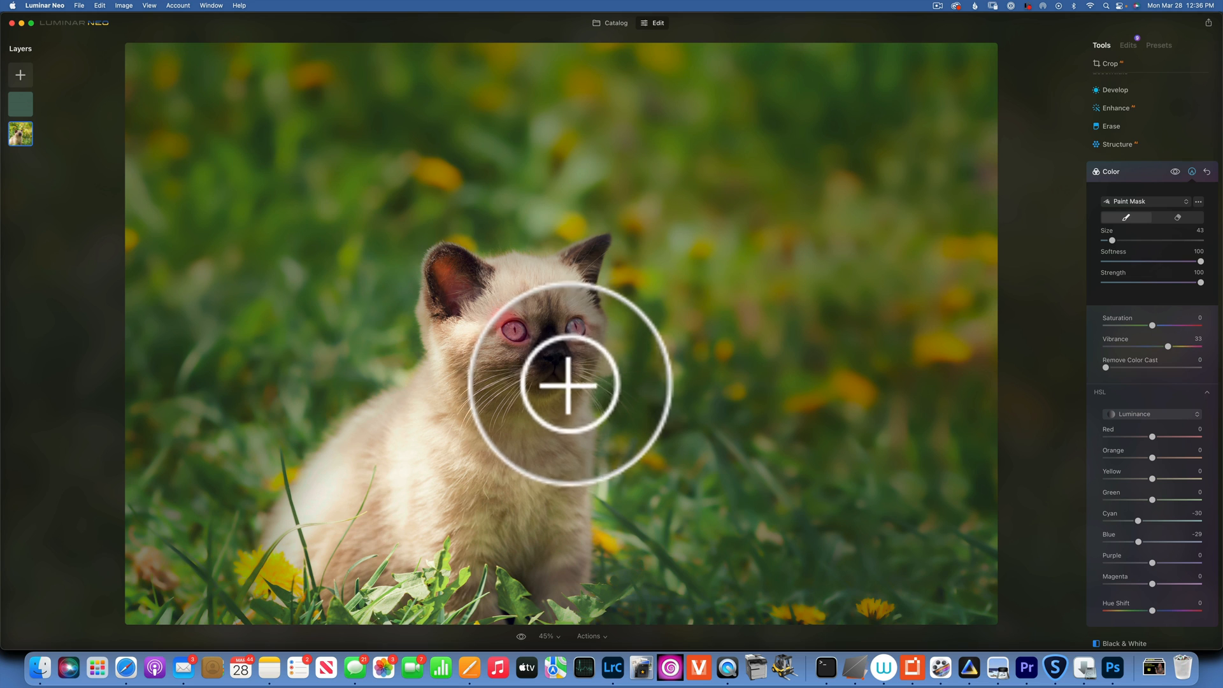
- Paint the Color tool's mask across both of the kitten's eyes
{"action": "left_click_drag", "start_coordinate": [569, 386], "coordinate": [669, 381]}
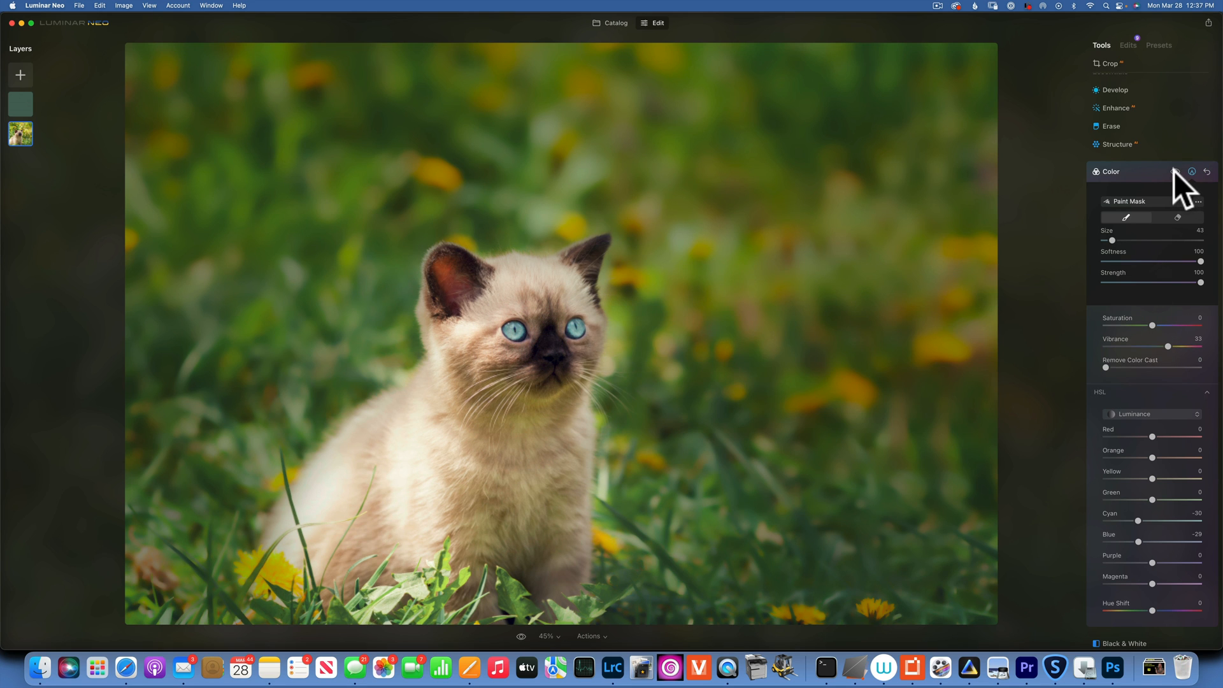
{"action": "left_click", "coordinate": [1174, 172]}
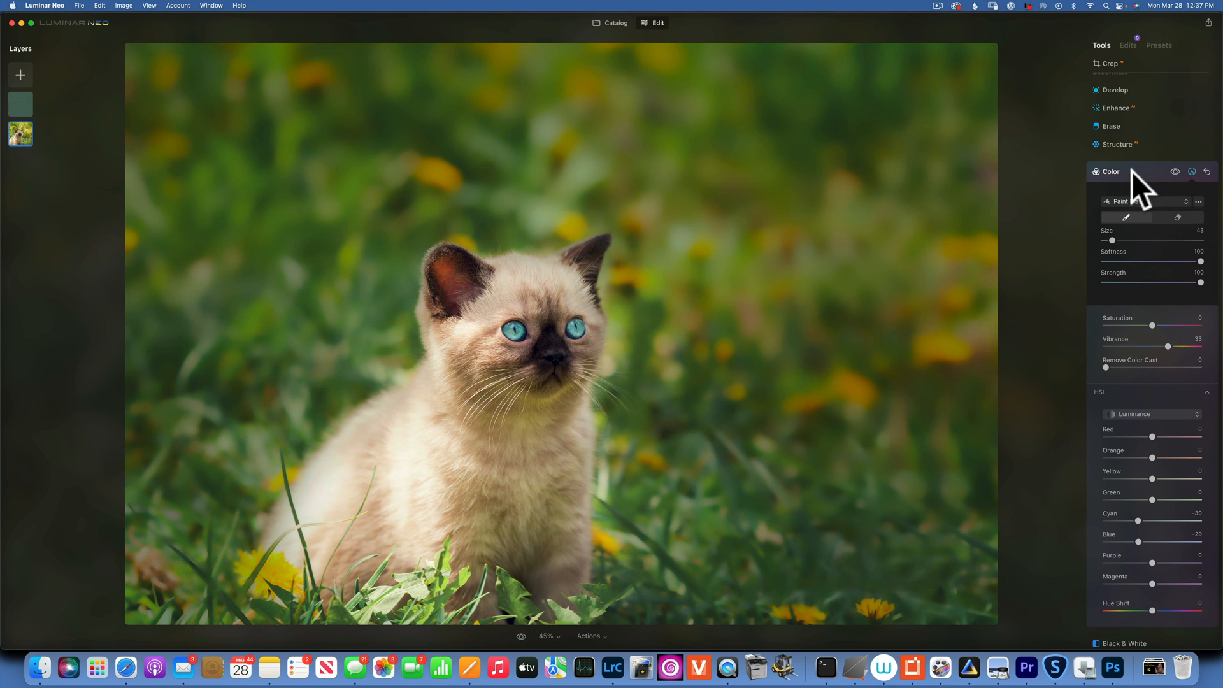
- Add detail with the Structure tool at amount 35
{"action": "left_click", "coordinate": [1115, 107]}
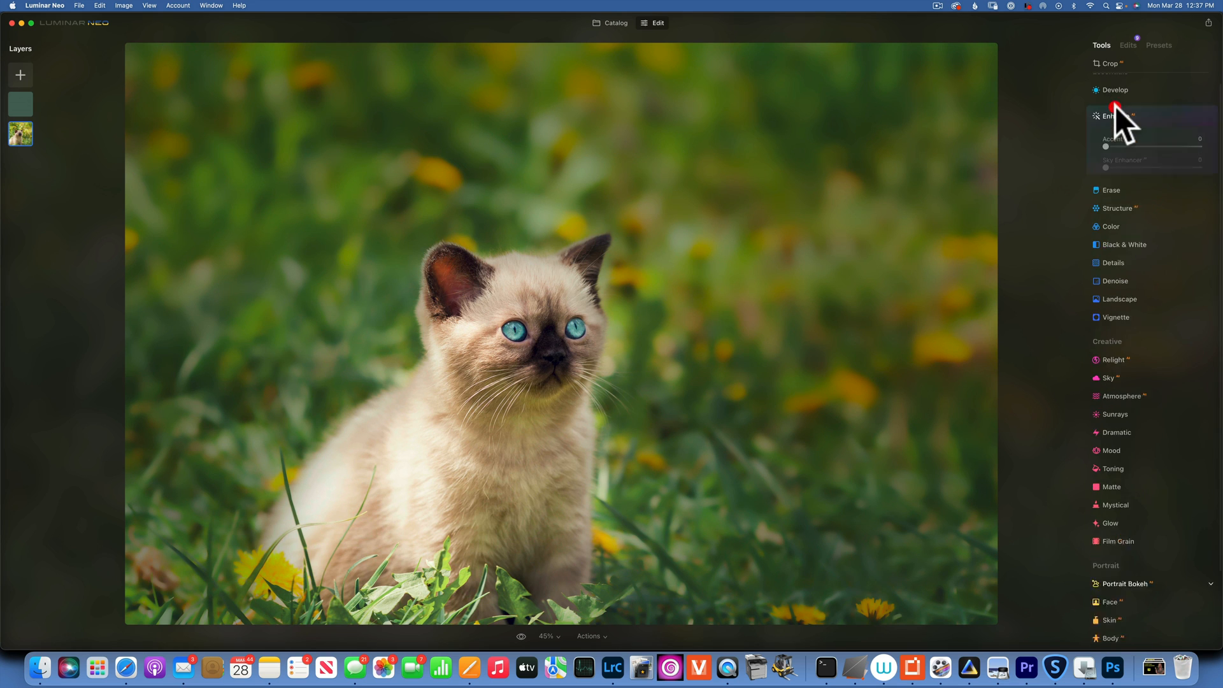
{"action": "left_click", "coordinate": [1111, 117]}
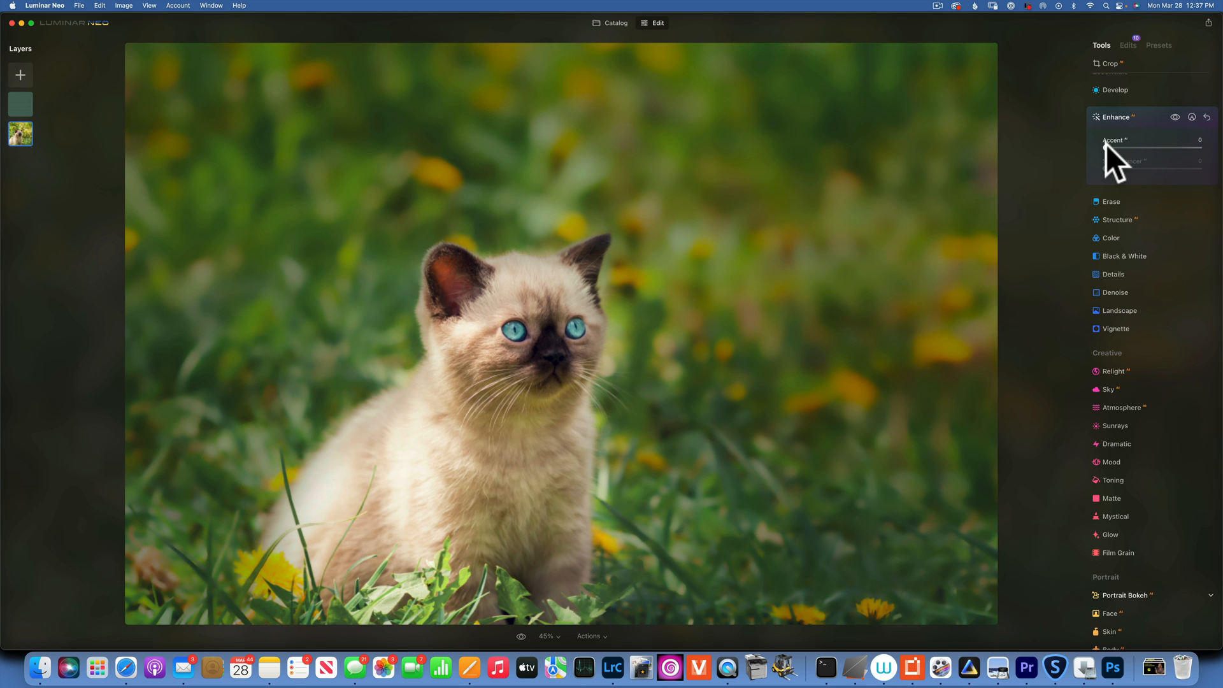
{"action": "left_click_drag", "start_coordinate": [1103, 146], "coordinate": [1146, 147]}
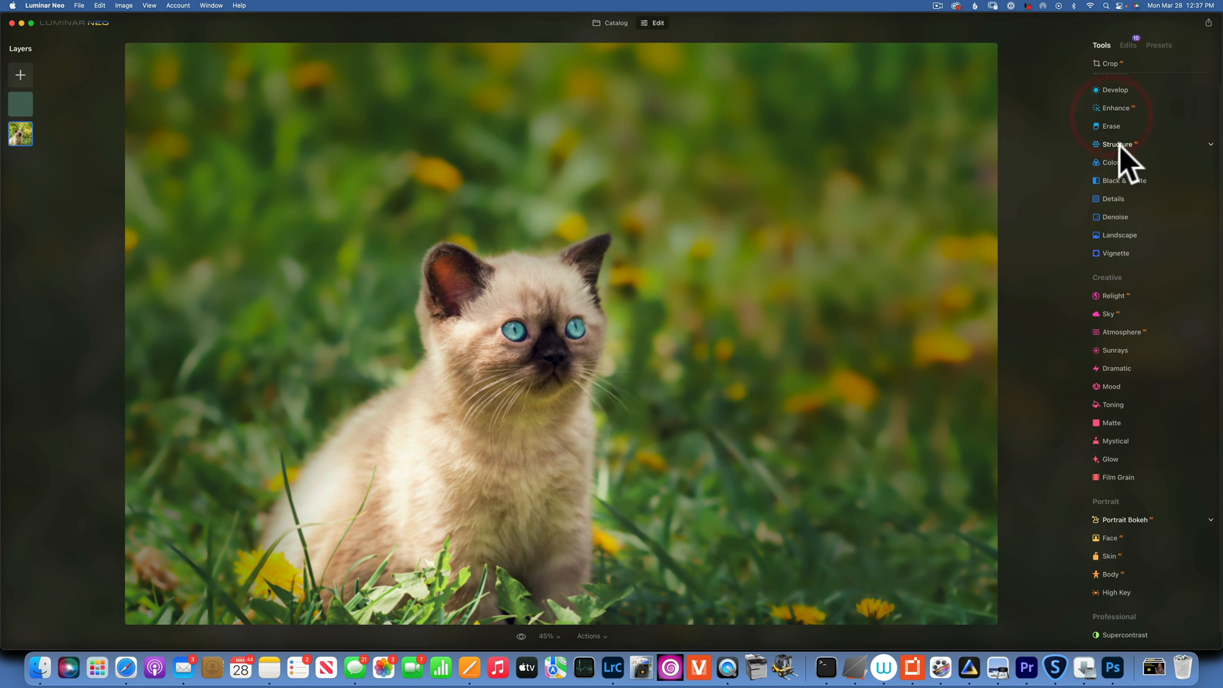
{"action": "left_click", "coordinate": [1119, 144]}
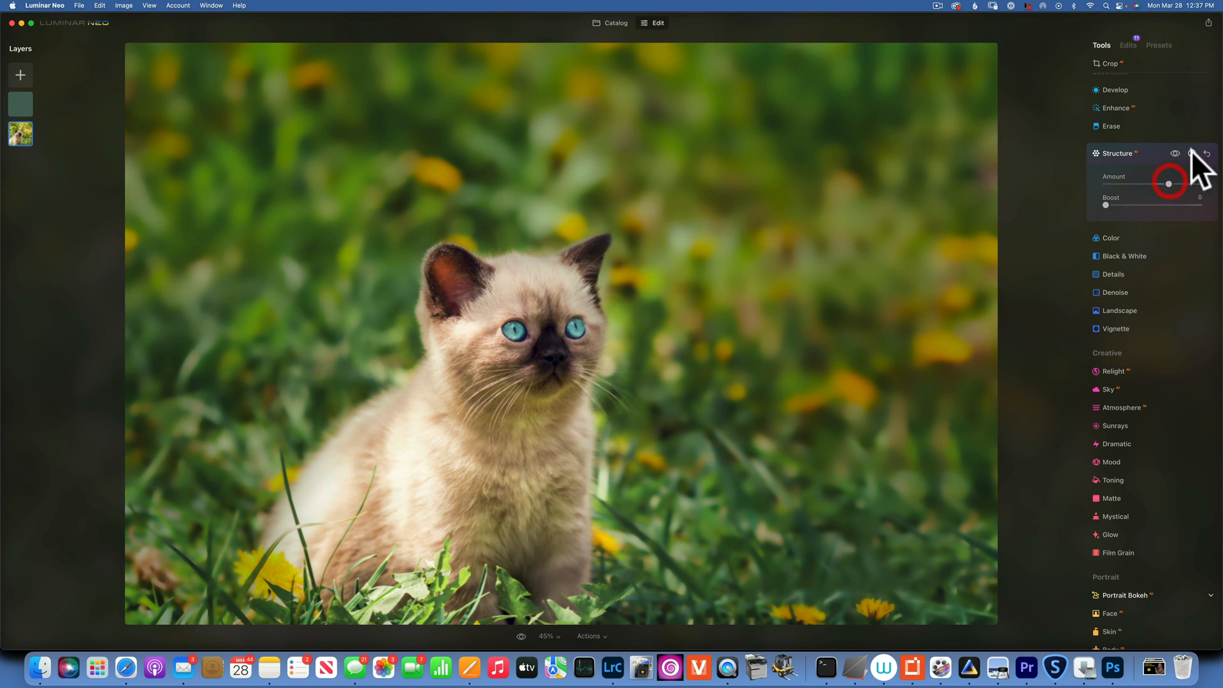
- Paint the Structure mask over the kitten's face and chest
{"action": "left_click", "coordinate": [1193, 154]}
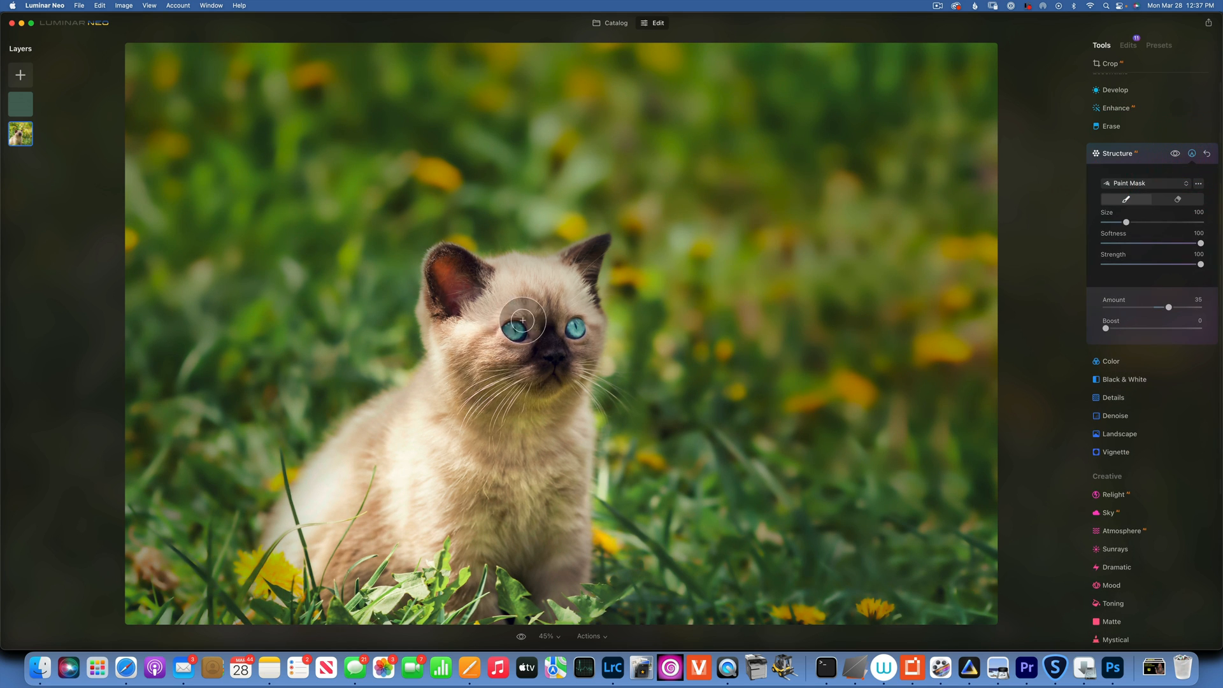
{"action": "left_click_drag", "start_coordinate": [522, 322], "coordinate": [568, 378]}
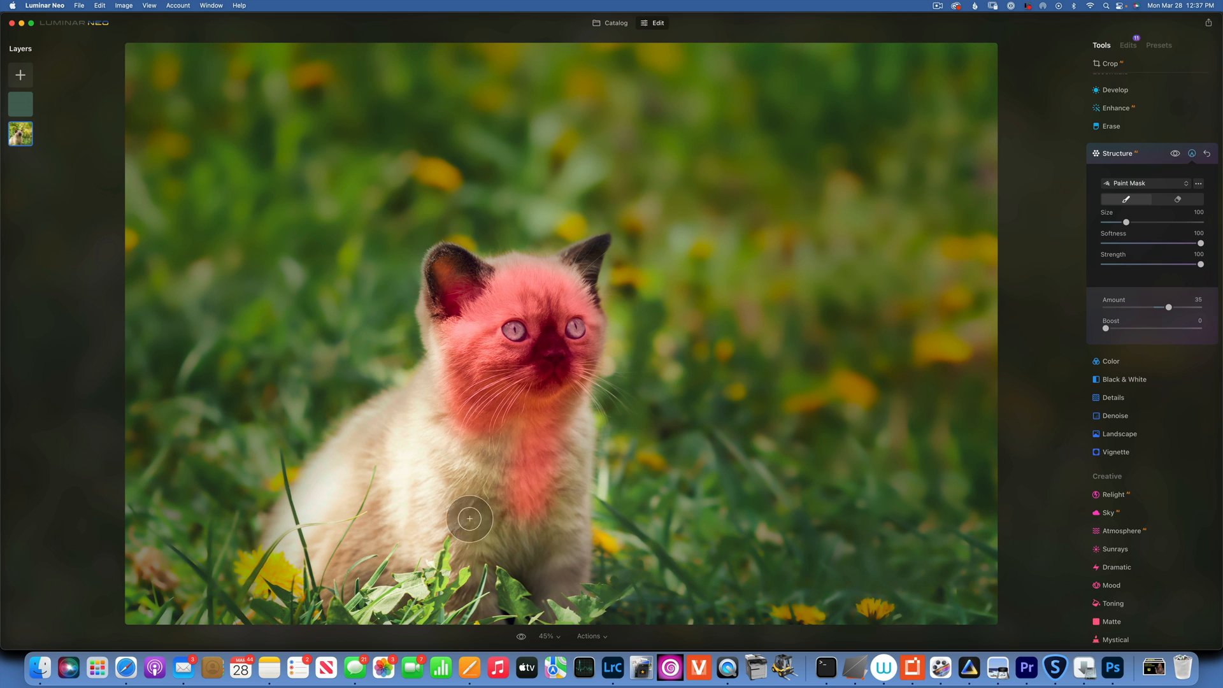
{"action": "left_click_drag", "start_coordinate": [469, 519], "coordinate": [531, 503]}
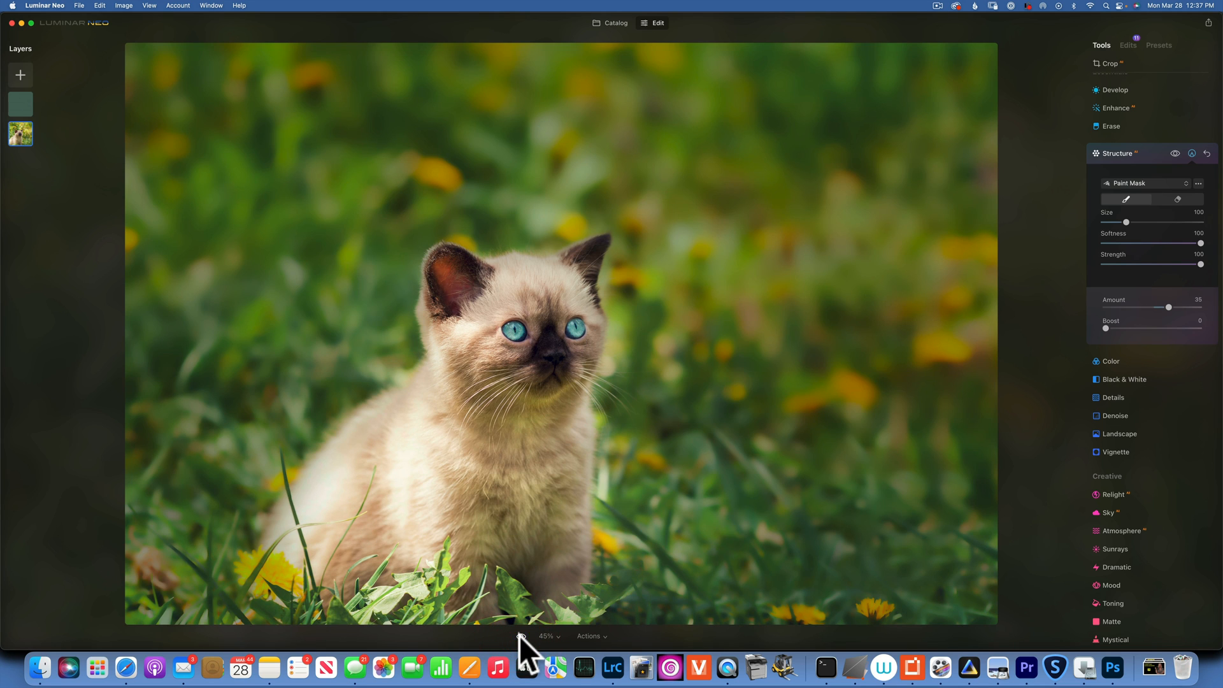
- Add a contrast point to the Develop Curves graph and start a Paint Mask for it
{"action": "left_click", "coordinate": [1119, 141]}
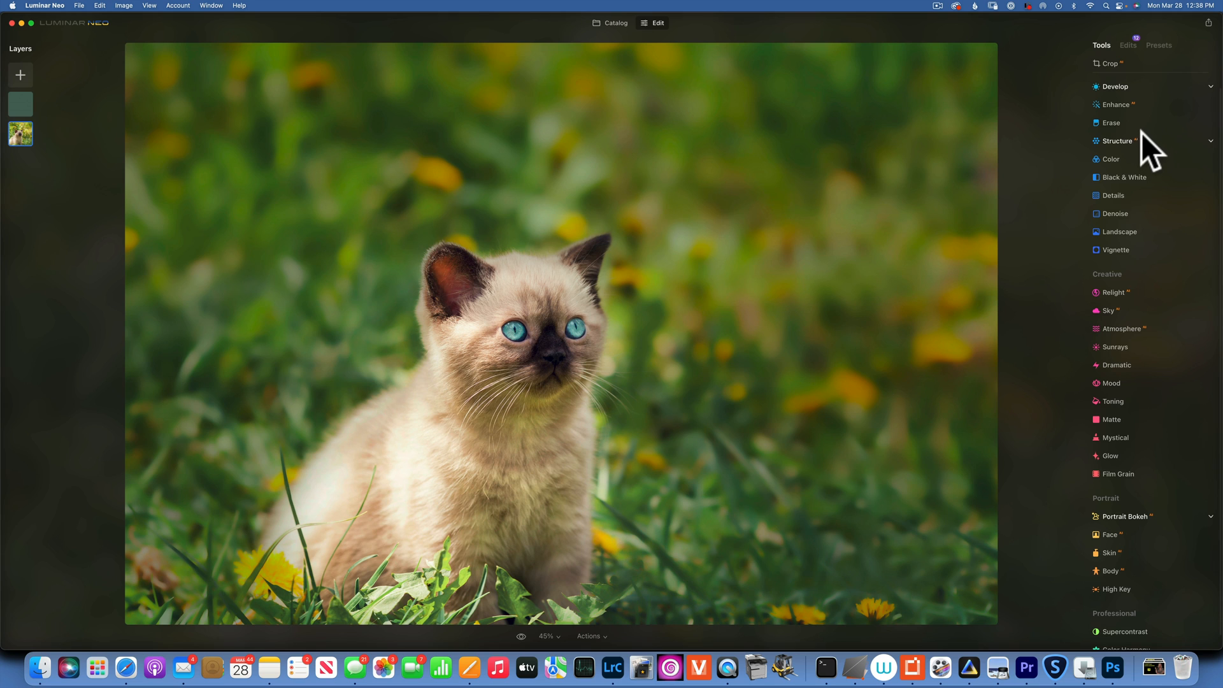
{"action": "left_click", "coordinate": [1116, 86]}
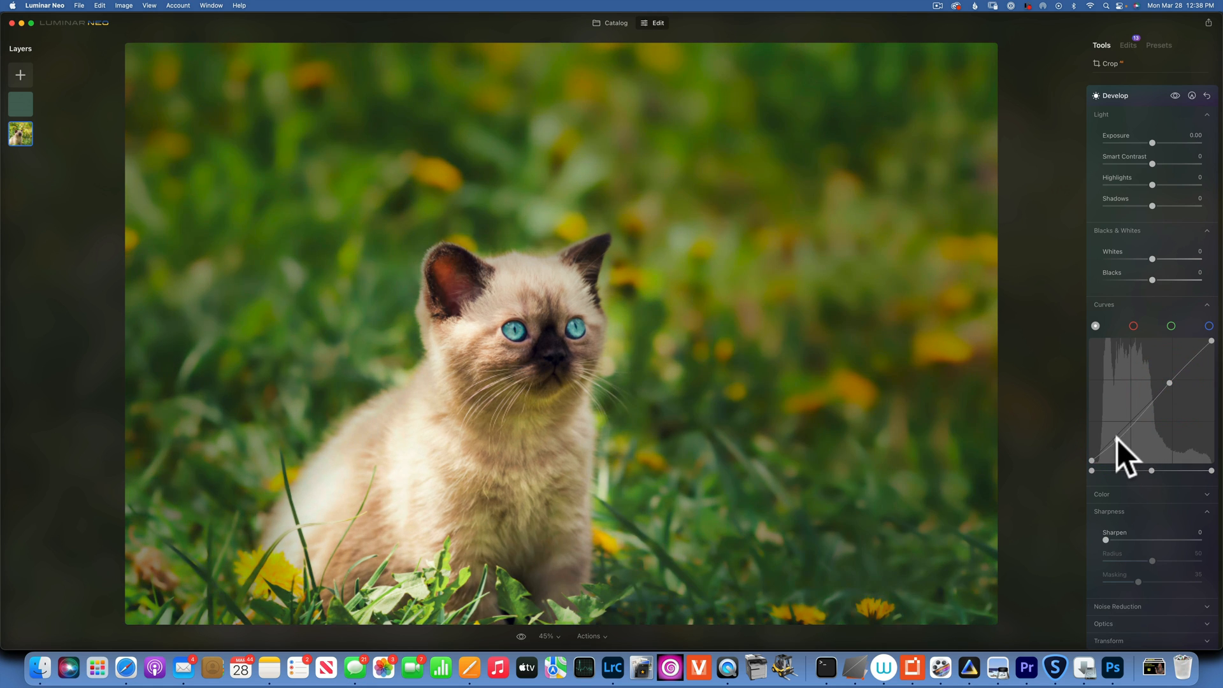
{"action": "left_click", "coordinate": [1118, 439]}
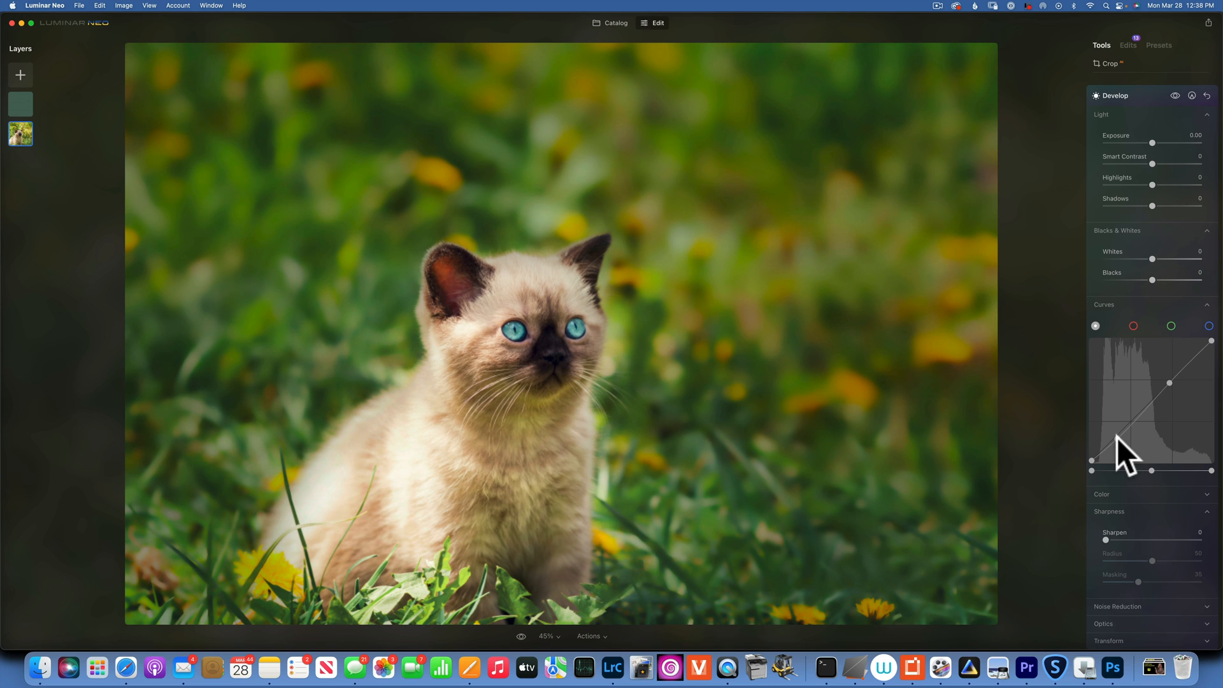
{"action": "left_click", "coordinate": [1192, 96]}
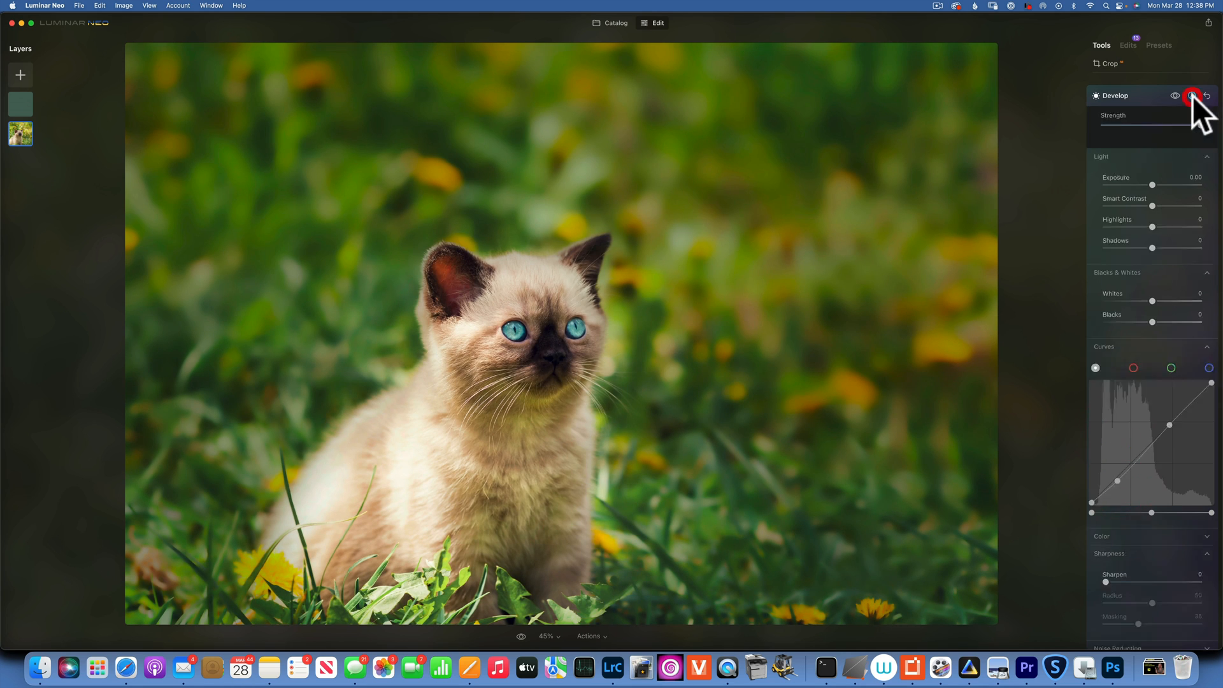
{"action": "left_click", "coordinate": [1196, 84]}
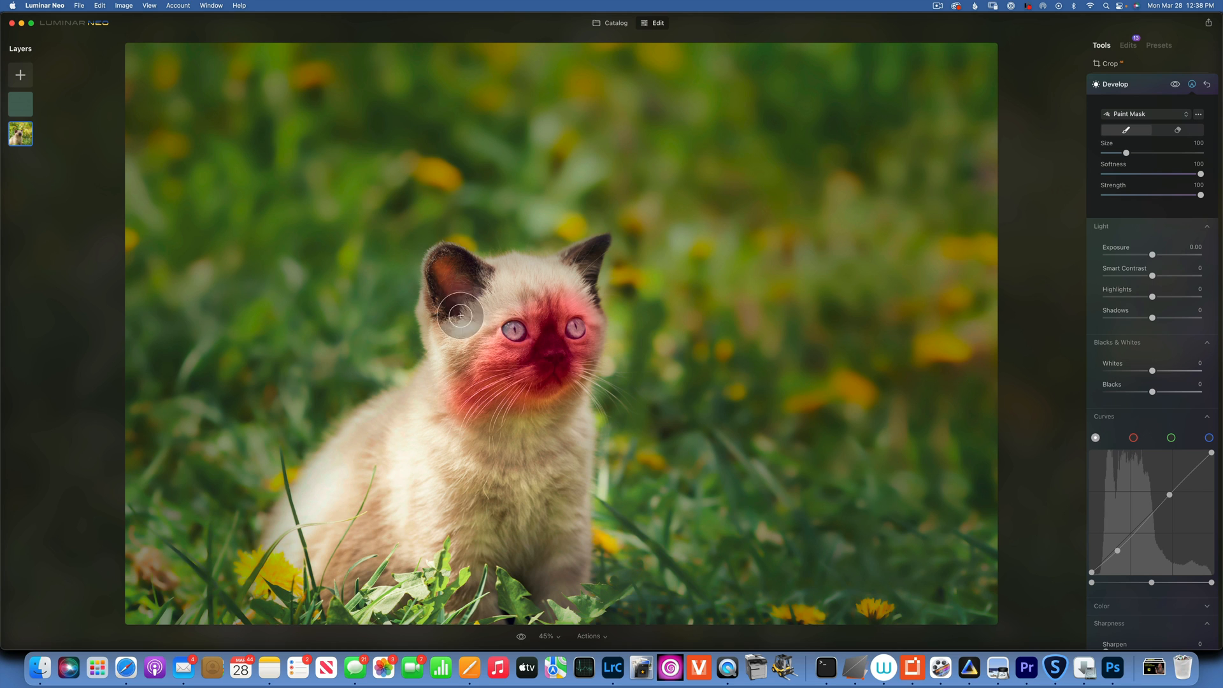
- Paint the Develop contrast mask over the kitten's face and chest, then hide the overlay
{"action": "left_click_drag", "start_coordinate": [459, 316], "coordinate": [547, 436]}
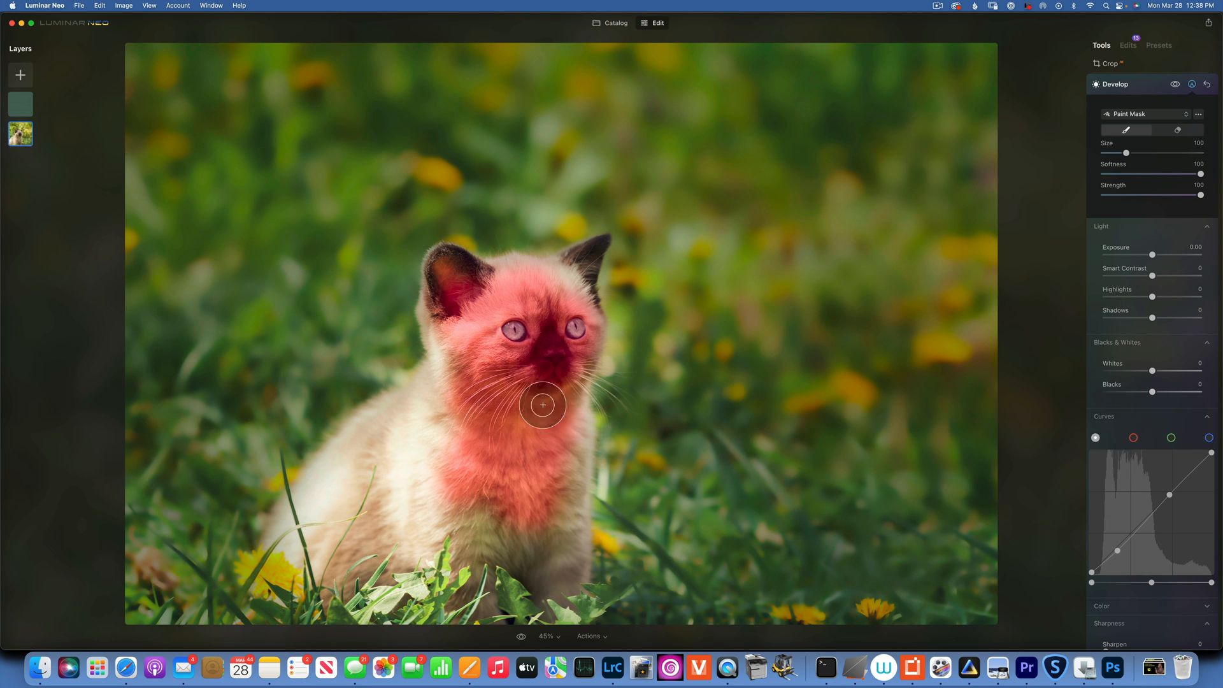
{"action": "left_click_drag", "start_coordinate": [542, 406], "coordinate": [499, 439]}
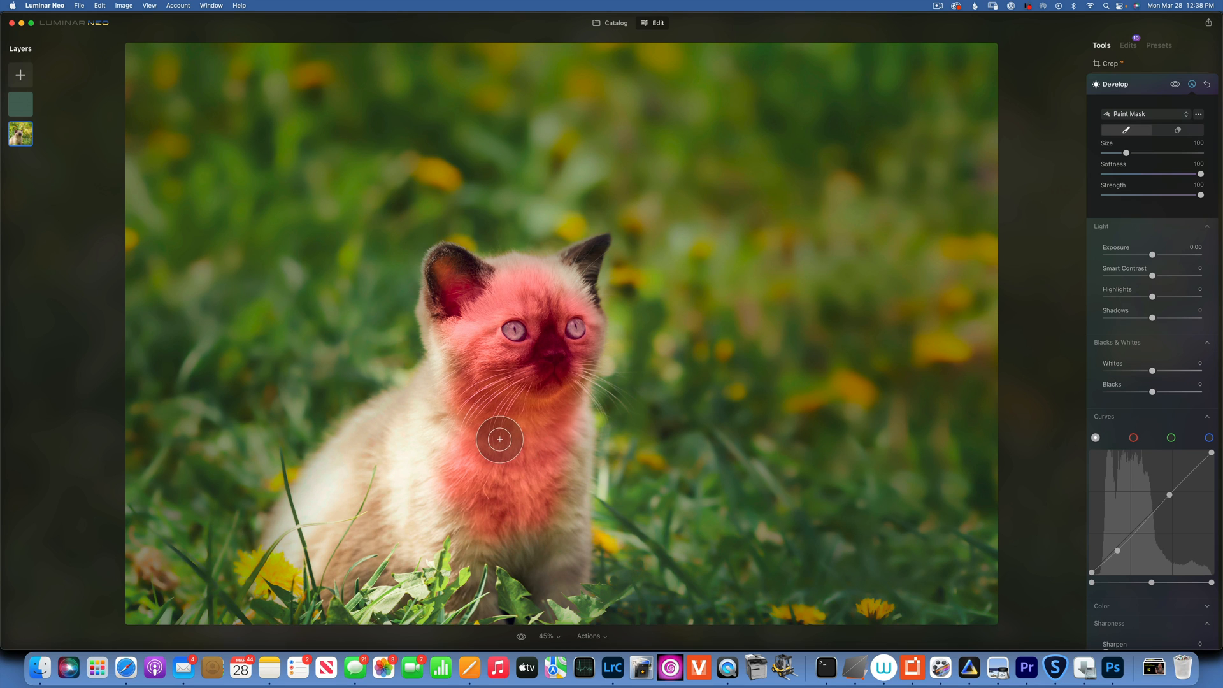
{"action": "left_click", "coordinate": [1173, 86]}
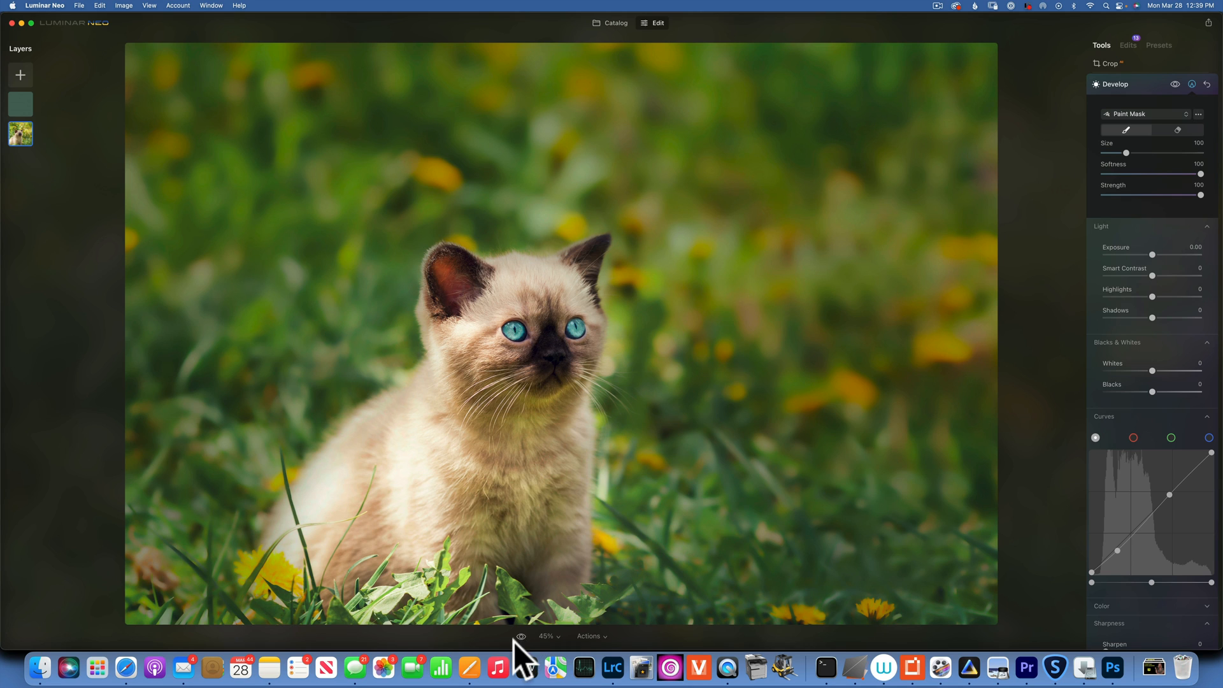
{"action": "mouse_move", "coordinate": [770, 456]}
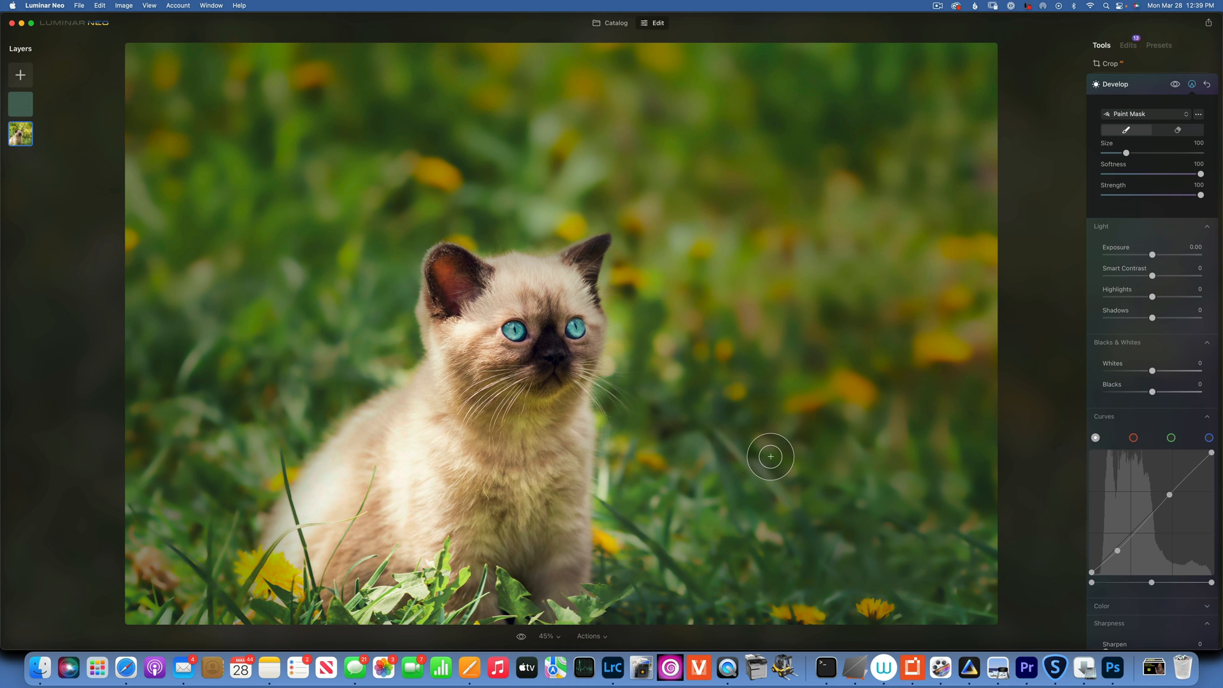